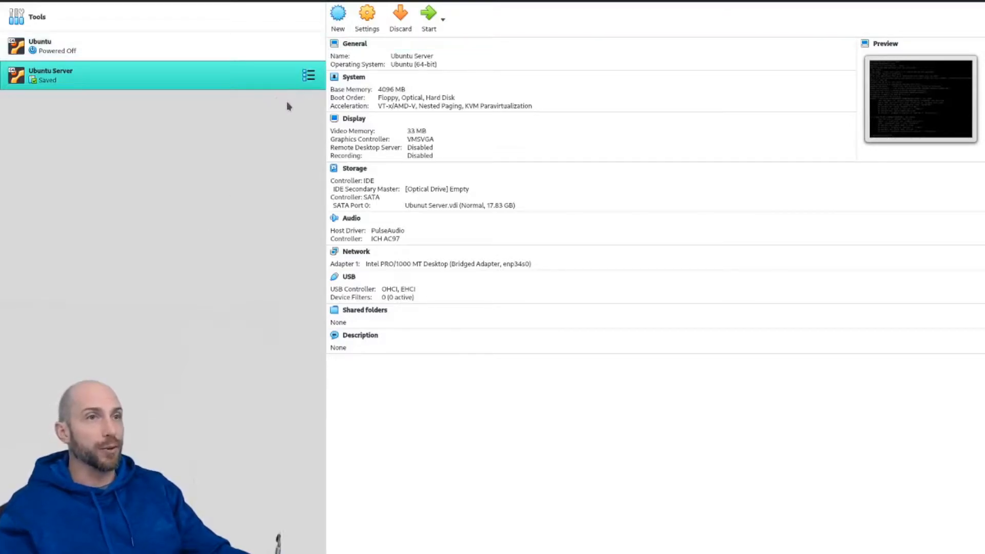
{"action": "mouse_move", "coordinate": [268, 83]}
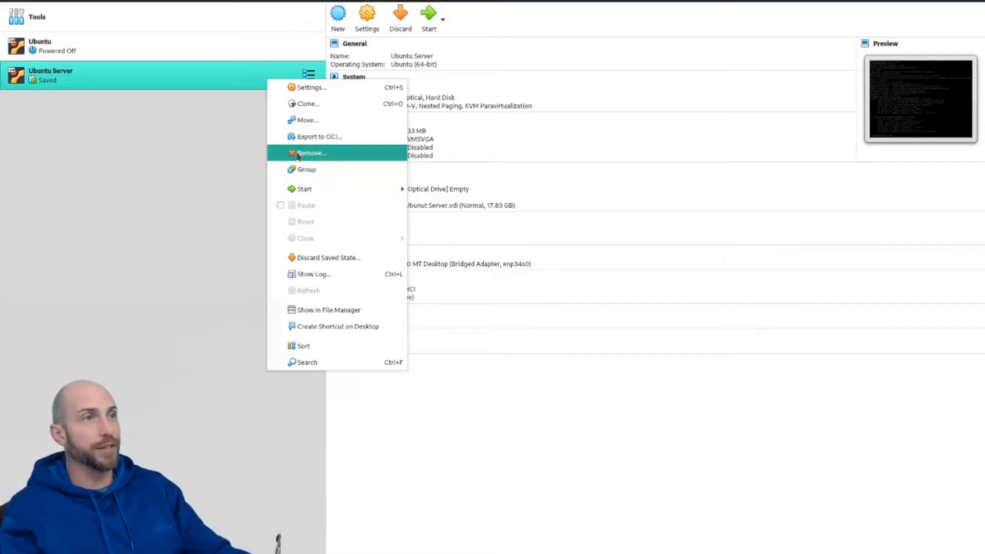
Step: Remove the old saved Ubuntu Server machine from the VirtualBox list
{"action": "left_click", "coordinate": [312, 153]}
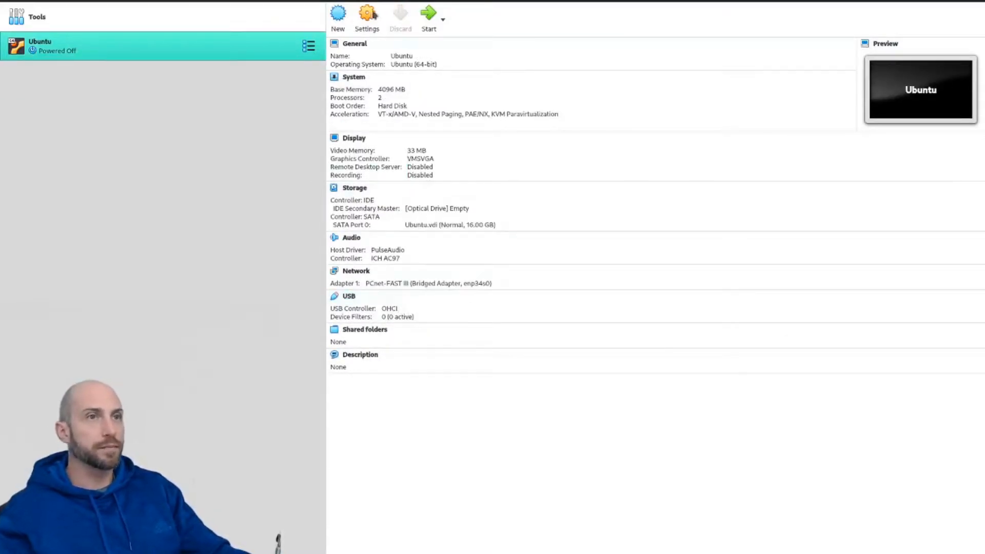
{"action": "mouse_move", "coordinate": [337, 15]}
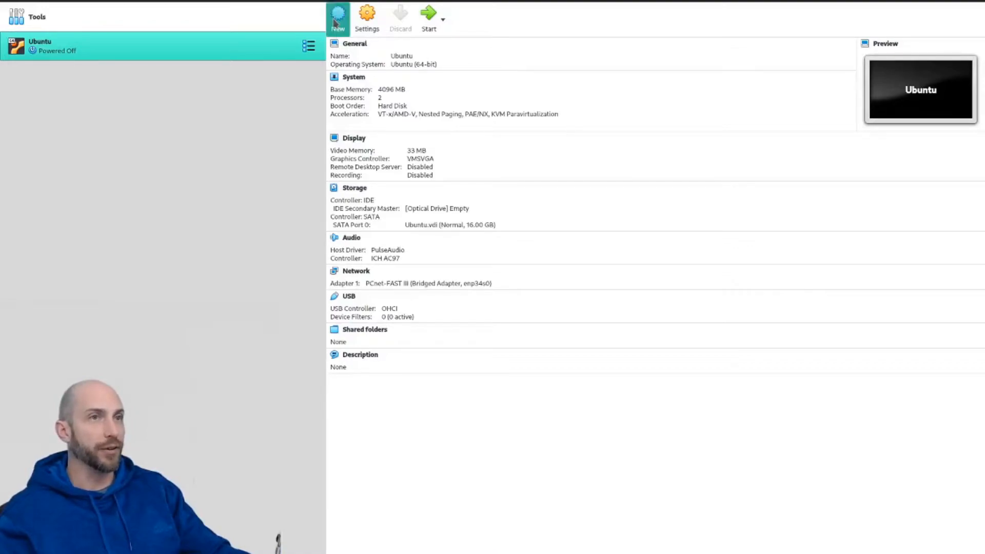
Step: Begin a new machine named Ubuntu Server (Linux, Ubuntu 64-bit)
{"action": "left_click", "coordinate": [338, 15]}
{"action": "type", "text": "Ubuntu S"}
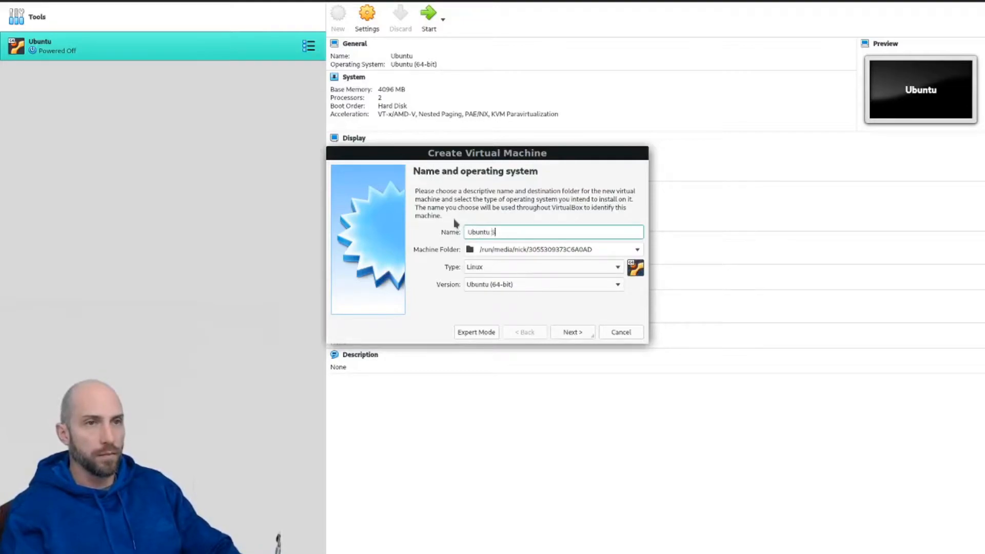
{"action": "type", "text": "erver"}
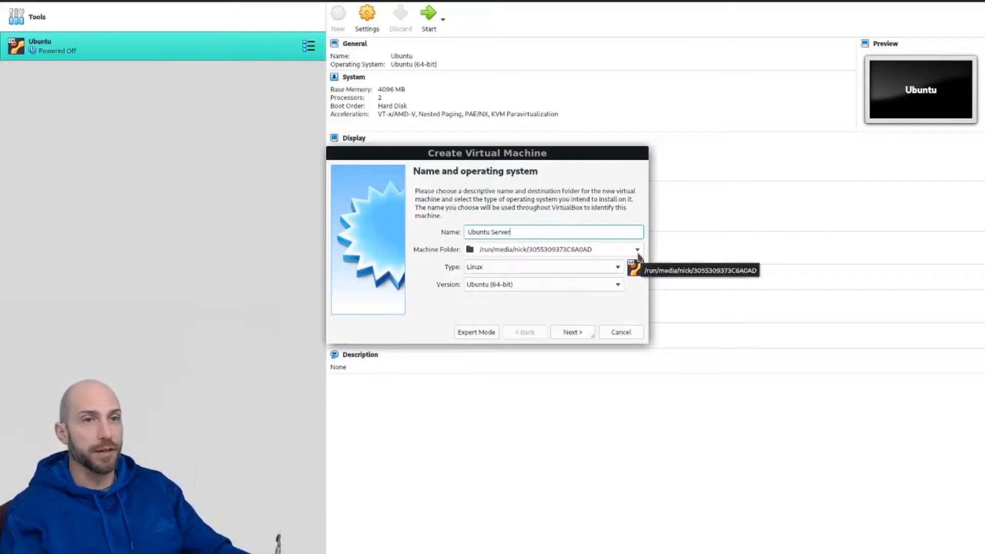
Step: Set the machine folder to the VirtualBox folder on the other drive and continue
{"action": "left_click", "coordinate": [637, 250]}
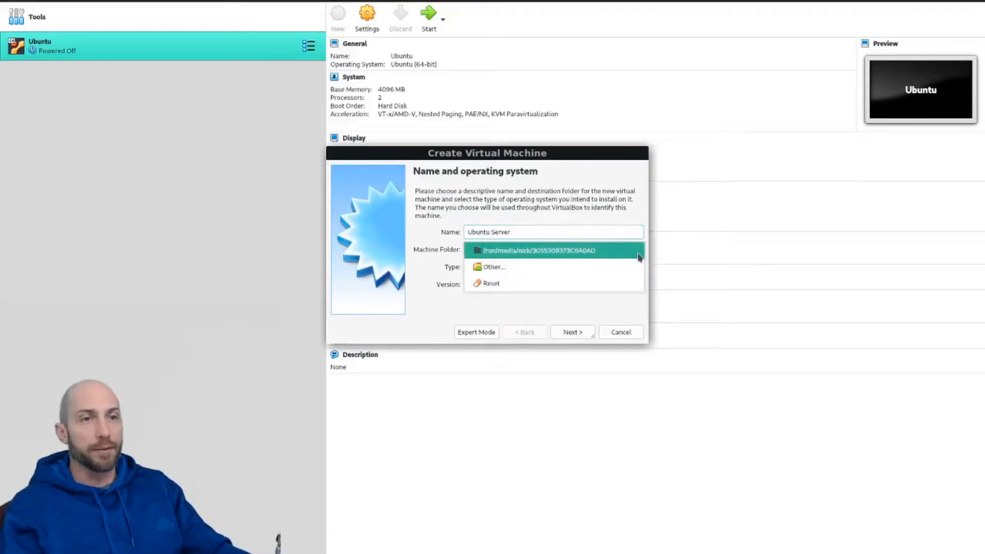
{"action": "left_click", "coordinate": [494, 267]}
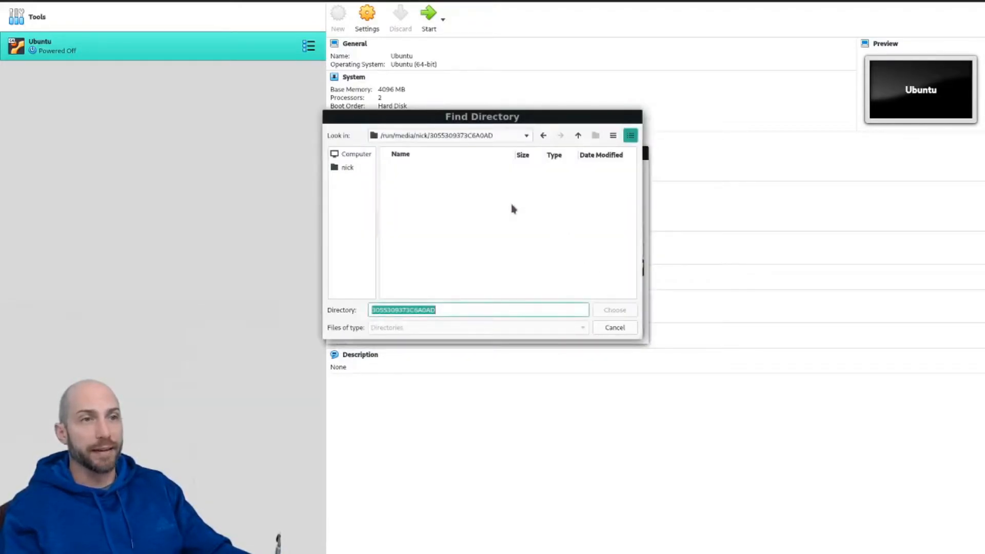
{"action": "left_click", "coordinate": [525, 135]}
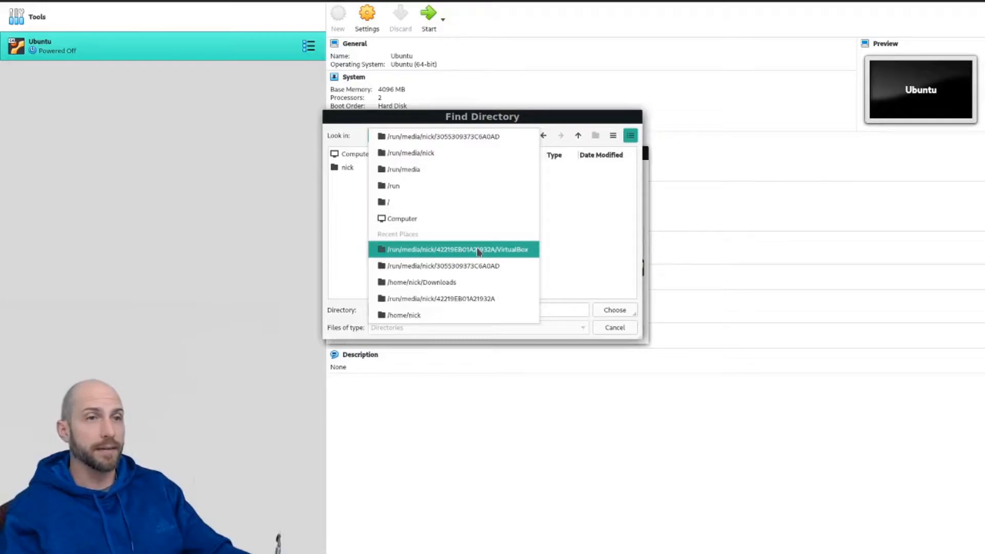
{"action": "left_click", "coordinate": [456, 250]}
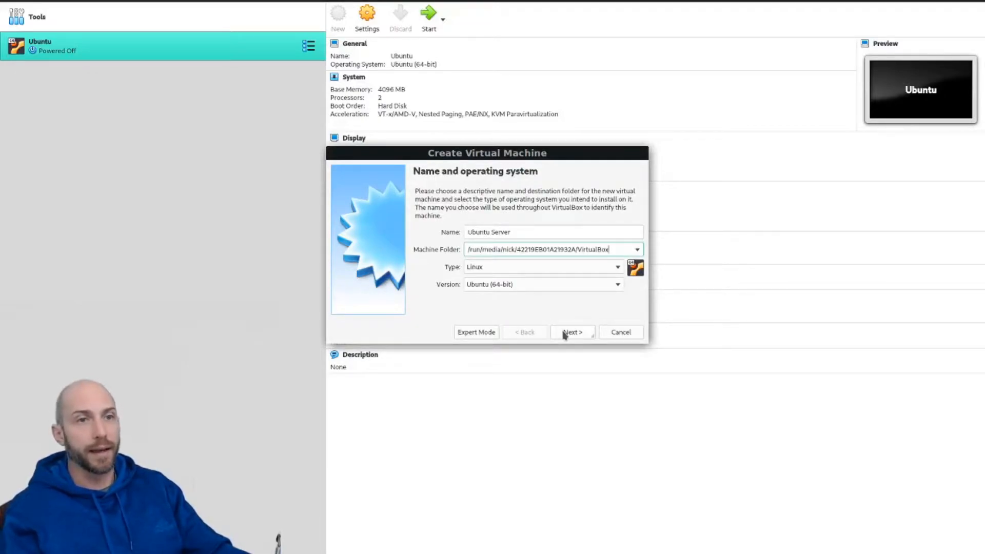
{"action": "left_click", "coordinate": [572, 332]}
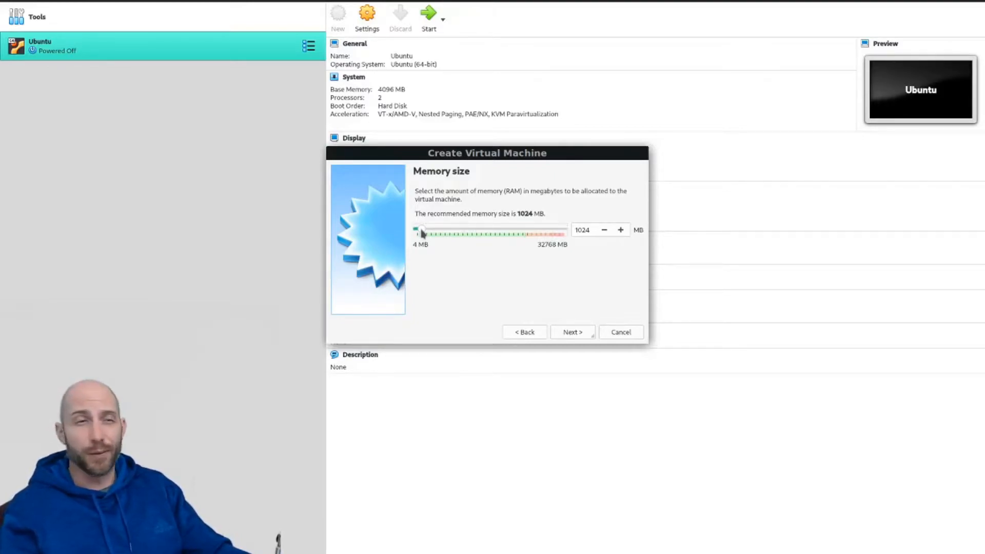
Step: Set the memory size to 2048 MB and move to the hard disk step
{"action": "left_click_drag", "start_coordinate": [421, 231], "coordinate": [427, 231]}
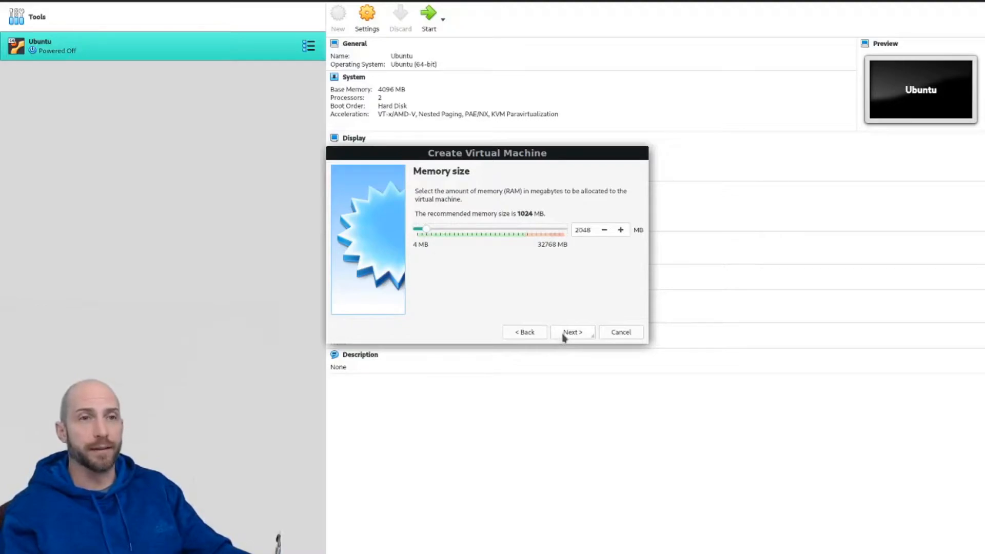
{"action": "left_click", "coordinate": [572, 331]}
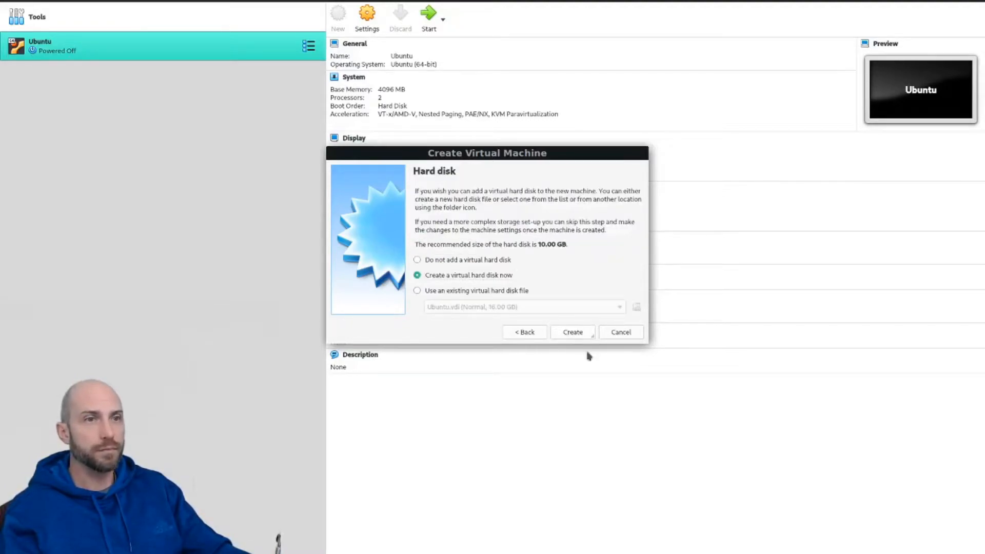
{"action": "mouse_move", "coordinate": [548, 343]}
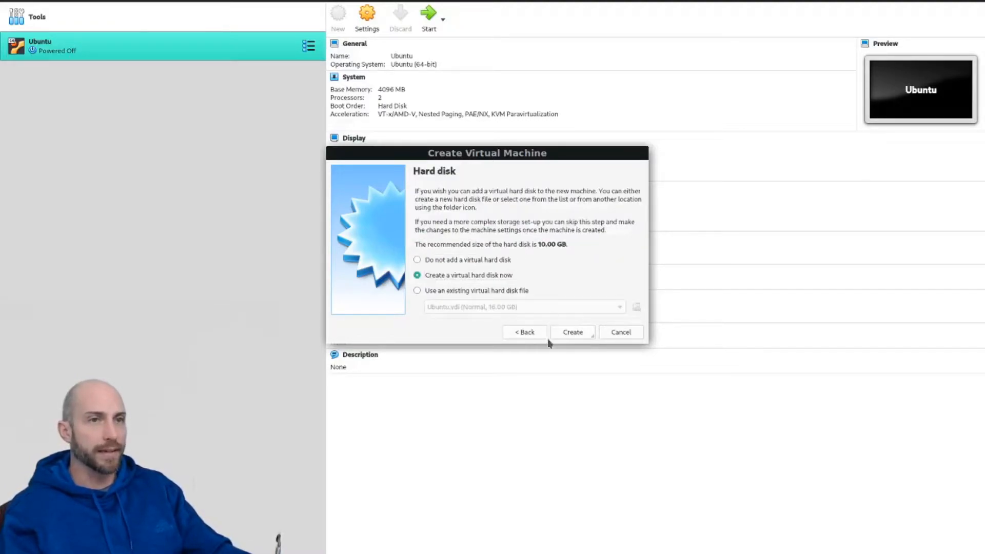
Step: Create a new VDI virtual hard disk of fixed size
{"action": "left_click", "coordinate": [572, 331]}
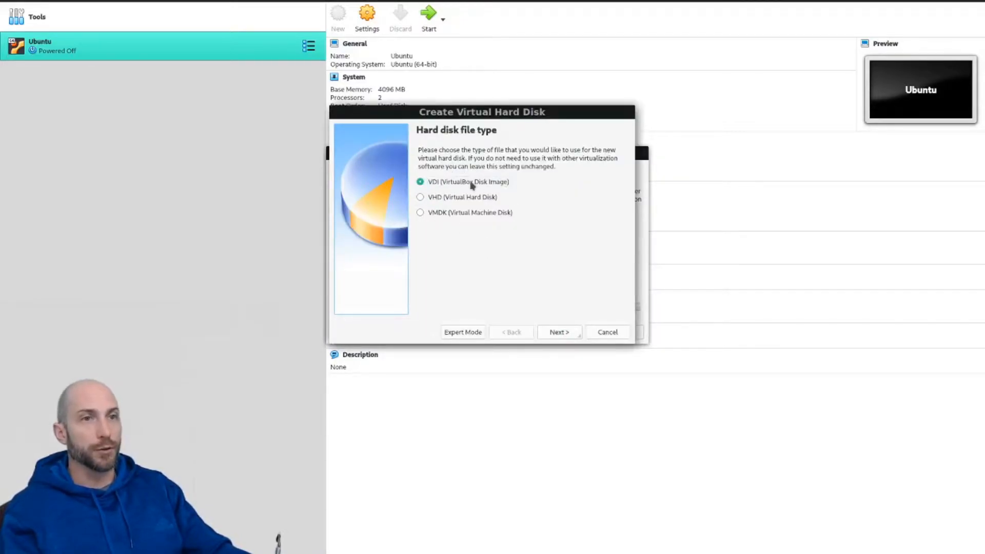
{"action": "mouse_move", "coordinate": [558, 332]}
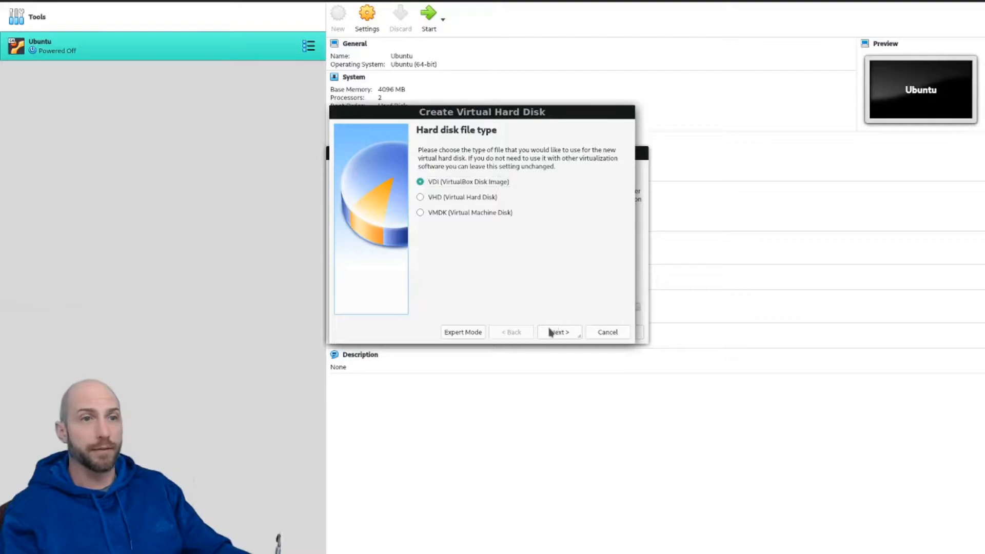
{"action": "left_click", "coordinate": [559, 332]}
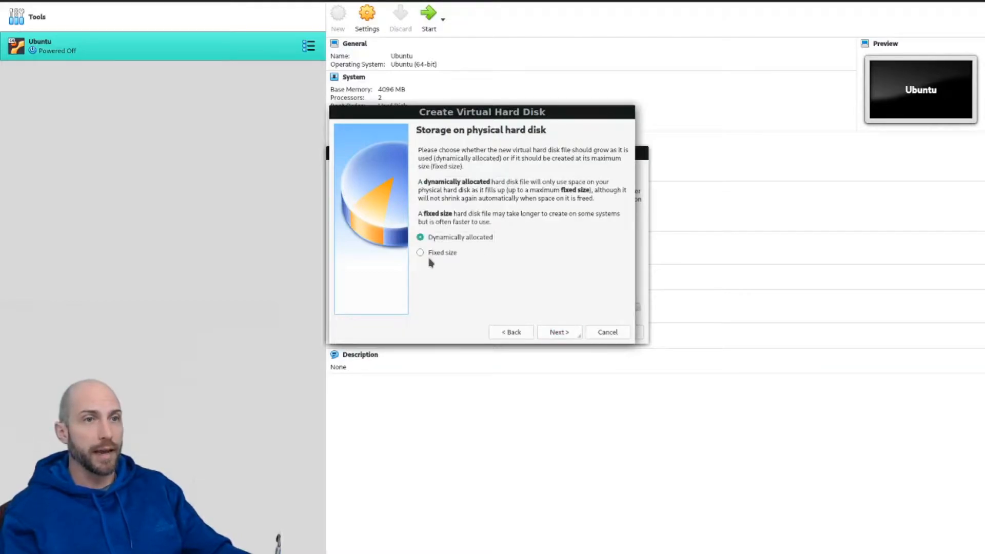
{"action": "left_click", "coordinate": [421, 252]}
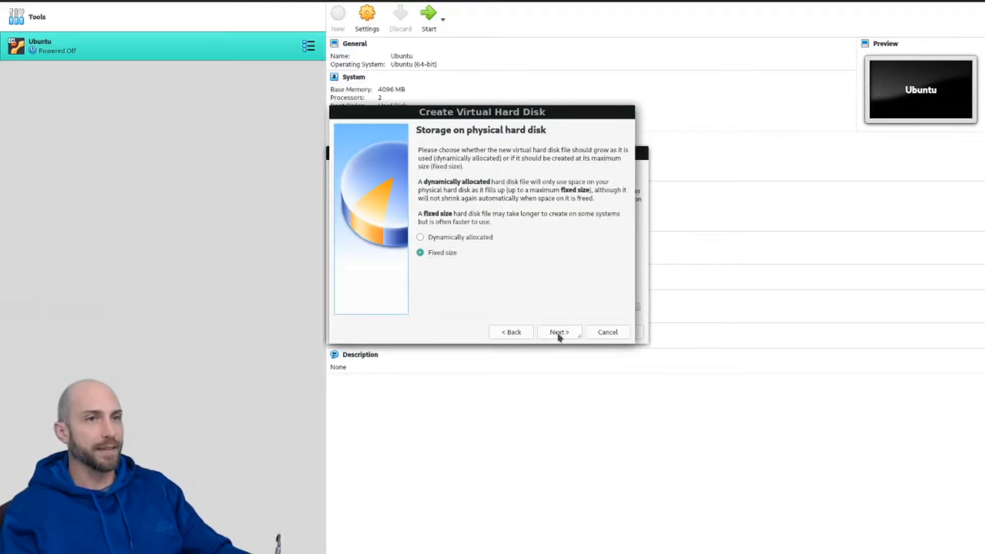
{"action": "left_click", "coordinate": [558, 331]}
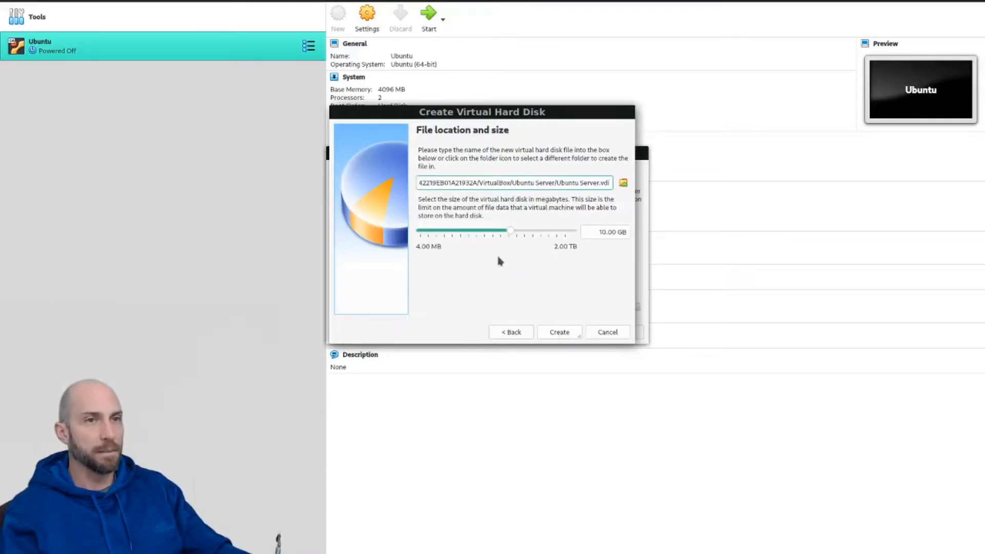
Step: Size the disk to 16.81 GB and finish creating the Ubuntu Server machine
{"action": "left_click_drag", "start_coordinate": [509, 231], "coordinate": [514, 231]}
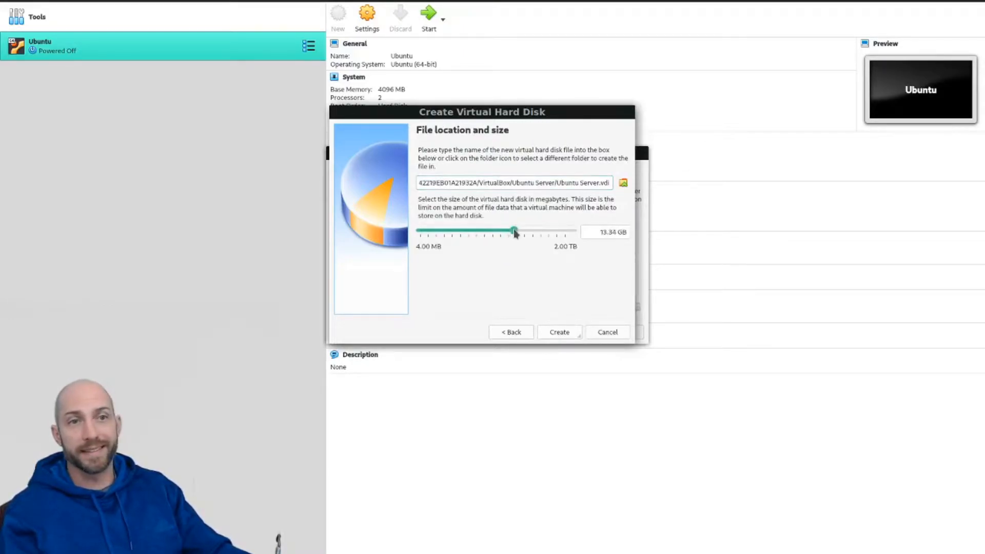
{"action": "left_click_drag", "start_coordinate": [514, 232], "coordinate": [517, 232]}
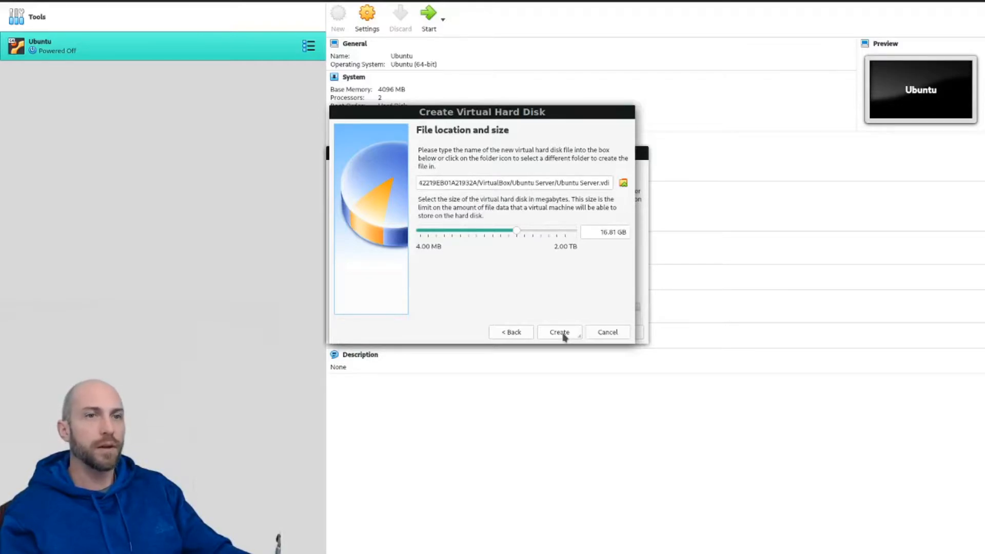
{"action": "left_click", "coordinate": [559, 331]}
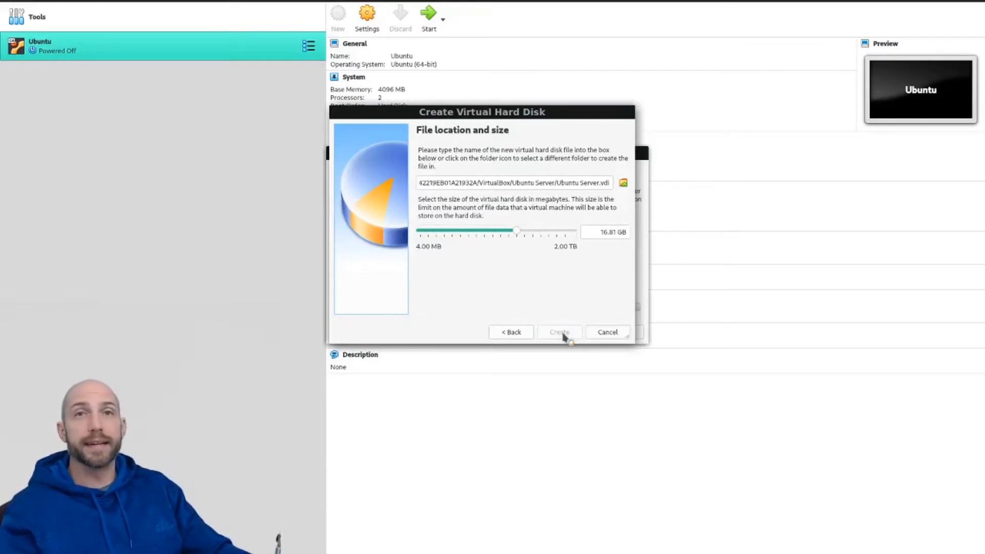
{"action": "left_click", "coordinate": [559, 331]}
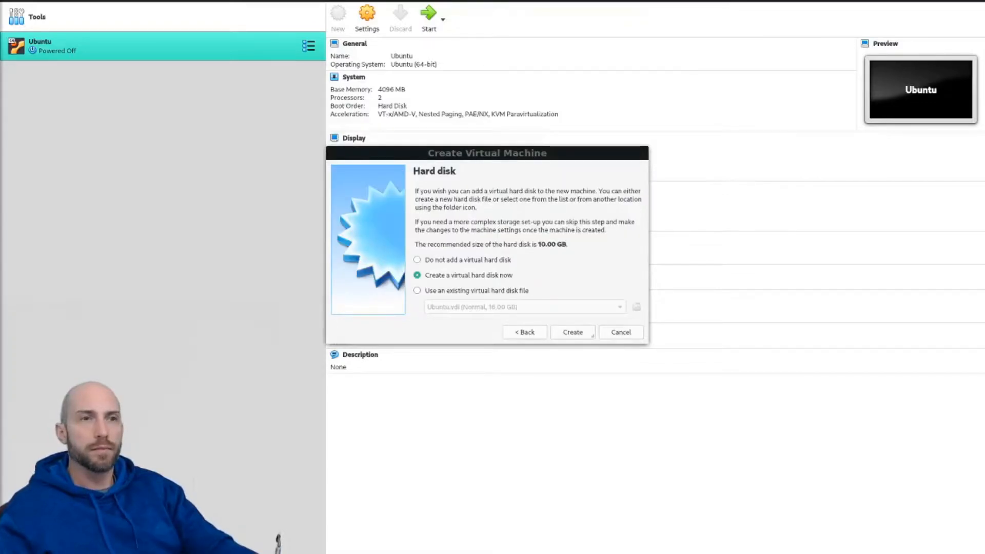
{"action": "left_click", "coordinate": [572, 331]}
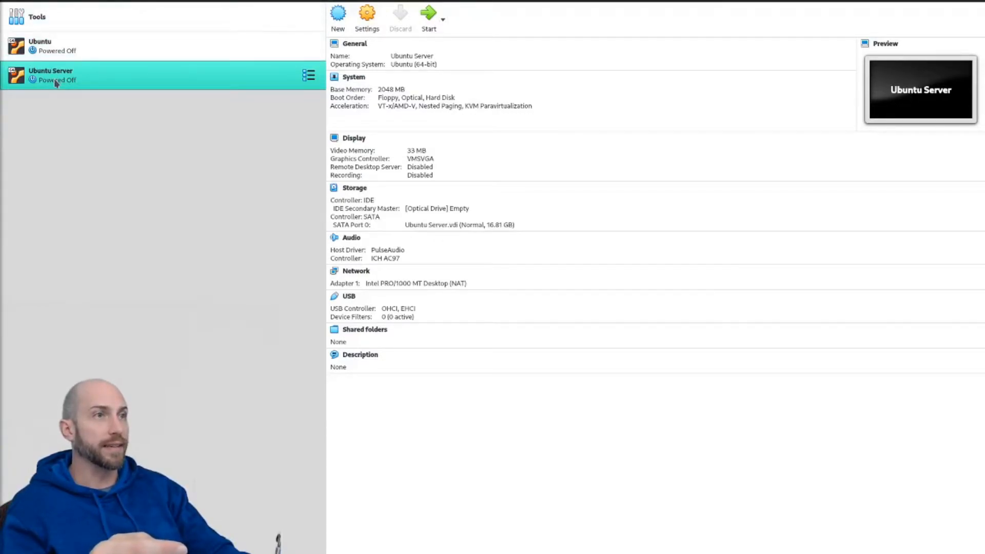
{"action": "right_click", "coordinate": [56, 75]}
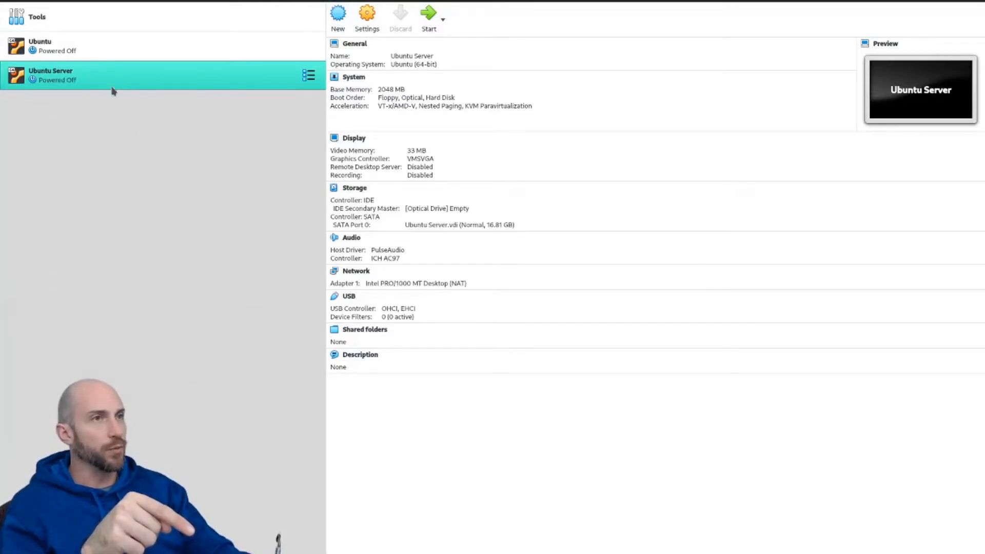
{"action": "left_click", "coordinate": [368, 12]}
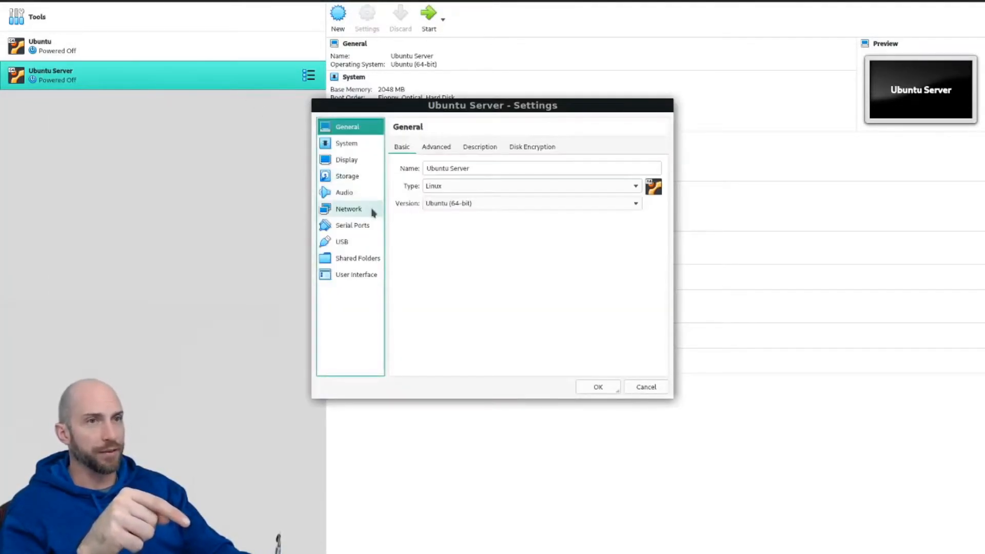
{"action": "left_click", "coordinate": [349, 208]}
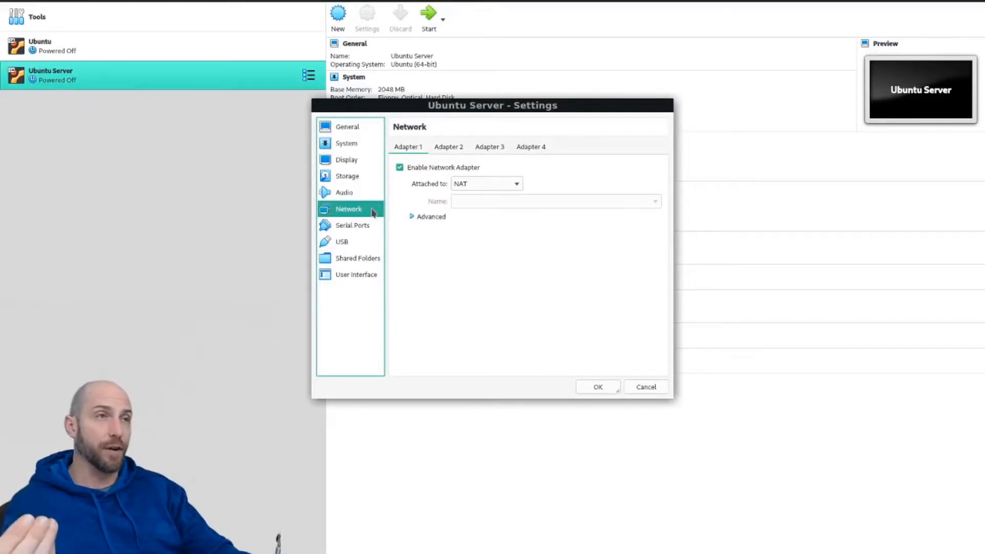
{"action": "mouse_move", "coordinate": [636, 97]}
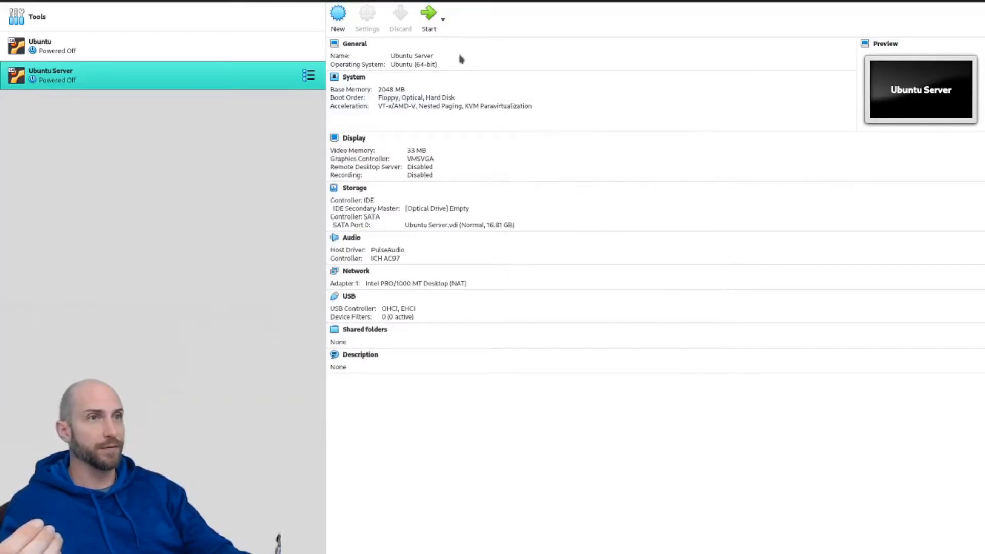
{"action": "mouse_move", "coordinate": [297, 193]}
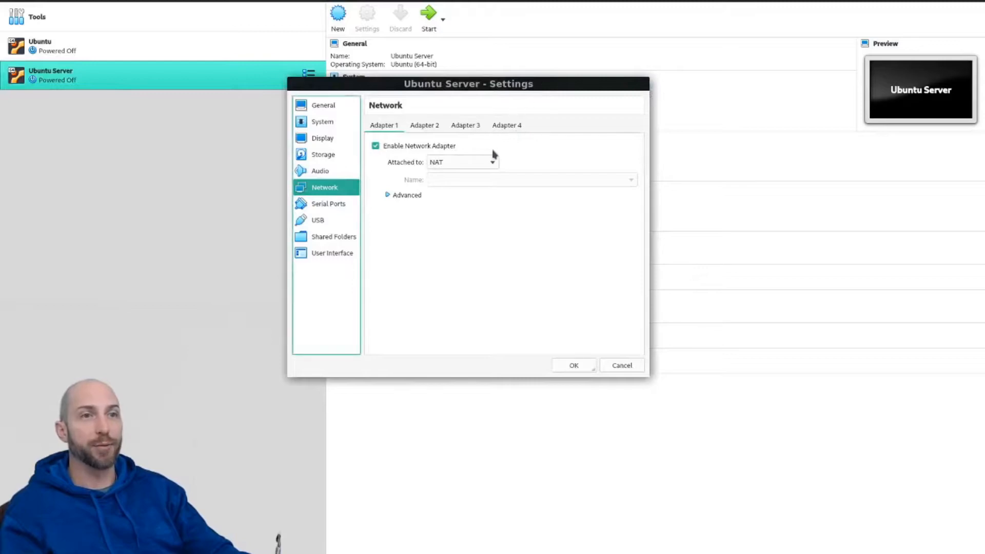
{"action": "left_click", "coordinate": [463, 162]}
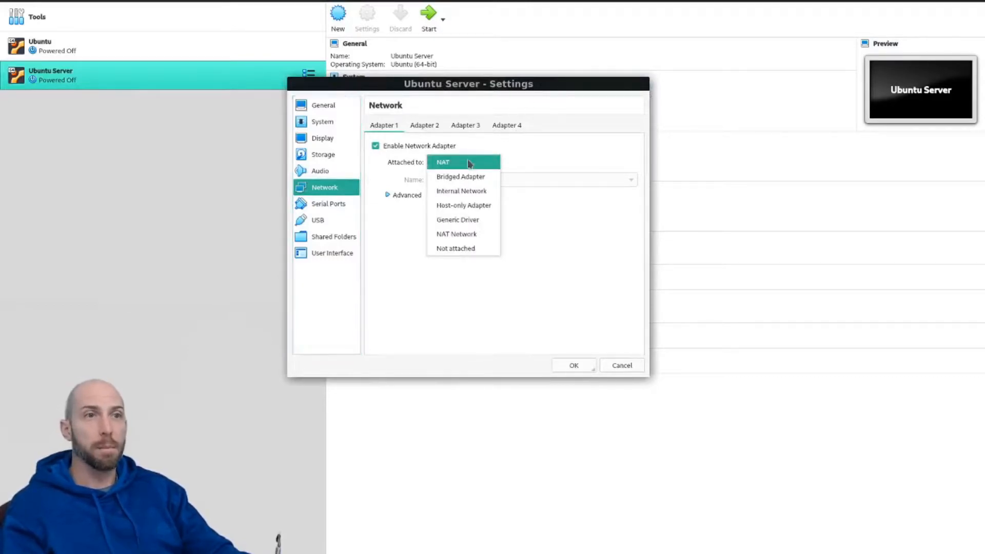
{"action": "mouse_move", "coordinate": [461, 177]}
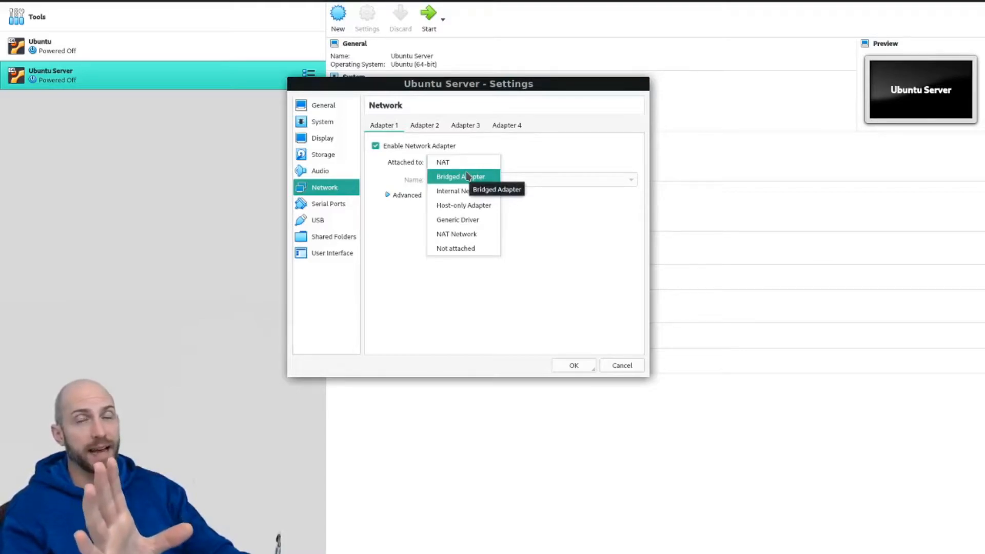
{"action": "mouse_move", "coordinate": [442, 163]}
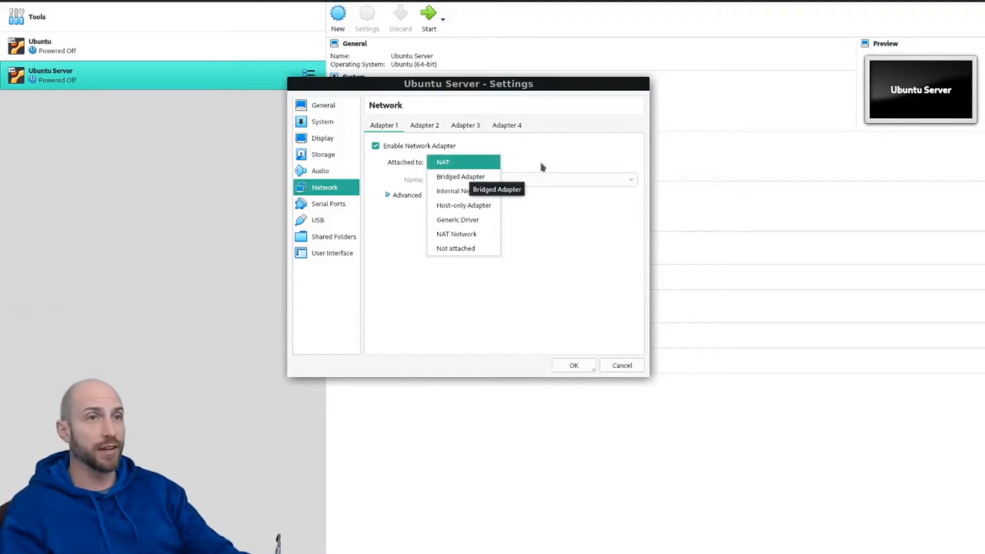
{"action": "left_click", "coordinate": [444, 161]}
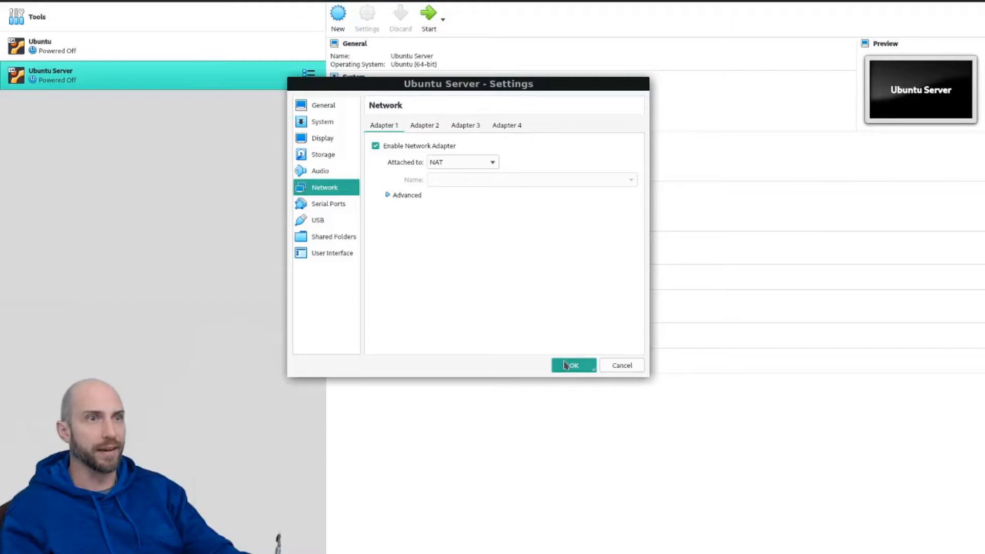
{"action": "left_click", "coordinate": [572, 366]}
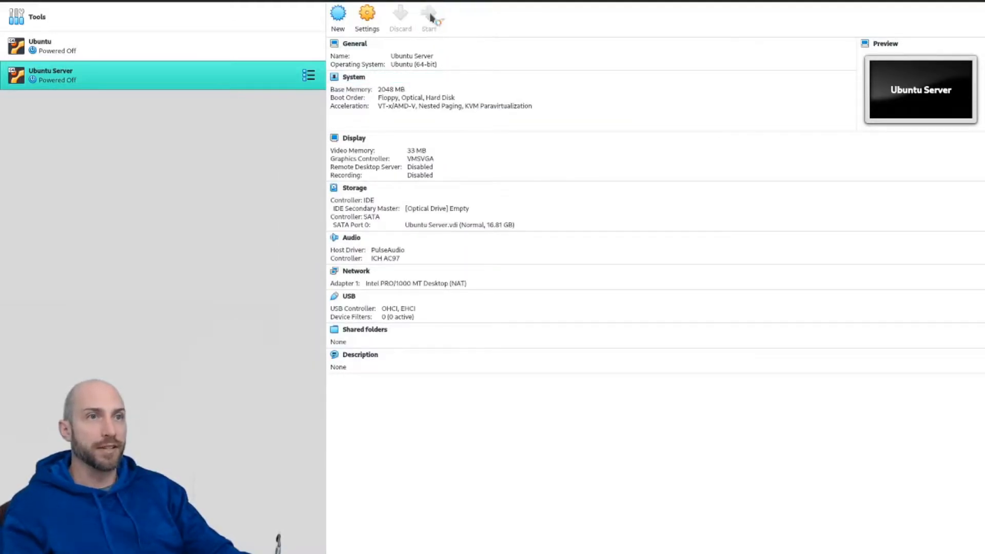
{"action": "left_click", "coordinate": [429, 15]}
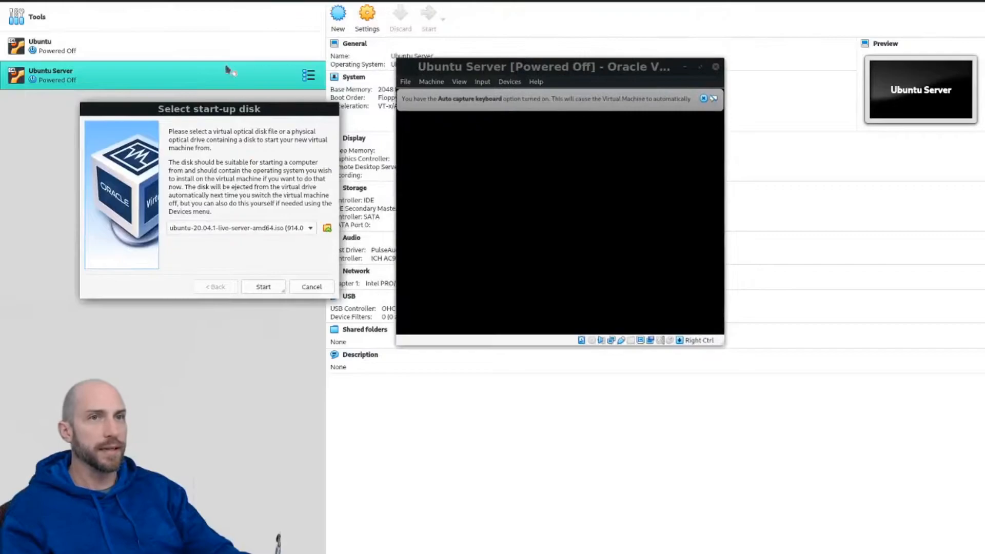
{"action": "left_click_drag", "start_coordinate": [208, 108], "coordinate": [247, 64]}
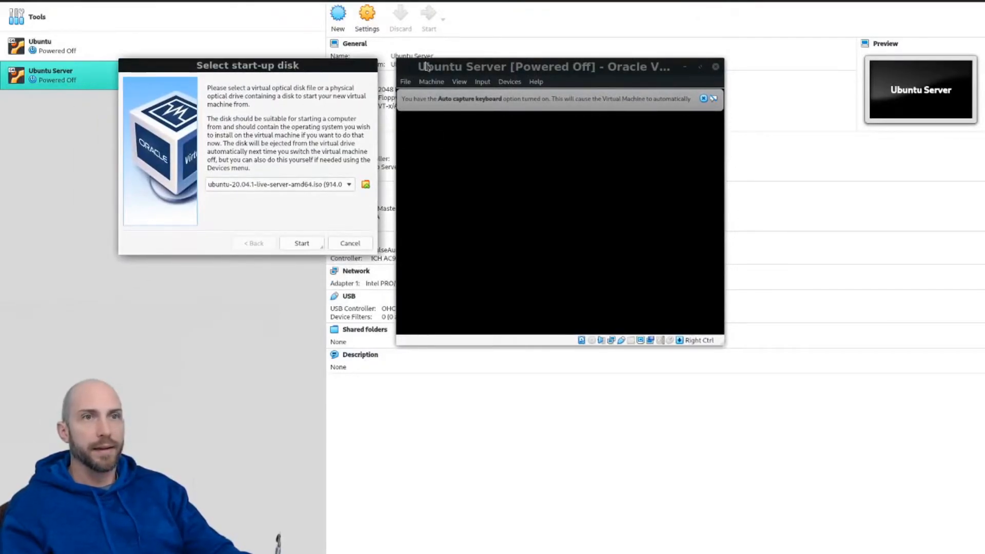
{"action": "mouse_move", "coordinate": [577, 158]}
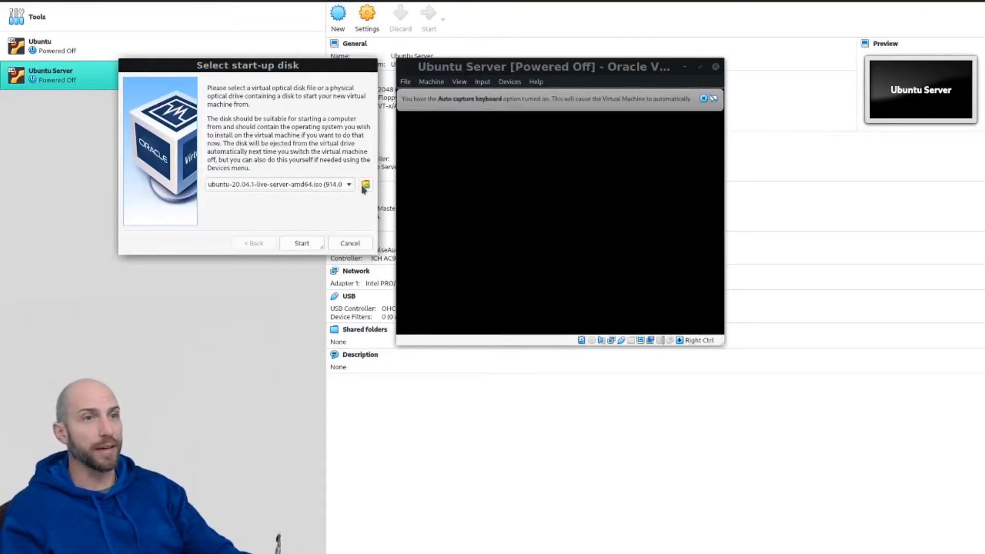
{"action": "left_click", "coordinate": [365, 184]}
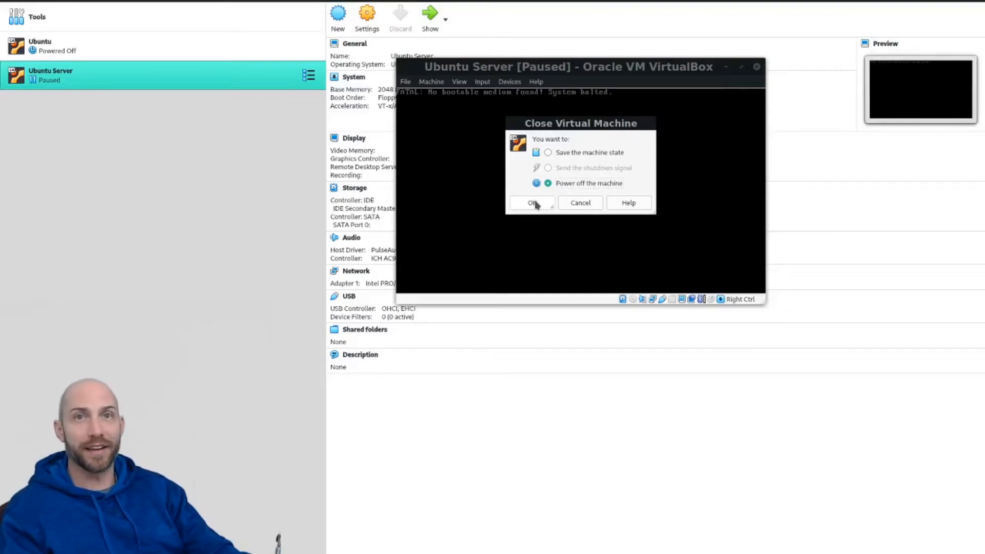
{"action": "left_click", "coordinate": [532, 202]}
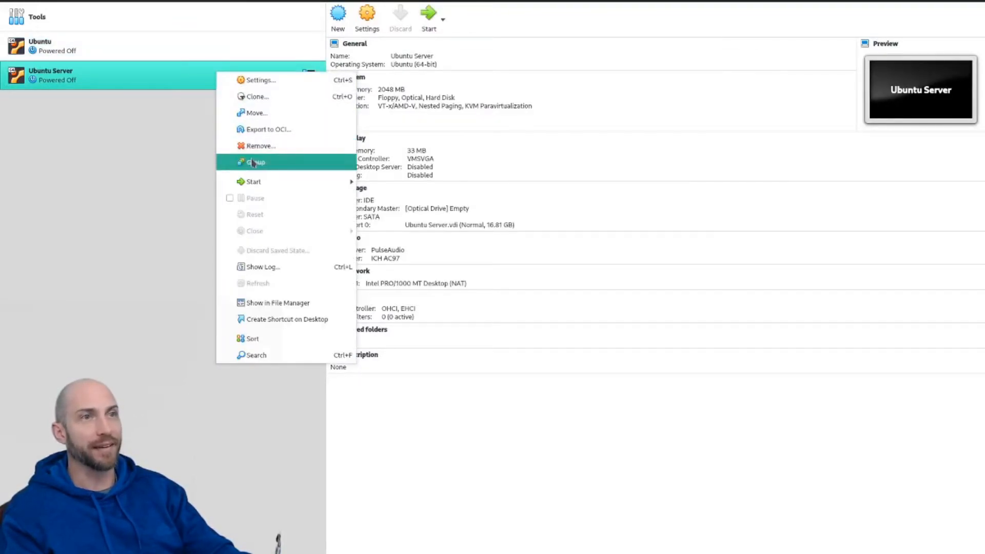
{"action": "mouse_move", "coordinate": [254, 181]}
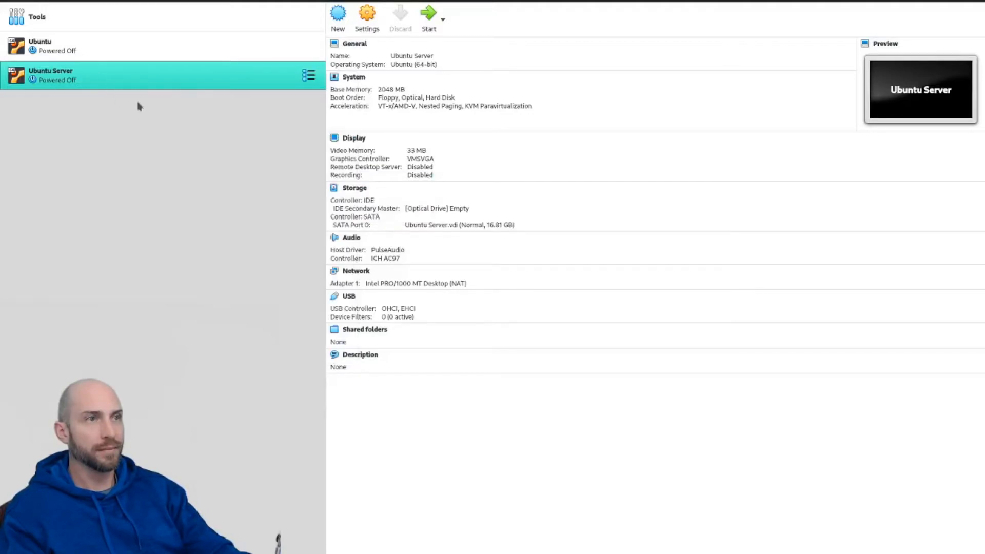
Step: Inspect Ubuntu Server's empty optical drive in Storage settings, then close without changes
{"action": "left_click", "coordinate": [309, 74]}
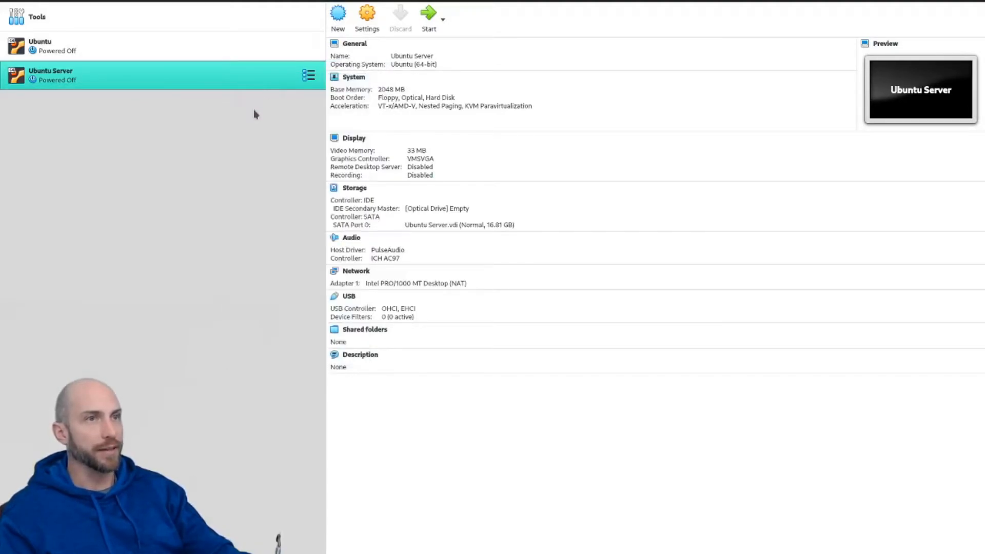
{"action": "left_click", "coordinate": [368, 12]}
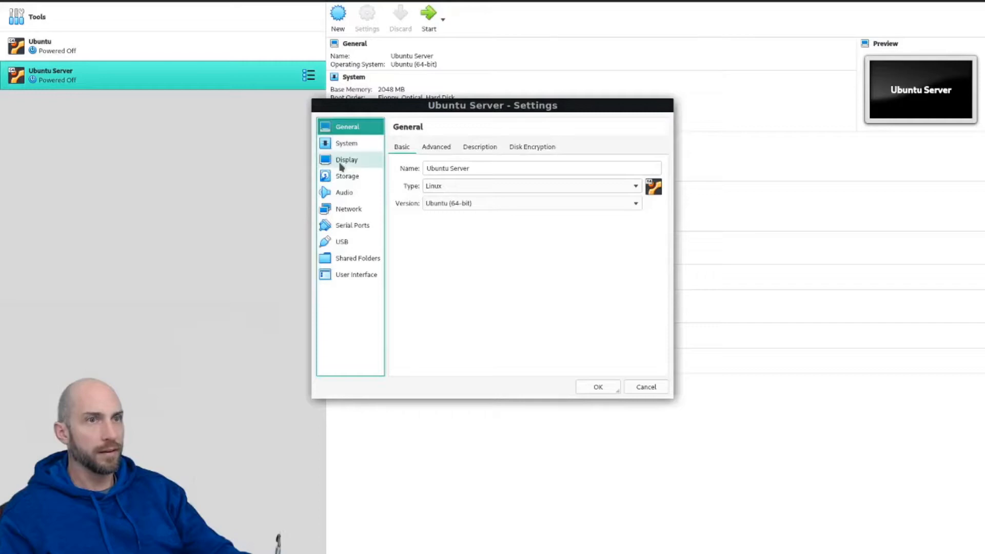
{"action": "left_click", "coordinate": [347, 175]}
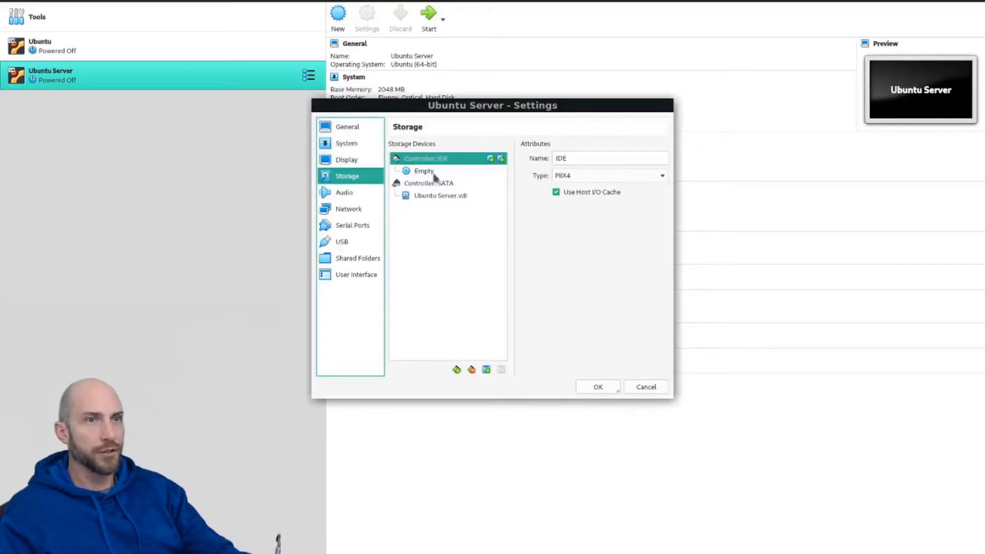
{"action": "left_click", "coordinate": [424, 171]}
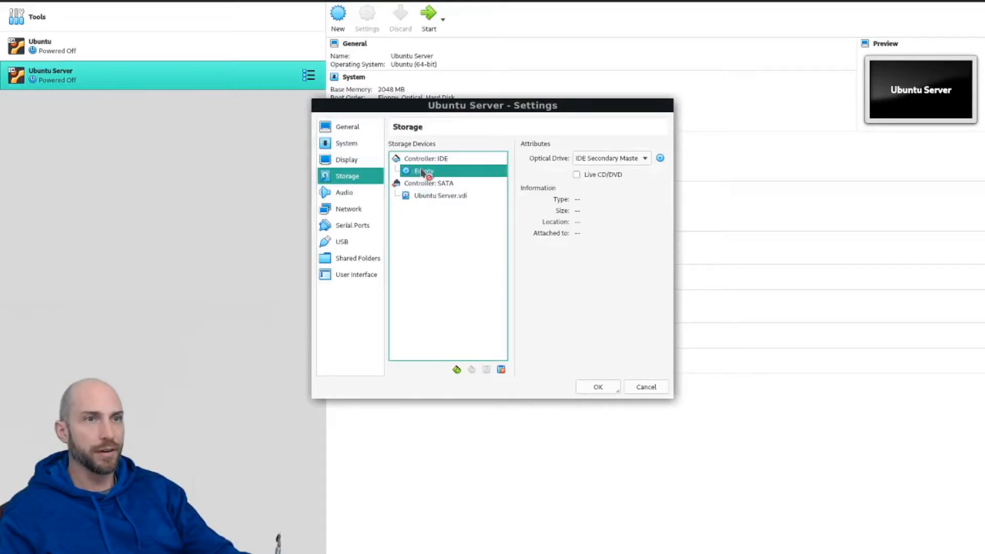
{"action": "left_click", "coordinate": [597, 387]}
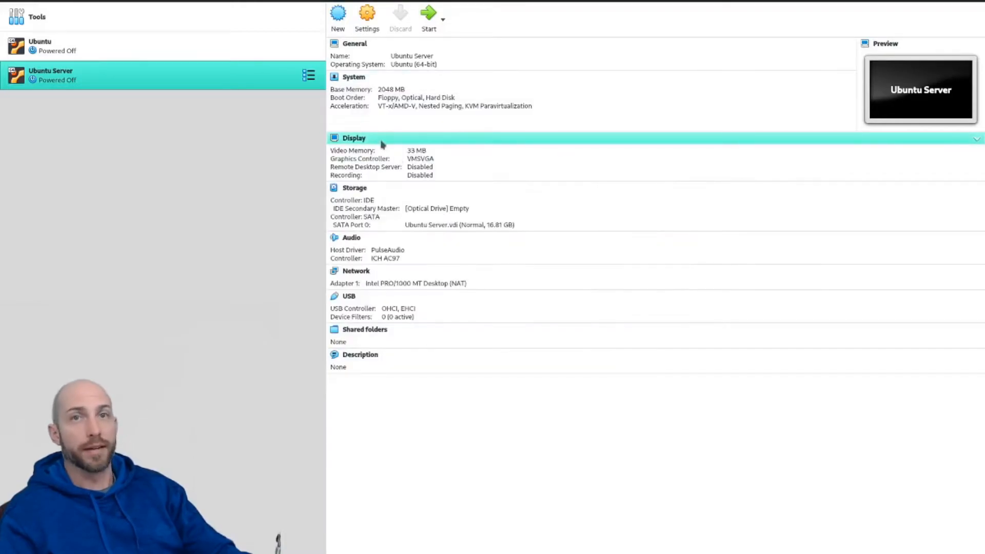
{"action": "right_click", "coordinate": [75, 74]}
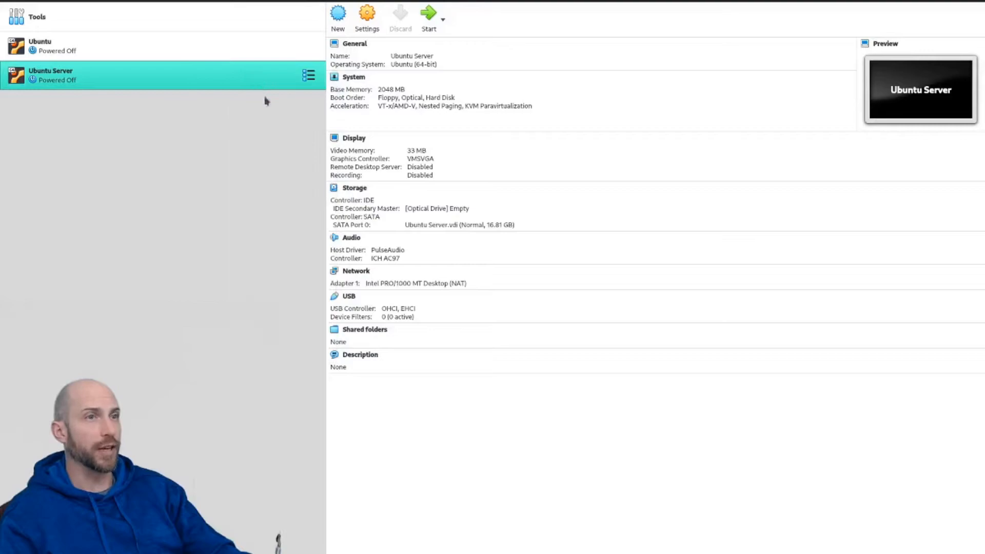
Step: Attach ubuntu-20.04.1-live-server-amd64.iso as an optical drive on Controller: IDE and save
{"action": "left_click", "coordinate": [367, 15]}
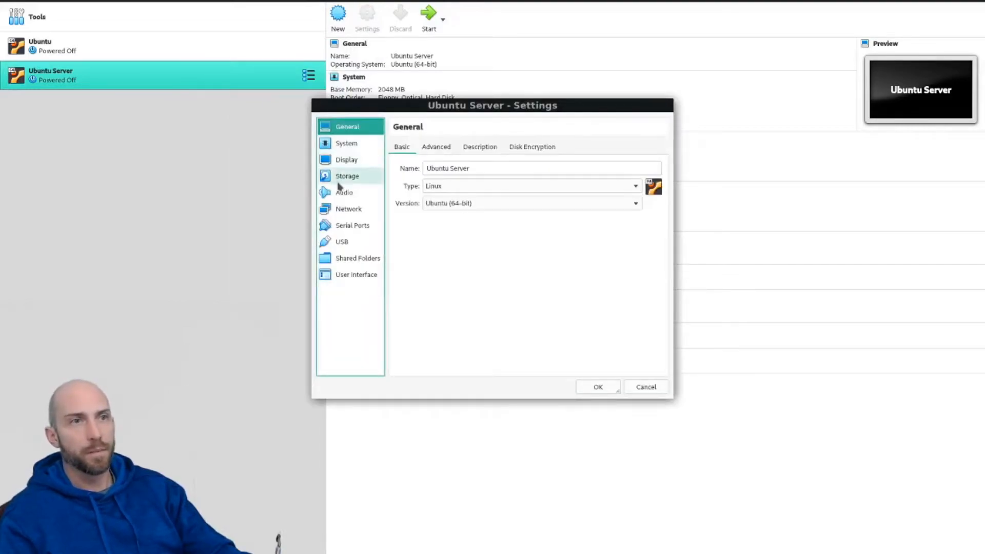
{"action": "left_click", "coordinate": [348, 176]}
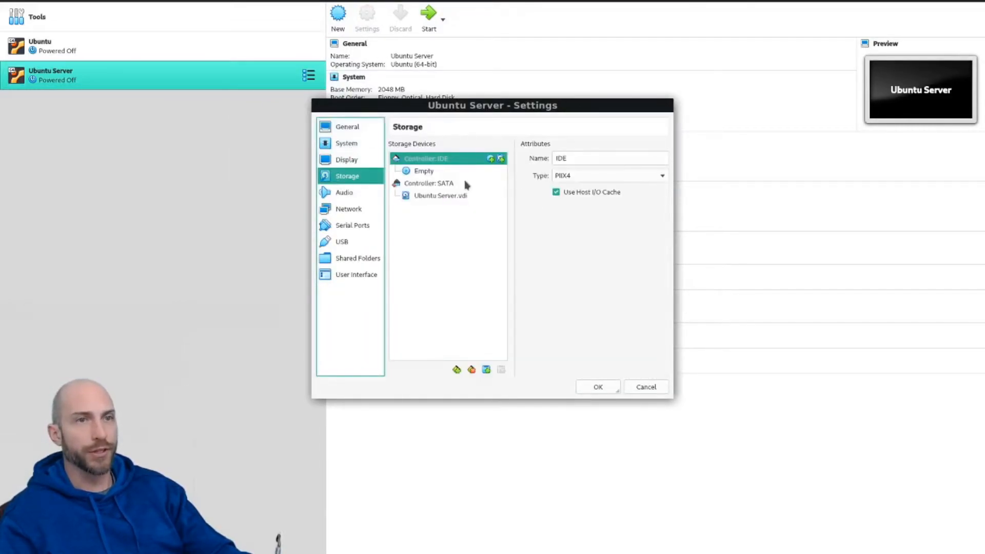
{"action": "left_click", "coordinate": [424, 170]}
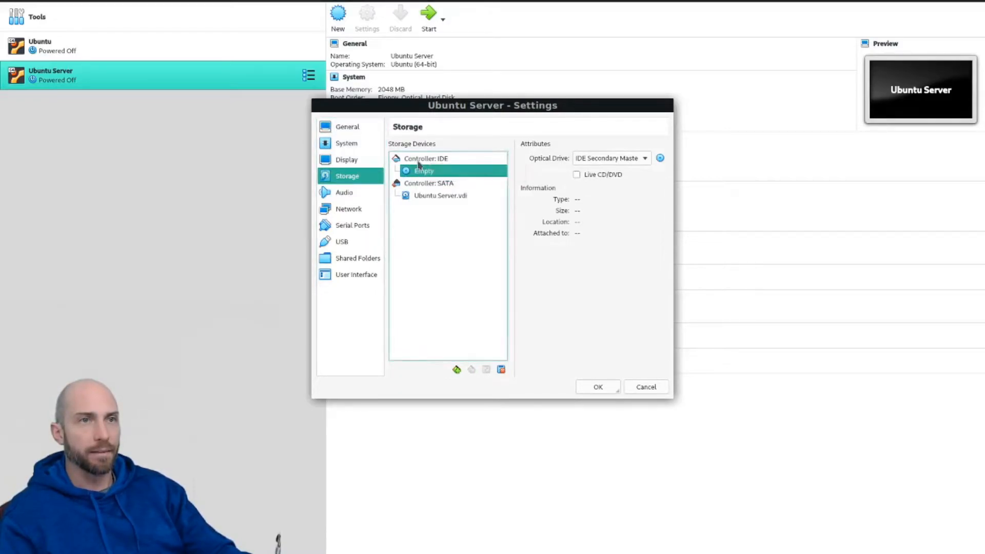
{"action": "left_click", "coordinate": [426, 158]}
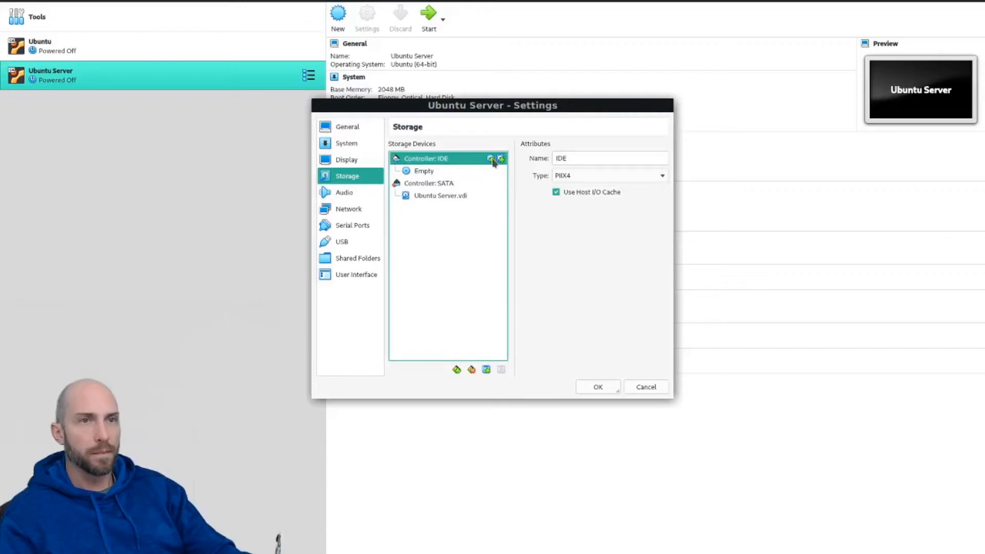
{"action": "left_click", "coordinate": [492, 158]}
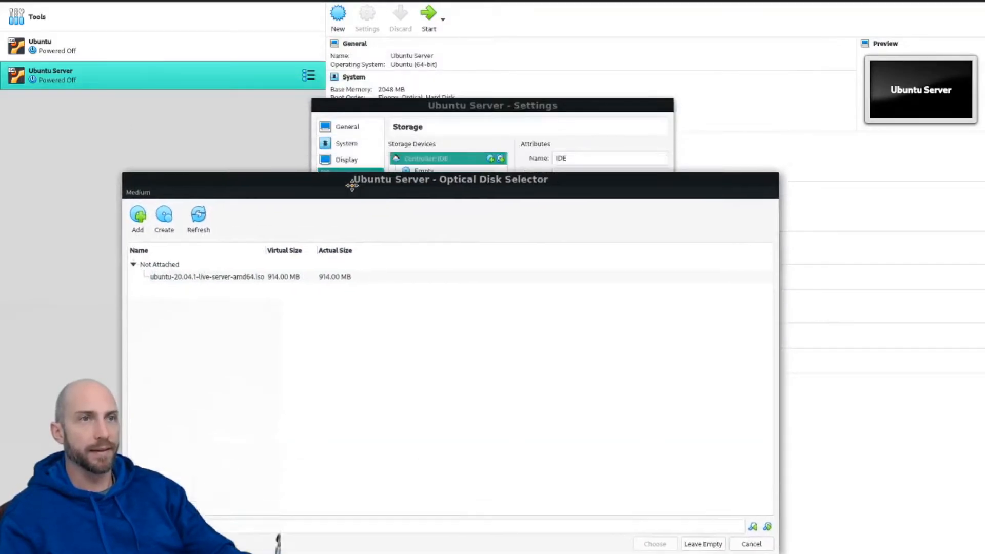
{"action": "left_click", "coordinate": [208, 276]}
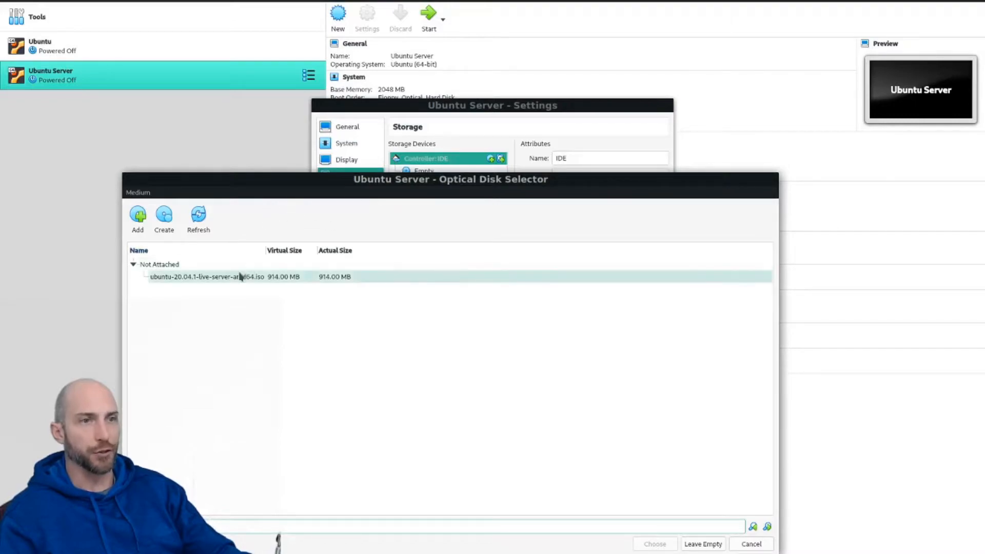
{"action": "left_click", "coordinate": [654, 544]}
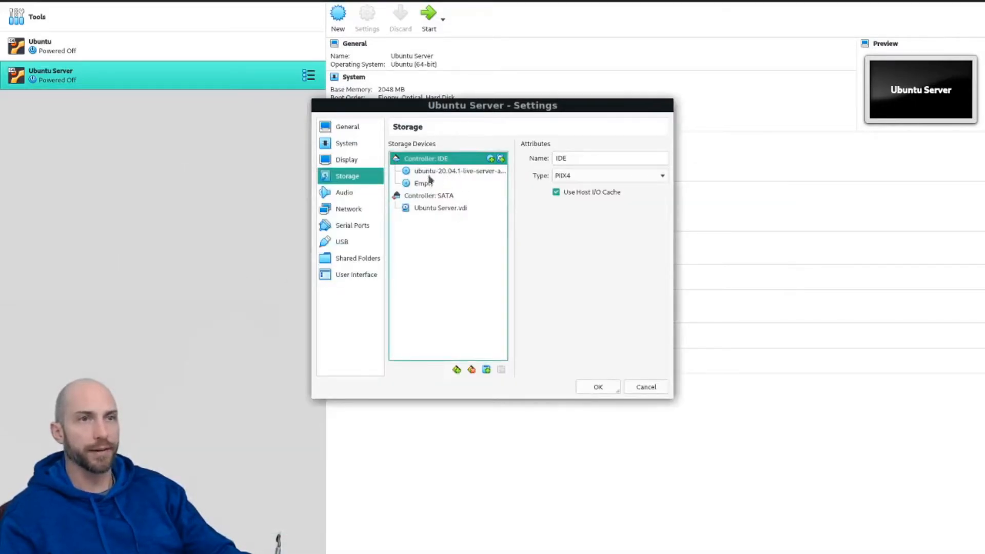
{"action": "left_click", "coordinate": [459, 172]}
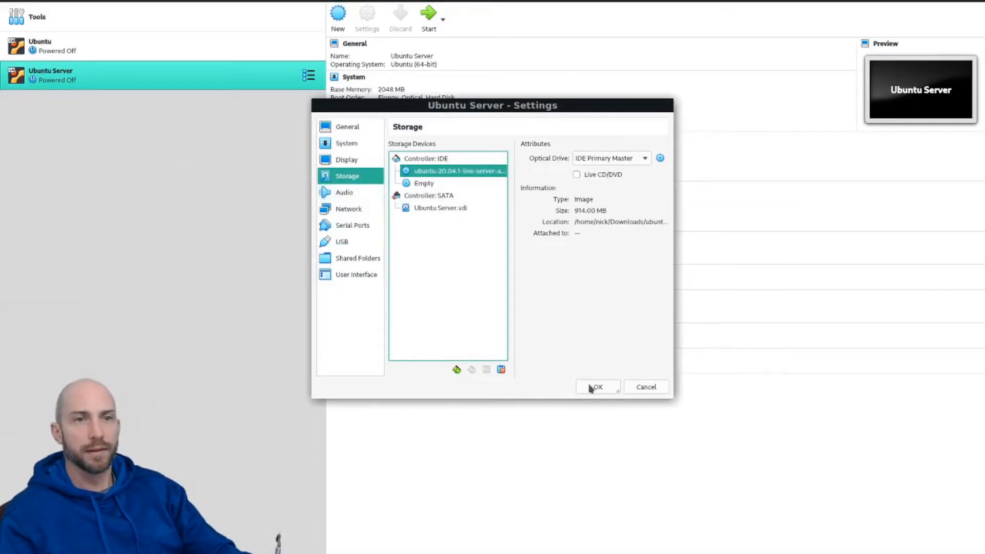
{"action": "left_click", "coordinate": [597, 387]}
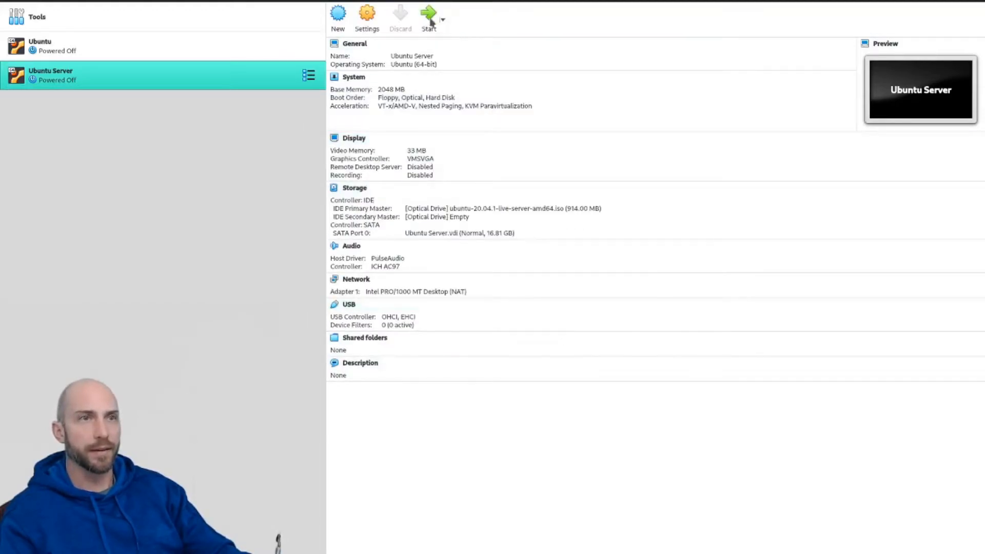
Step: Boot Ubuntu Server and choose 'Continue without updating' in the installer
{"action": "left_click", "coordinate": [429, 16]}
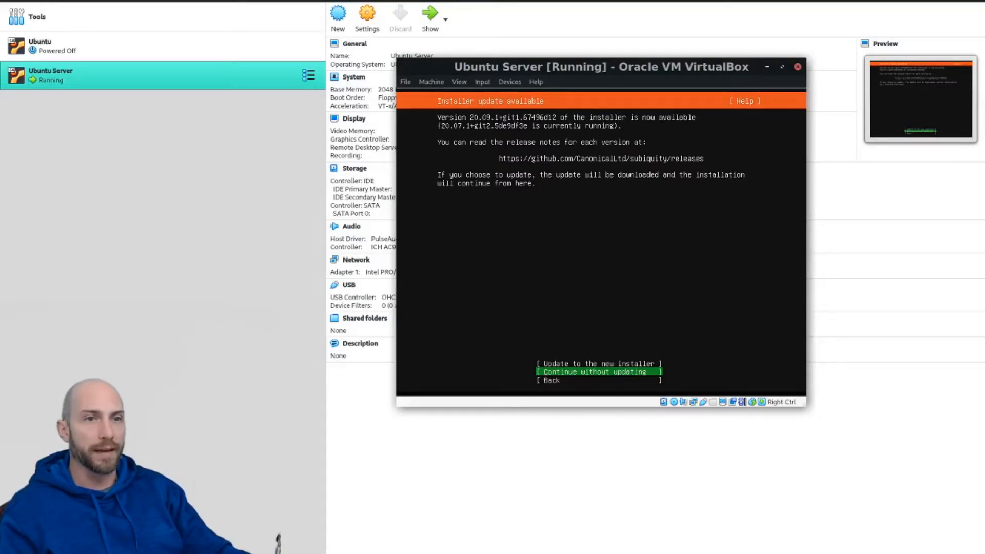
{"action": "key", "text": "Up"}
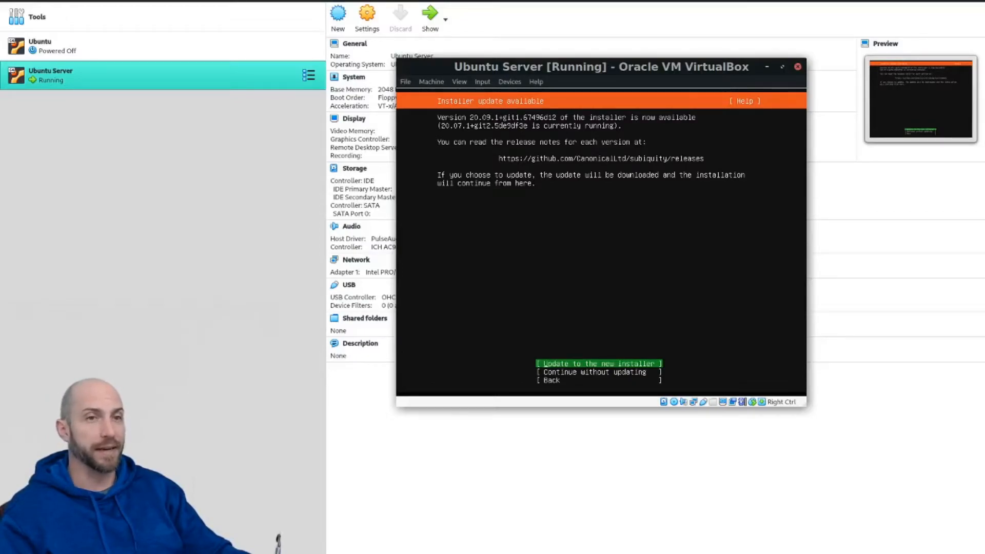
{"action": "left_click", "coordinate": [598, 363]}
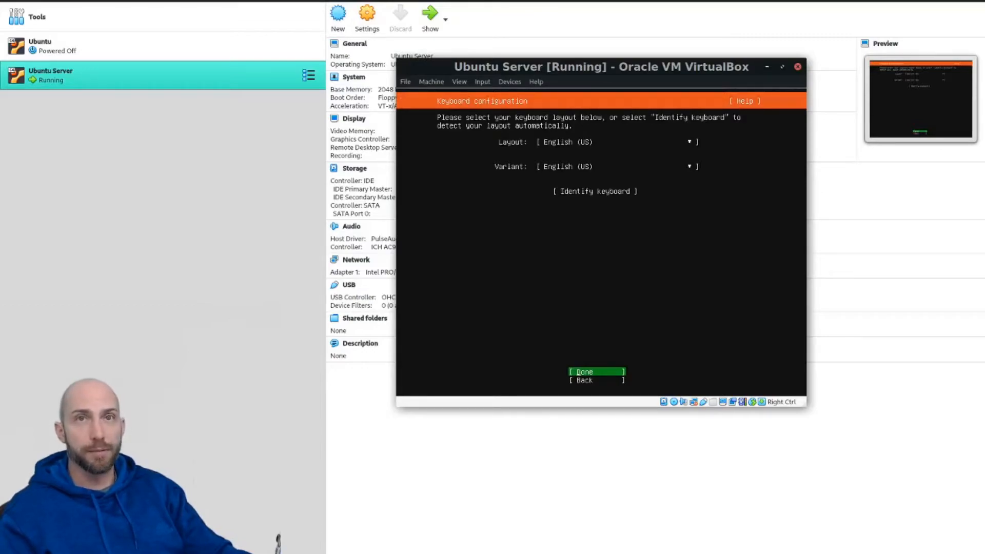
Step: Accept defaults on Keyboard, Network connections, Configure proxy and Archive mirror screens
{"action": "left_click", "coordinate": [583, 372]}
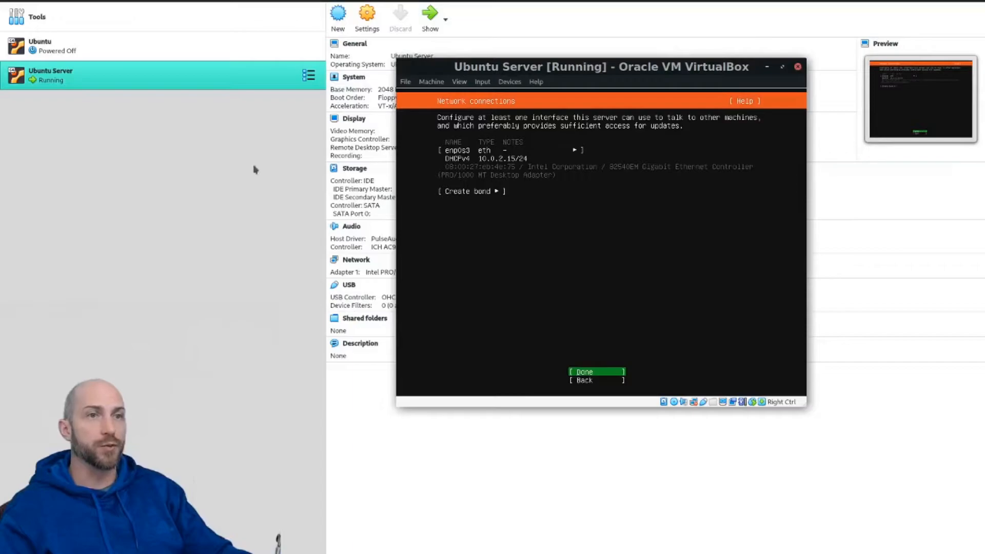
{"action": "mouse_move", "coordinate": [373, 150]}
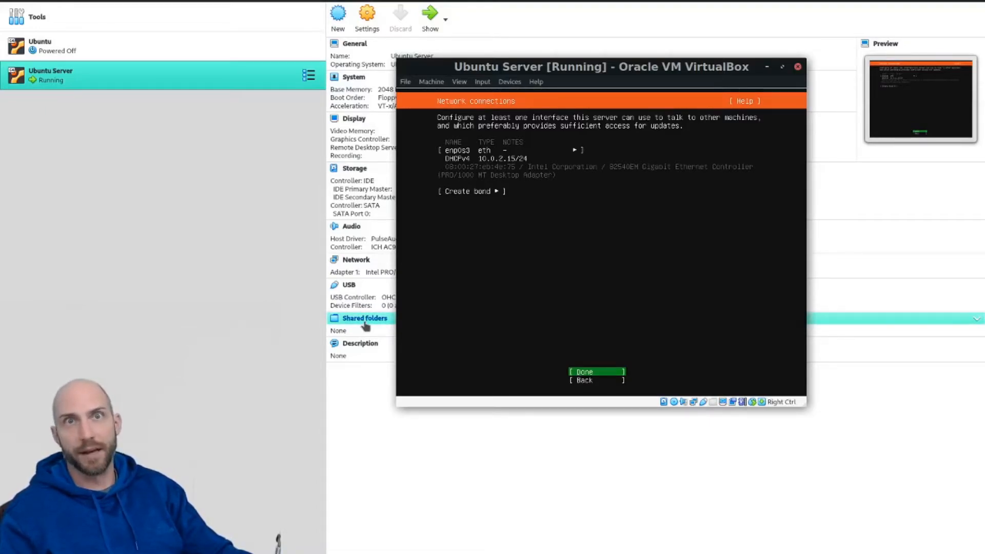
{"action": "left_click", "coordinate": [595, 372]}
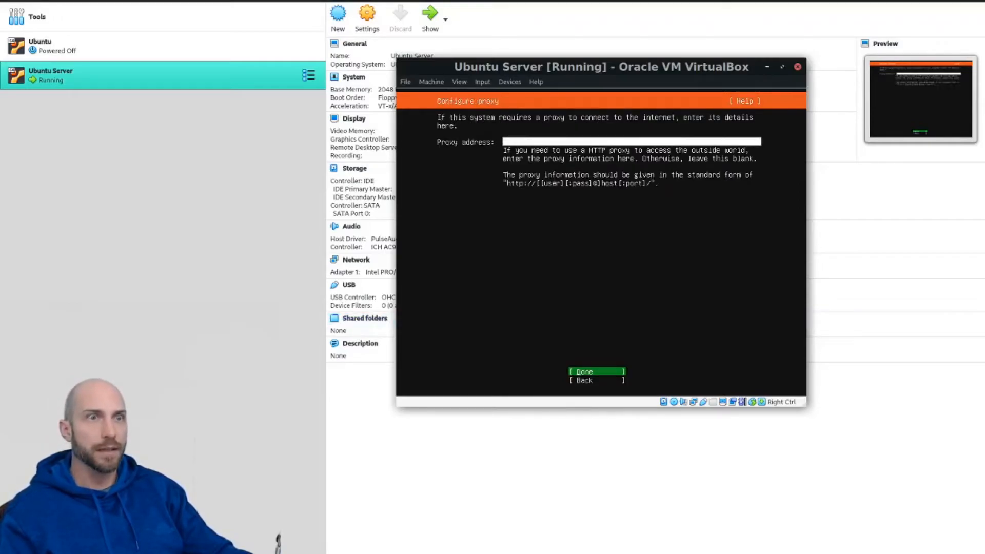
{"action": "left_click", "coordinate": [583, 372]}
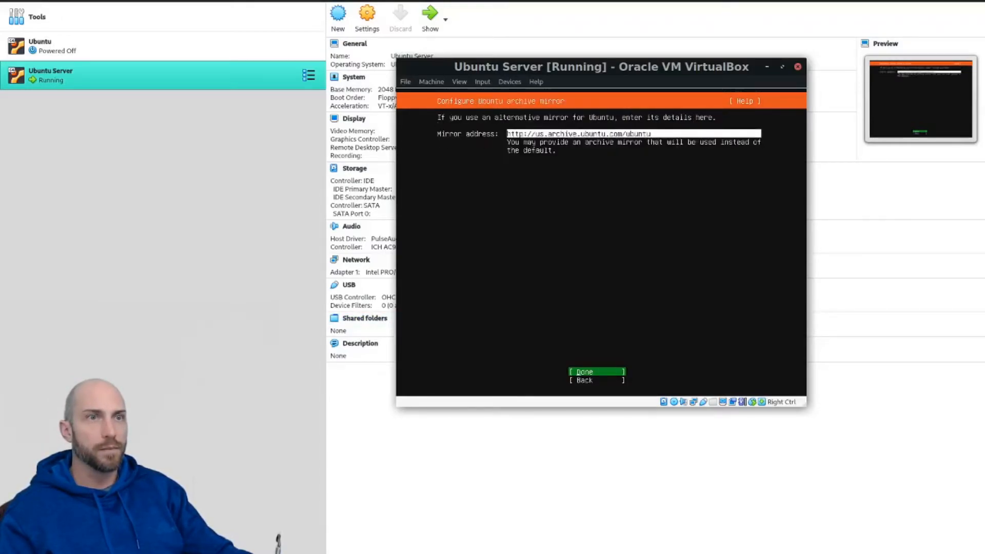
{"action": "left_click", "coordinate": [583, 371]}
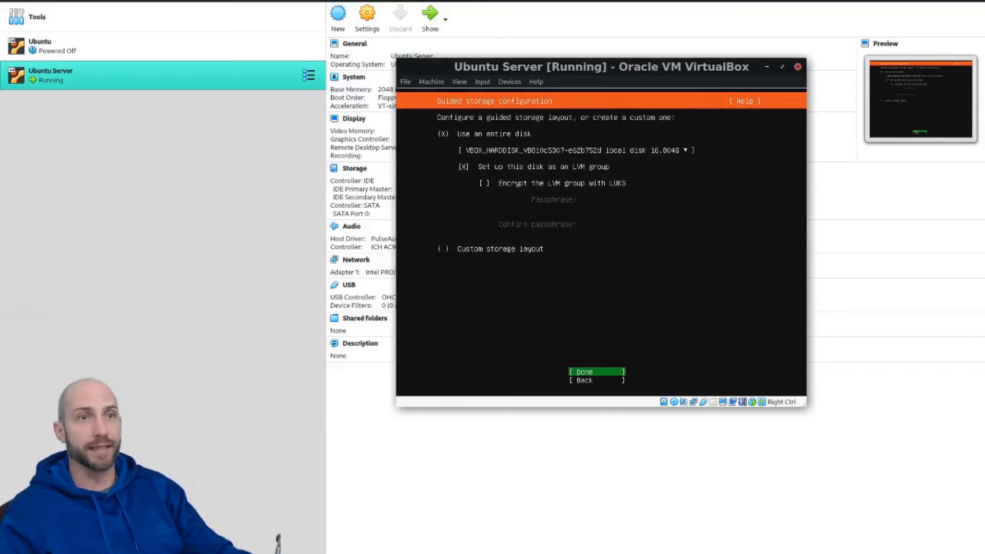
Step: Accept 'Use an entire disk' with LVM layout and confirm the destructive installation
{"action": "left_click", "coordinate": [583, 371]}
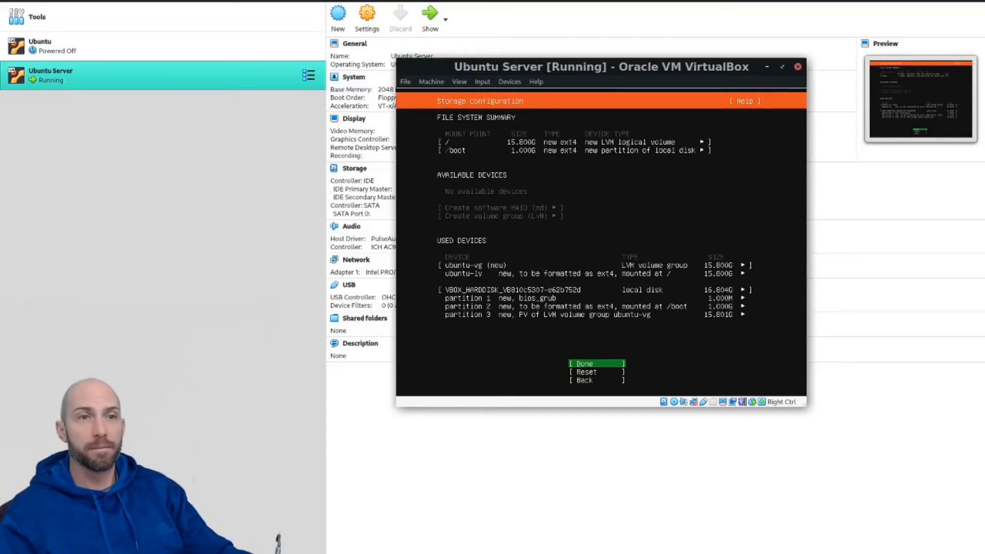
{"action": "left_click", "coordinate": [584, 364]}
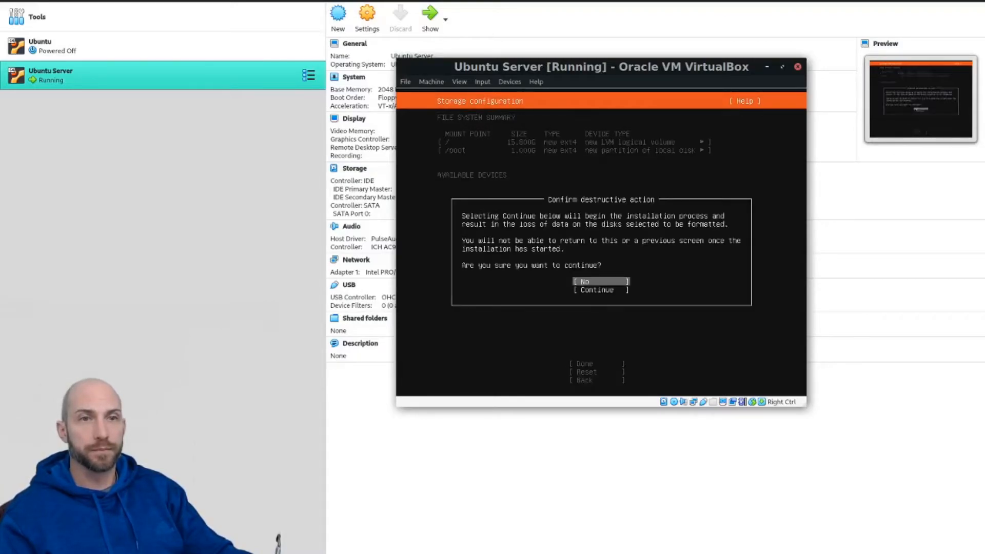
{"action": "left_click", "coordinate": [595, 290]}
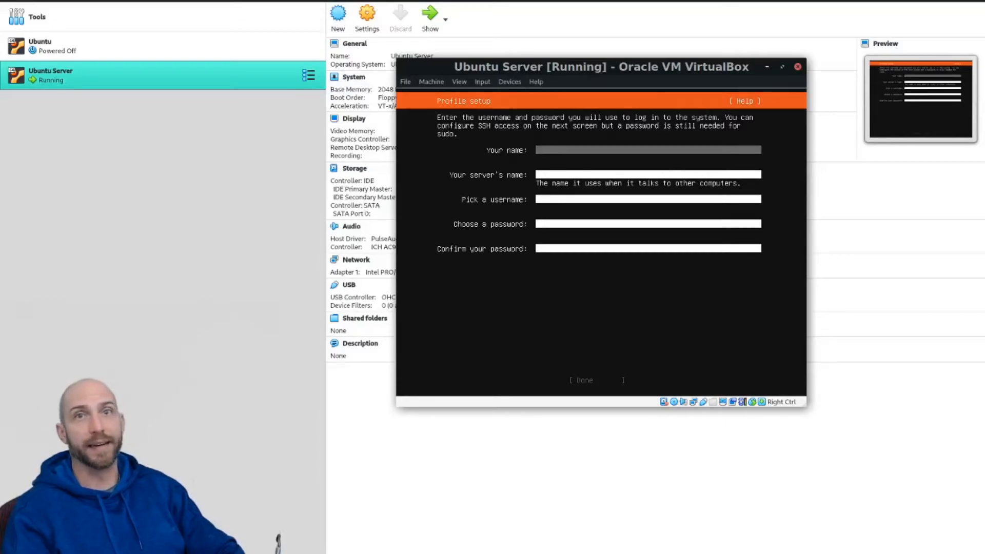
Step: Enter name nick, server name virtualserver, username nick and the password twice, then submit
{"action": "type", "text": "n"}
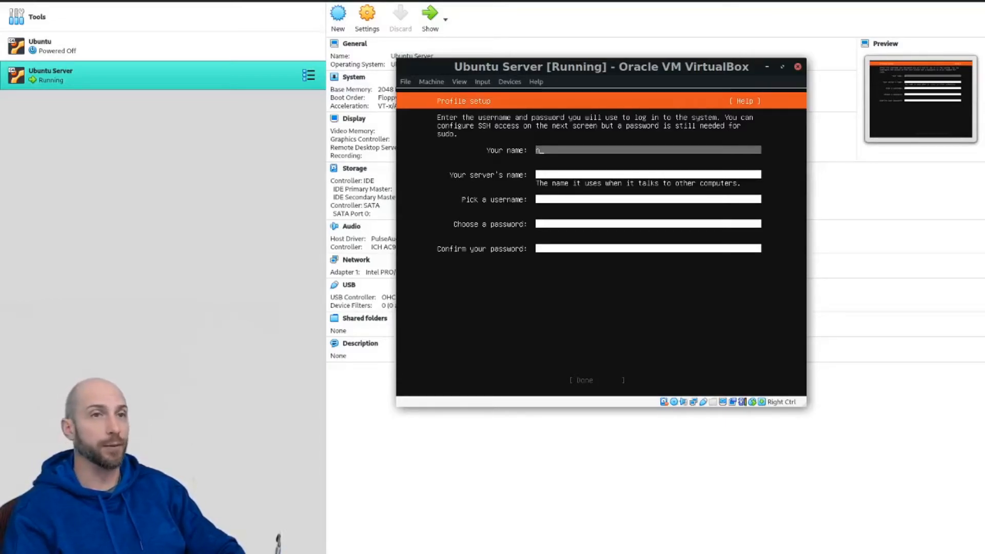
{"action": "type", "text": "ick"}
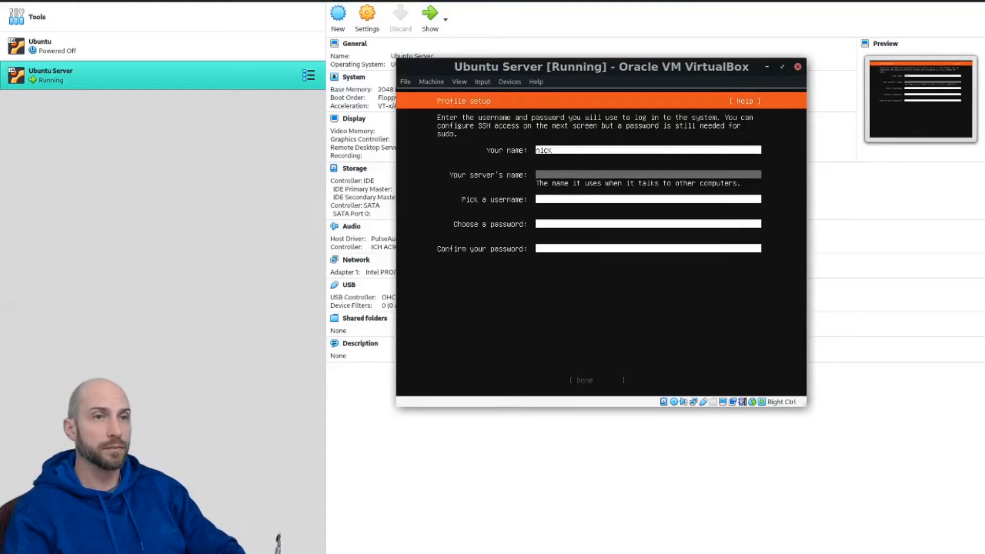
{"action": "type", "text": "virtualserver"}
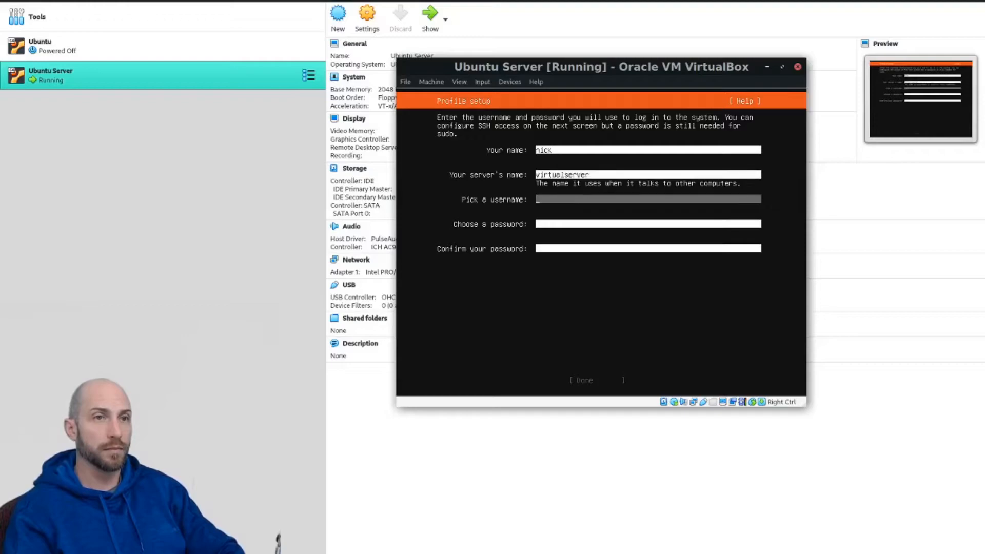
{"action": "type", "text": "nick"}
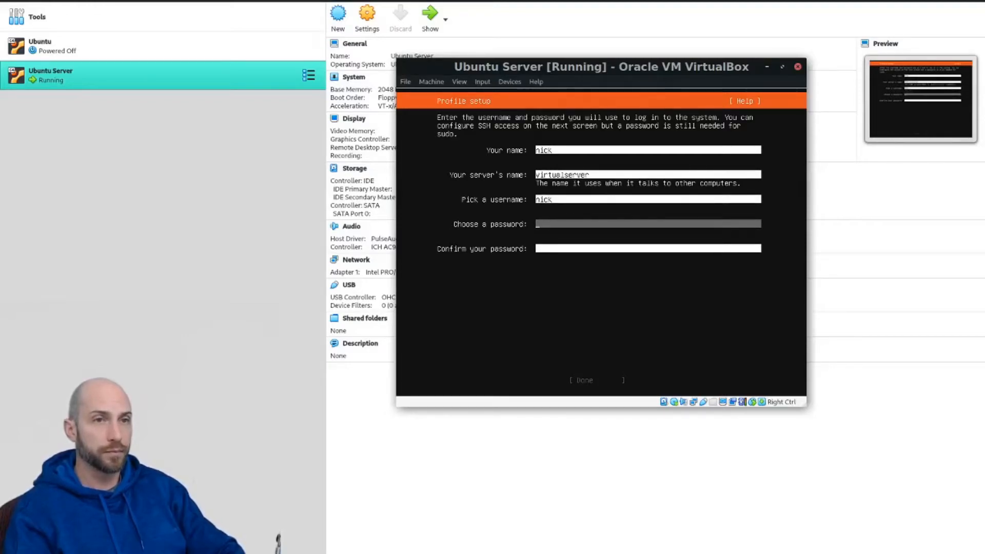
{"action": "type", "text": "********"}
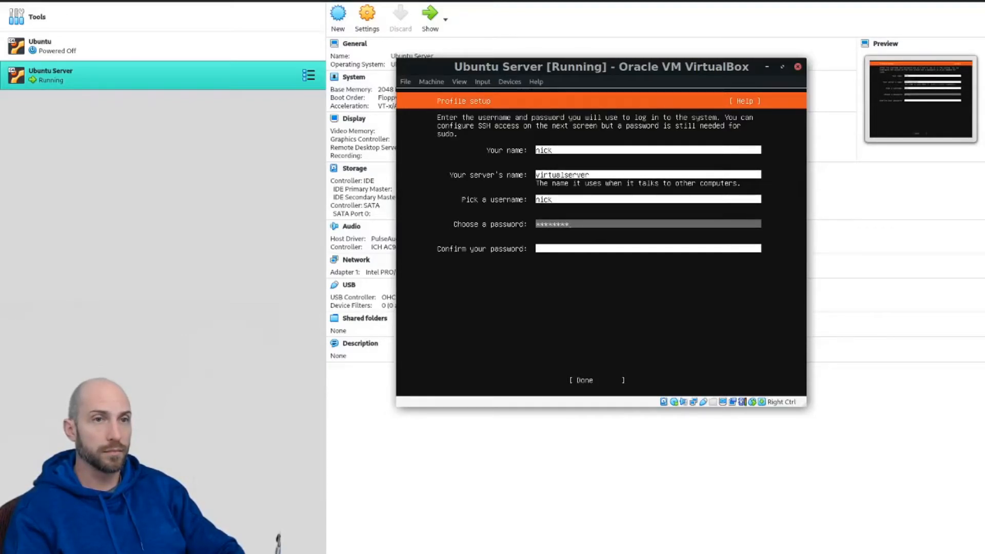
{"action": "type", "text": "********"}
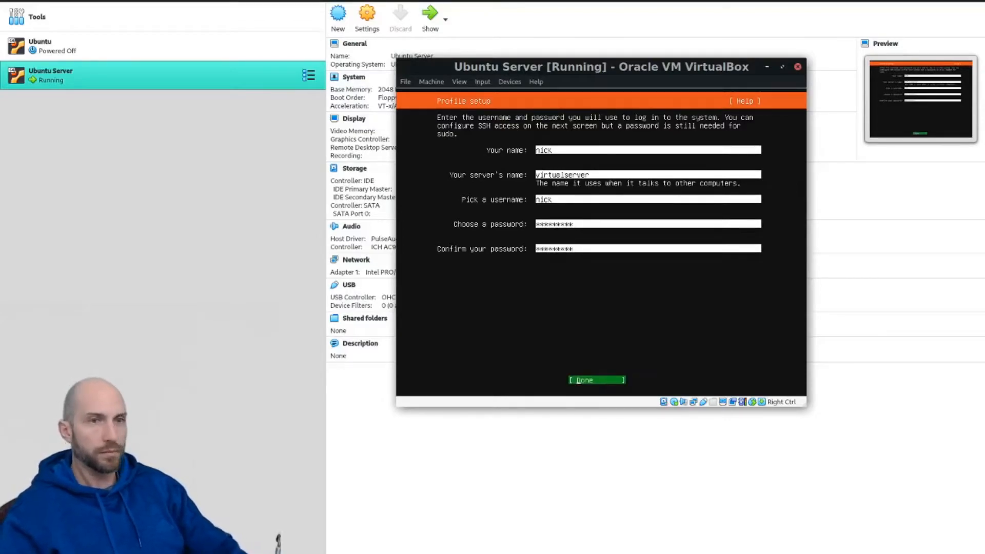
{"action": "left_click", "coordinate": [595, 380]}
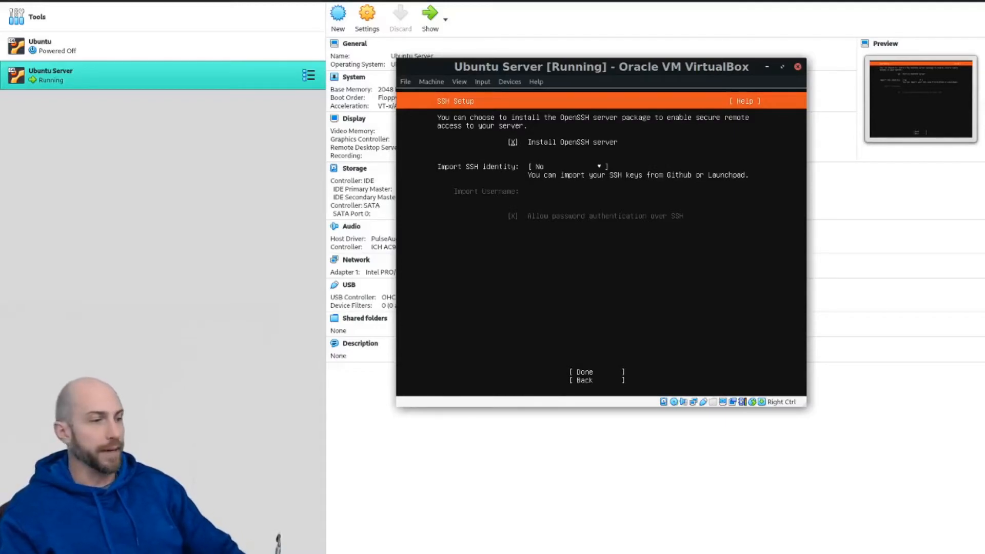
Step: Enable 'Install OpenSSH server' and begin the installation
{"action": "left_click", "coordinate": [584, 371]}
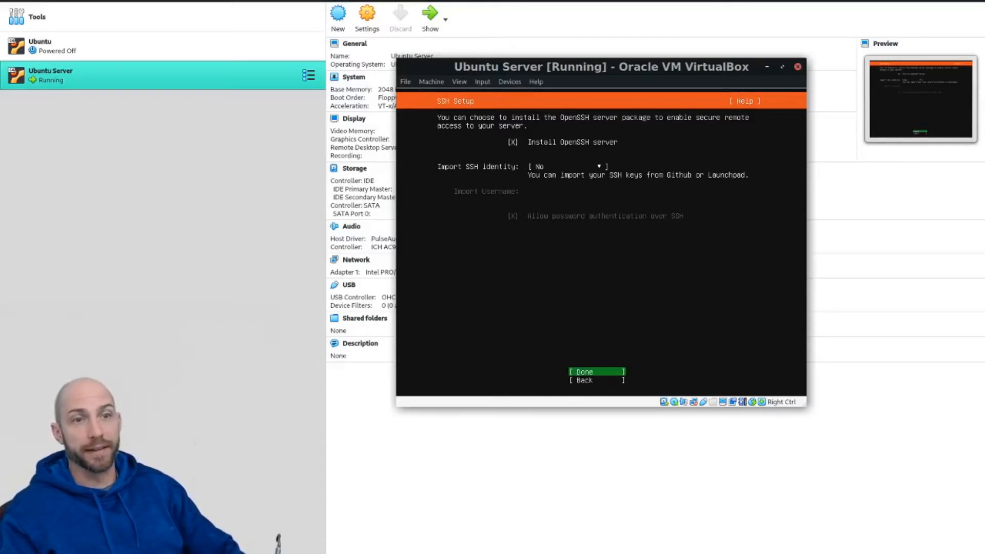
{"action": "left_click", "coordinate": [583, 372]}
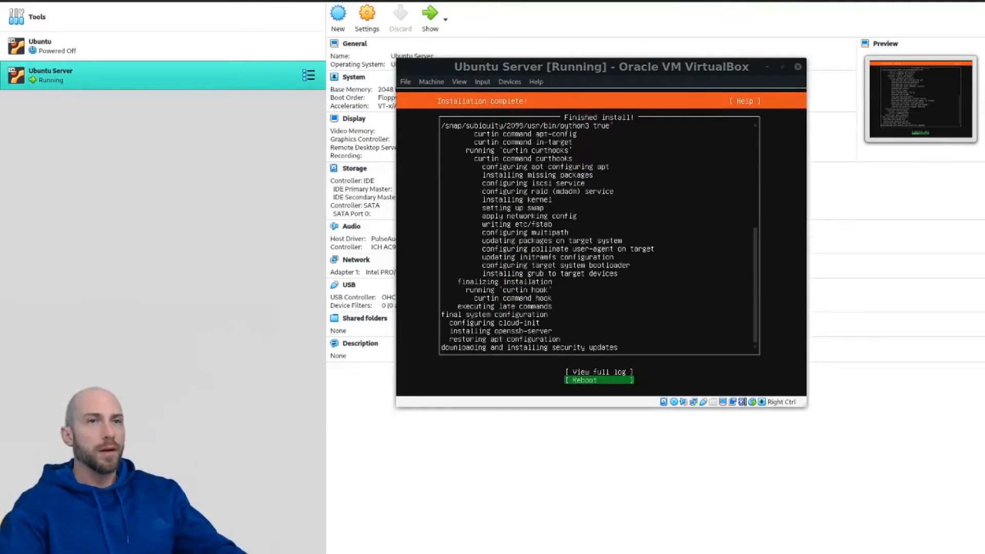
{"action": "mouse_move", "coordinate": [376, 239]}
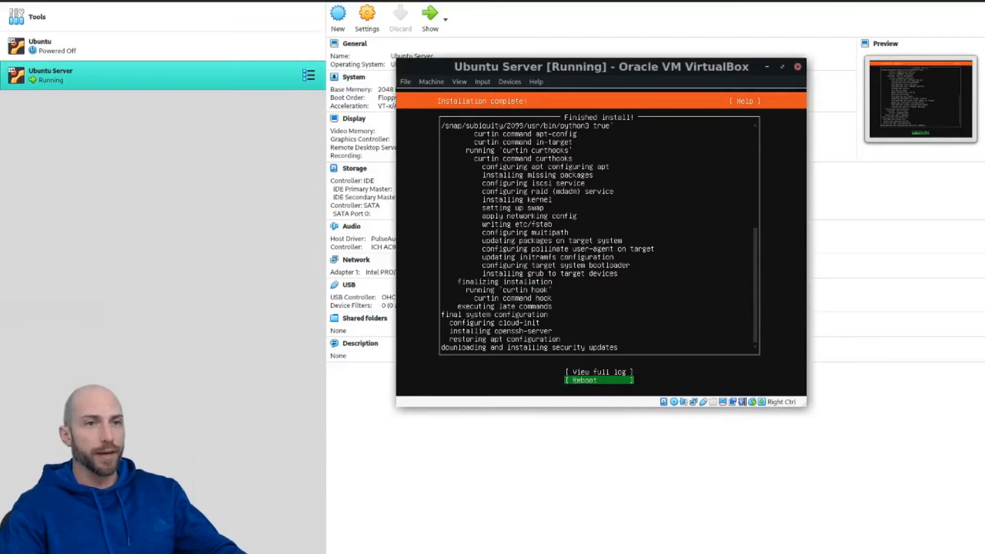
Step: Reboot the installed server, then close the VM window choosing 'Power off the machine' twice
{"action": "left_click", "coordinate": [581, 380]}
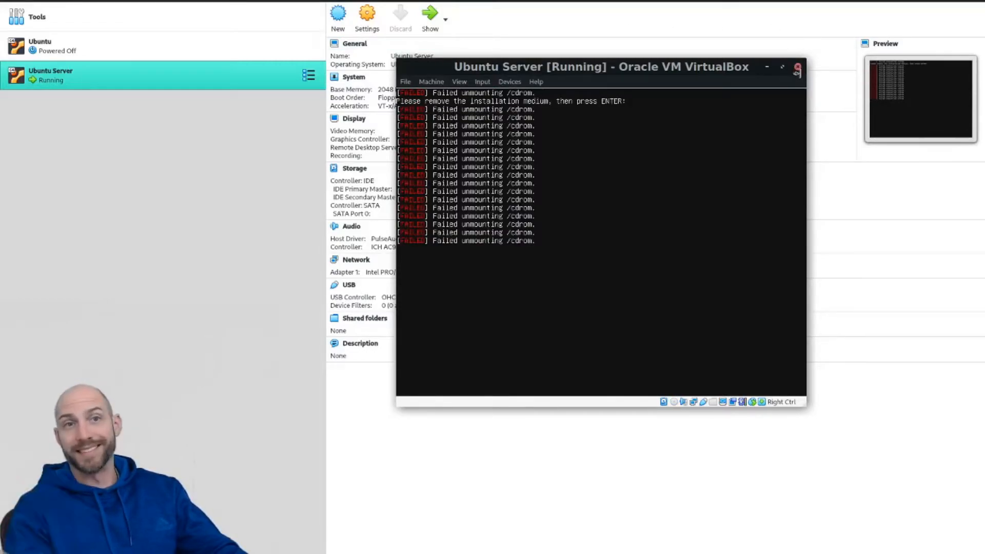
{"action": "left_click", "coordinate": [798, 66]}
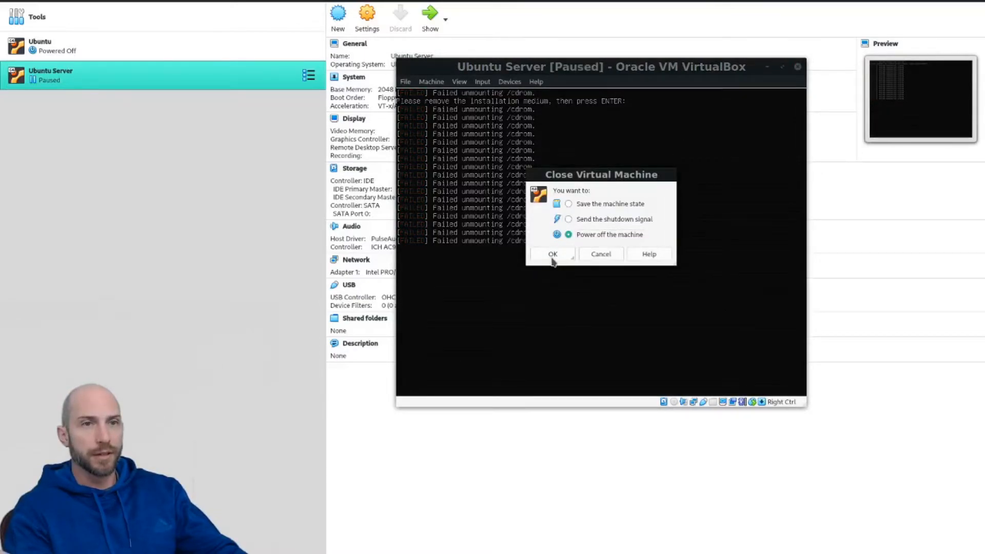
{"action": "left_click", "coordinate": [600, 254]}
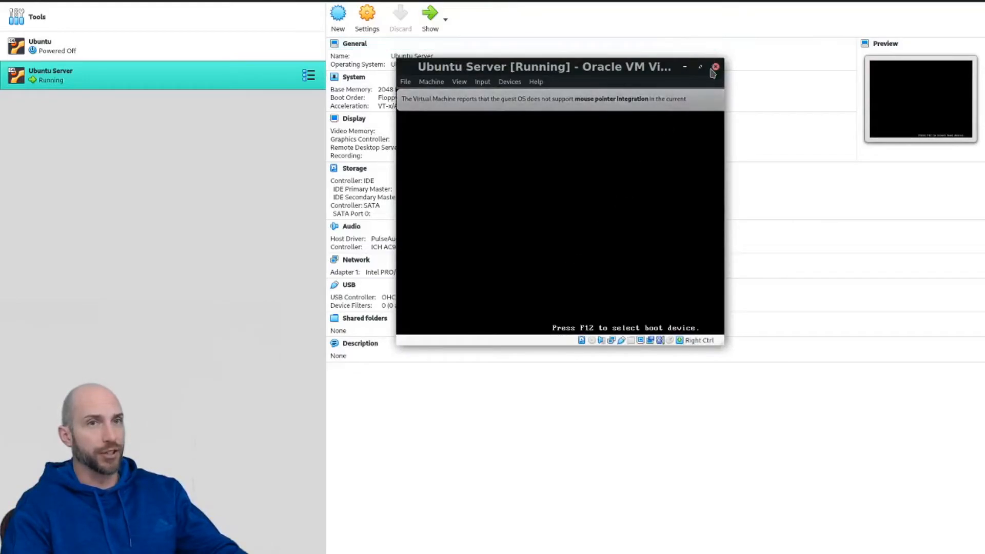
{"action": "left_click", "coordinate": [715, 67]}
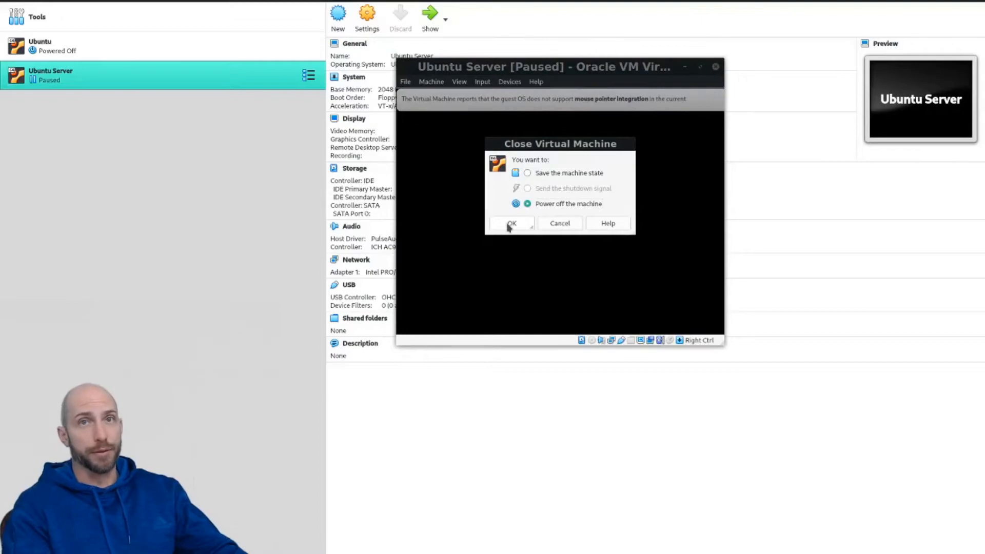
{"action": "left_click", "coordinate": [511, 222]}
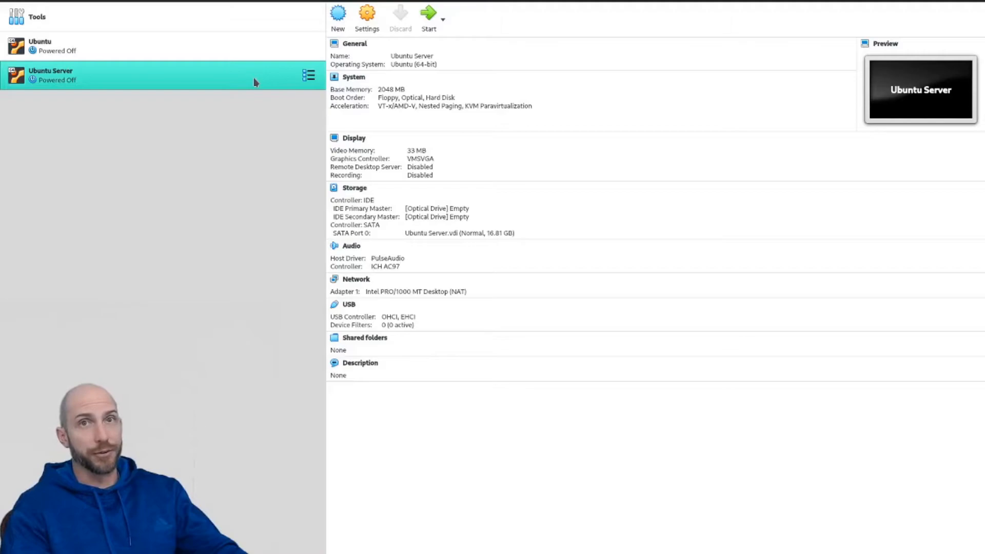
{"action": "mouse_move", "coordinate": [245, 88]}
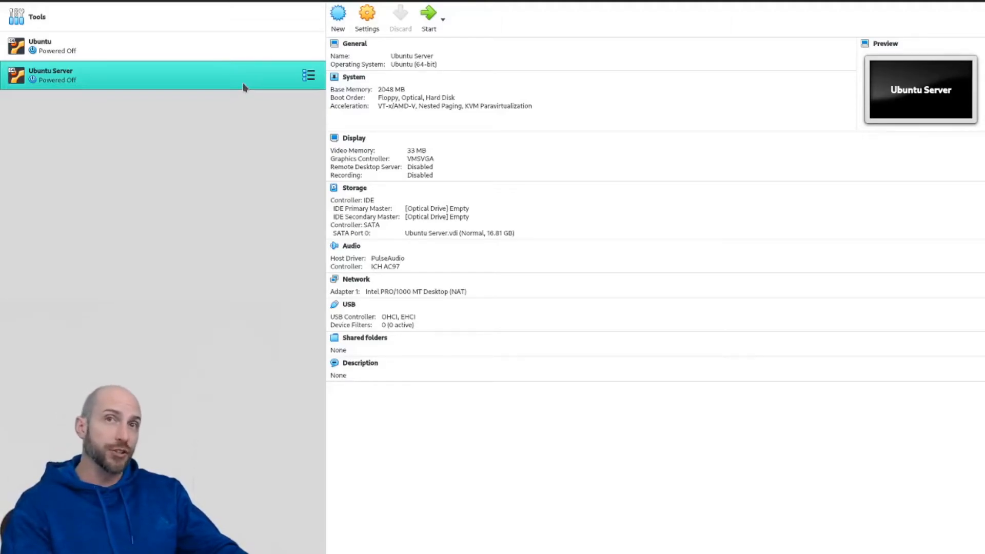
{"action": "mouse_move", "coordinate": [201, 78]}
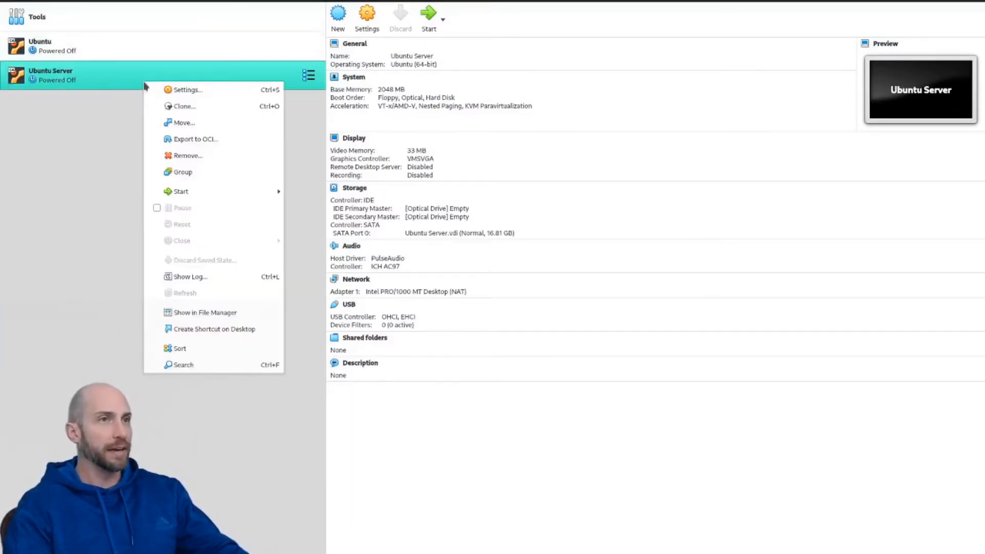
{"action": "left_click", "coordinate": [113, 100]}
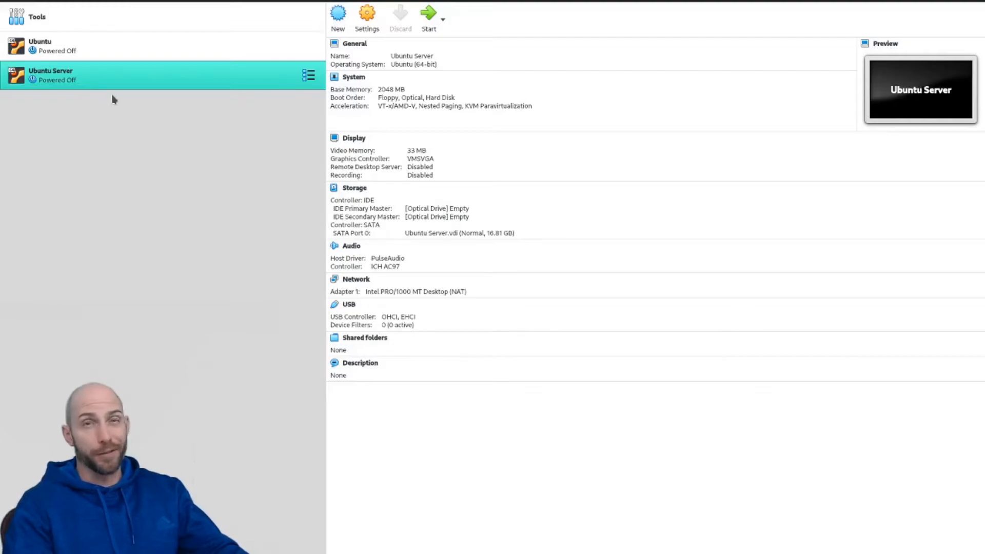
{"action": "right_click", "coordinate": [62, 74]}
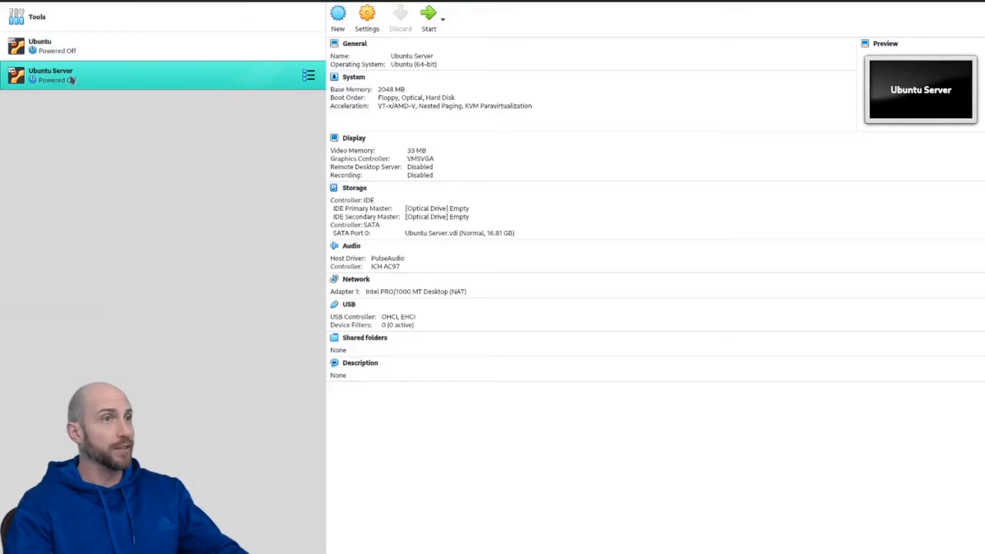
{"action": "right_click", "coordinate": [50, 75]}
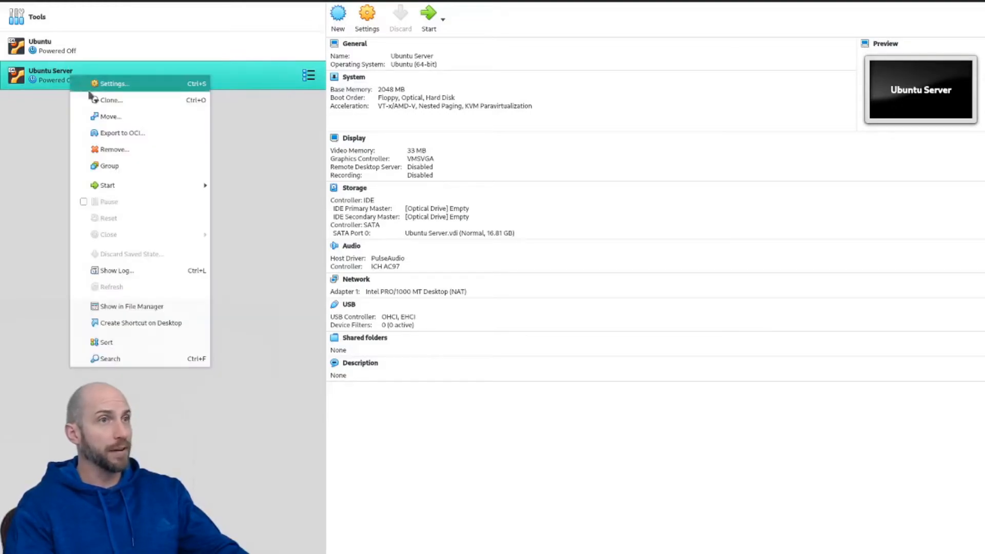
{"action": "left_click", "coordinate": [111, 99]}
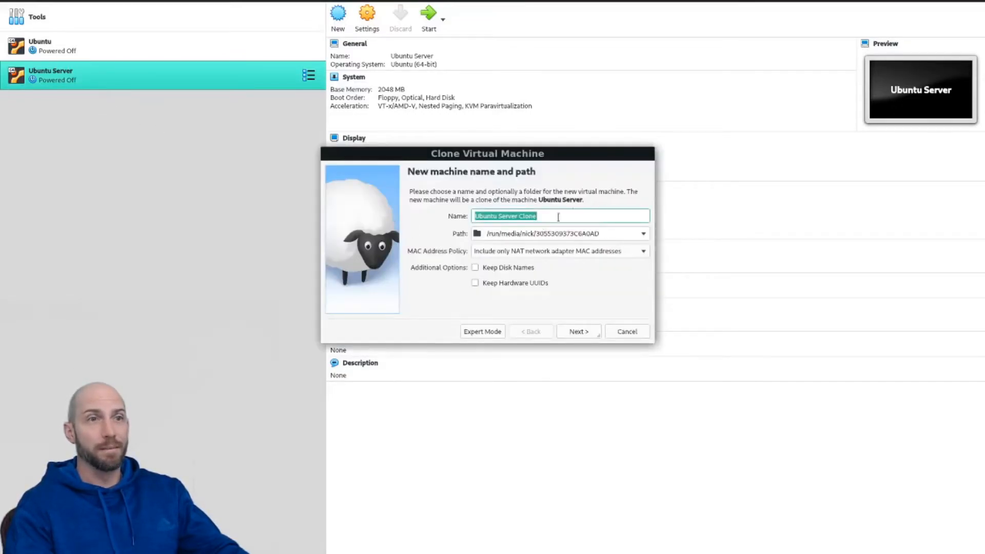
{"action": "left_click", "coordinate": [577, 331]}
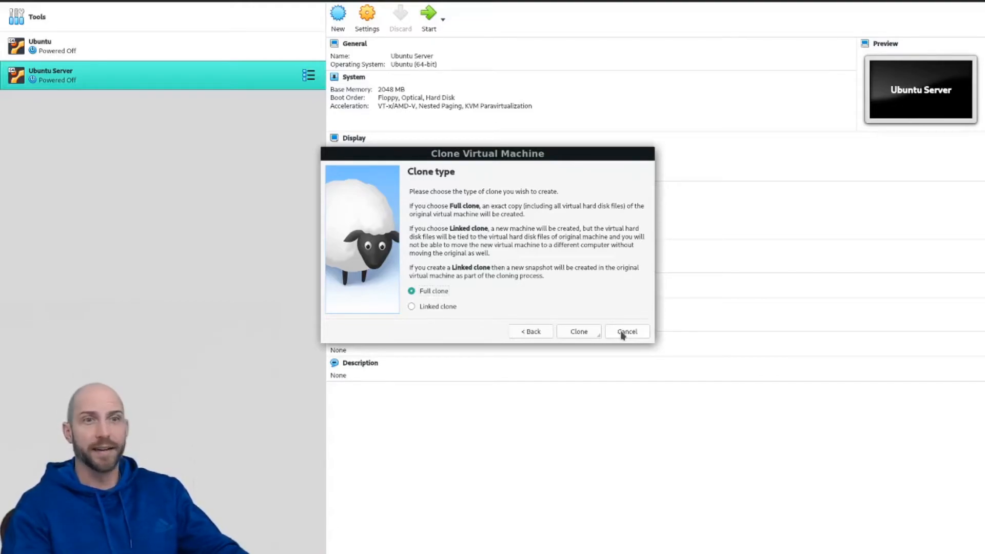
{"action": "left_click", "coordinate": [626, 332]}
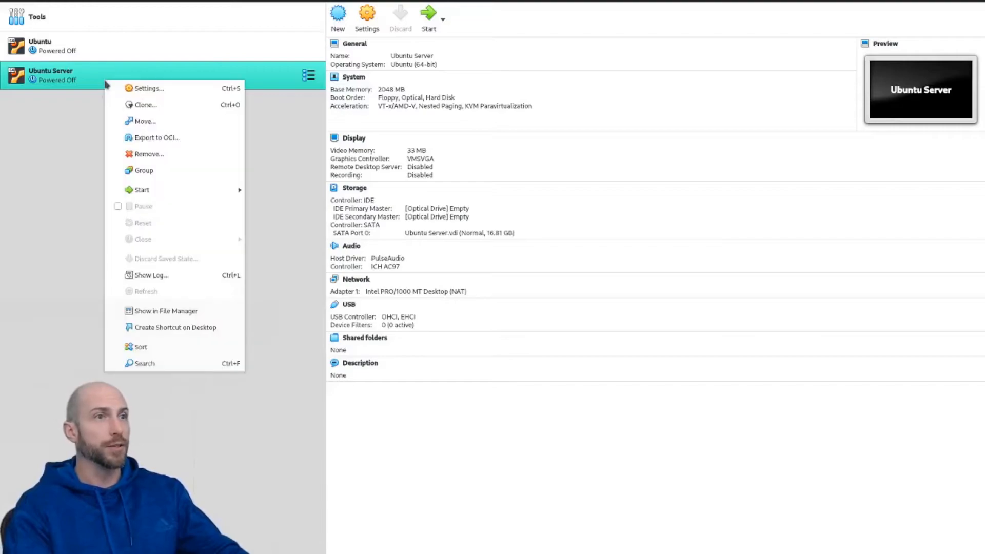
Step: Set the VM's Adapter 1 to Bridged Adapter on enp34s0 and apply the settings
{"action": "left_click", "coordinate": [149, 89]}
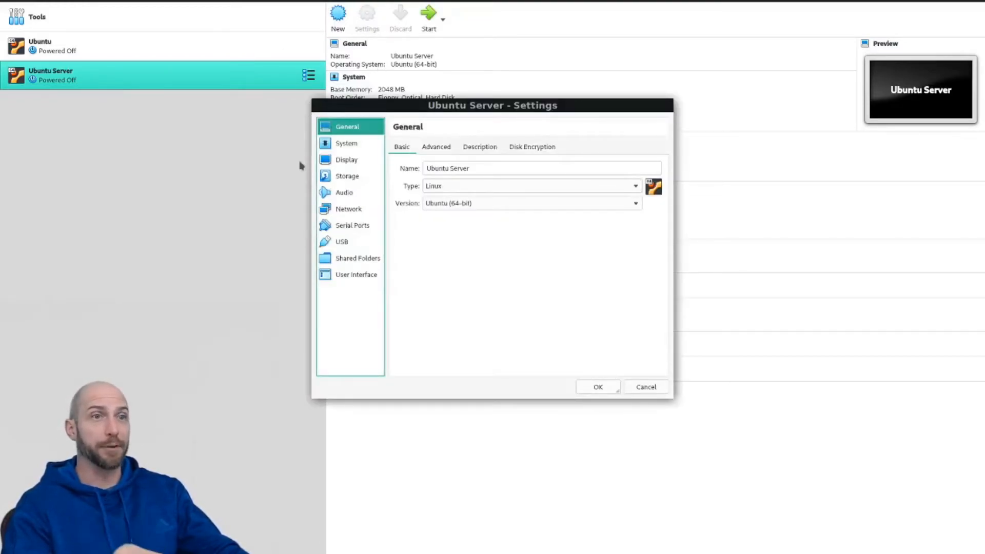
{"action": "mouse_move", "coordinate": [349, 209]}
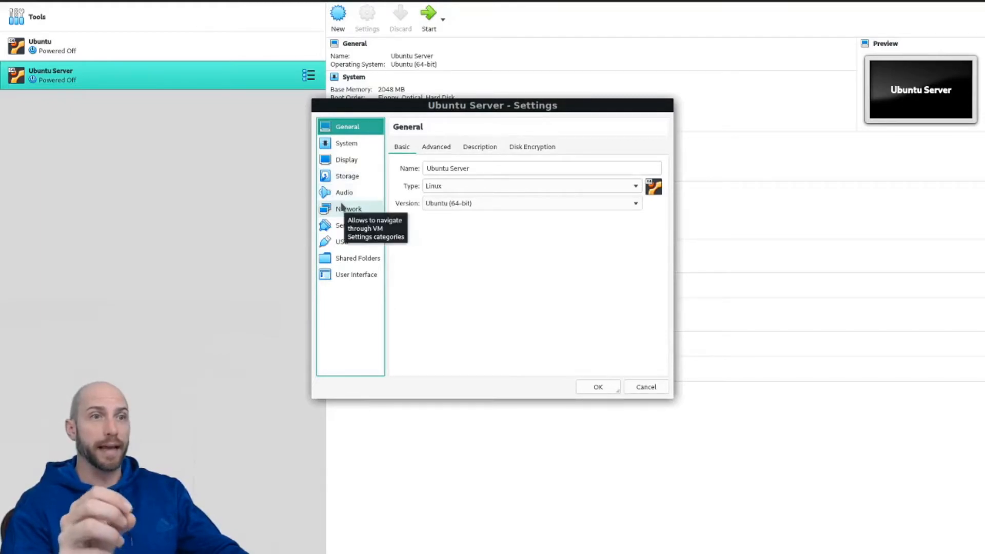
{"action": "left_click", "coordinate": [349, 208]}
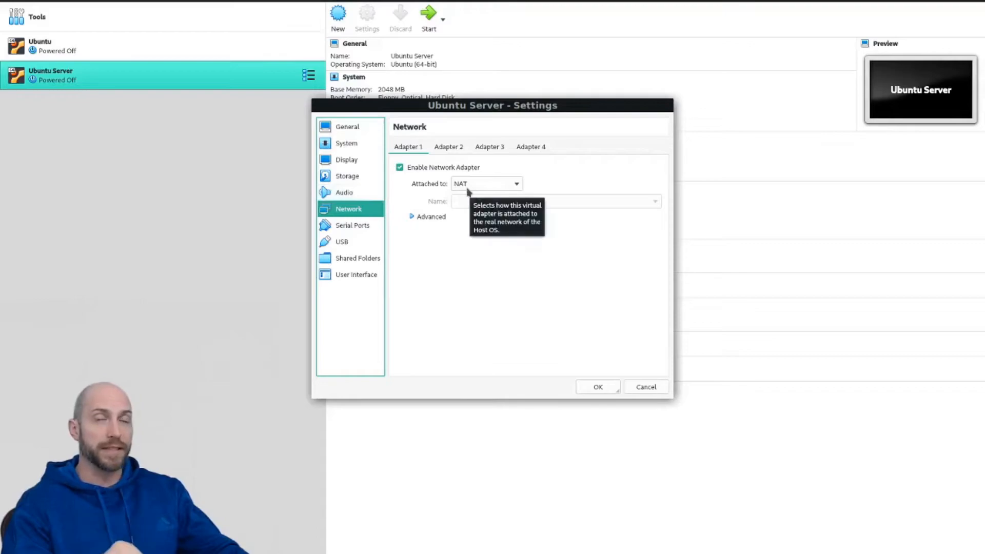
{"action": "left_click", "coordinate": [516, 184]}
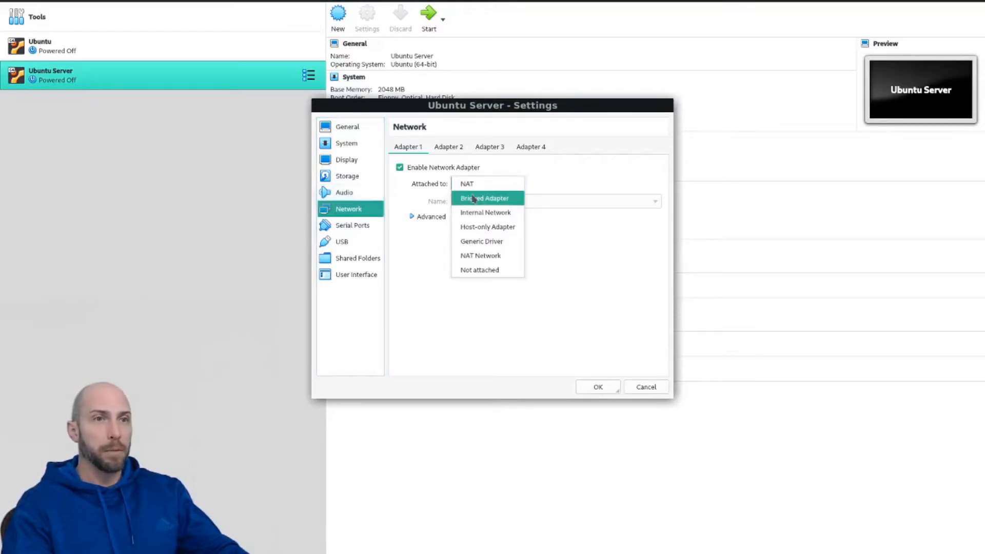
{"action": "left_click", "coordinate": [484, 198]}
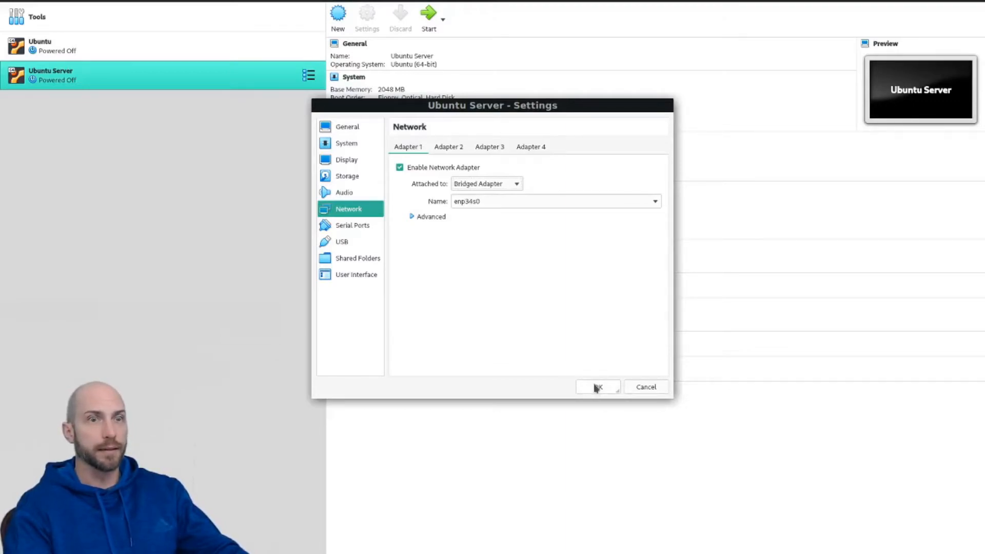
{"action": "left_click", "coordinate": [597, 387]}
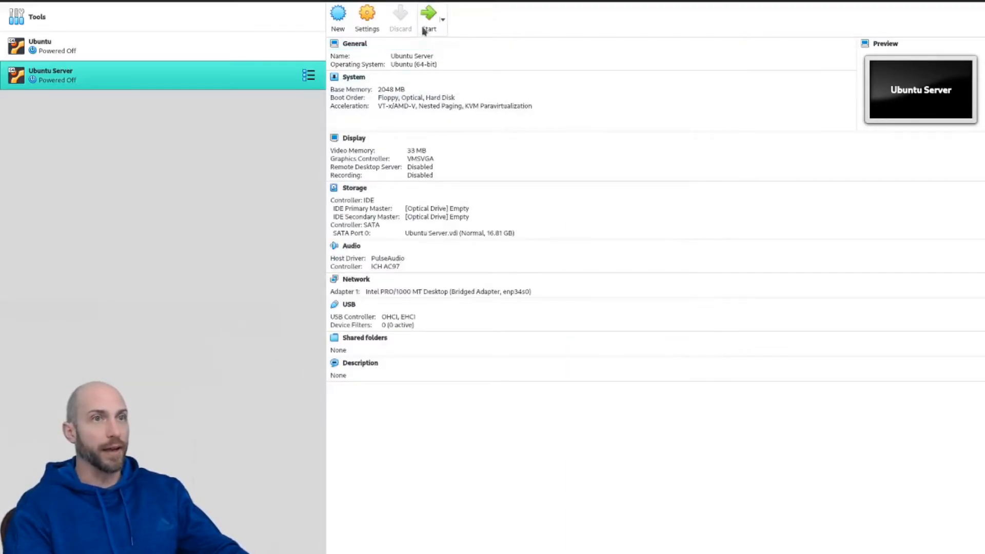
{"action": "mouse_move", "coordinate": [429, 16]}
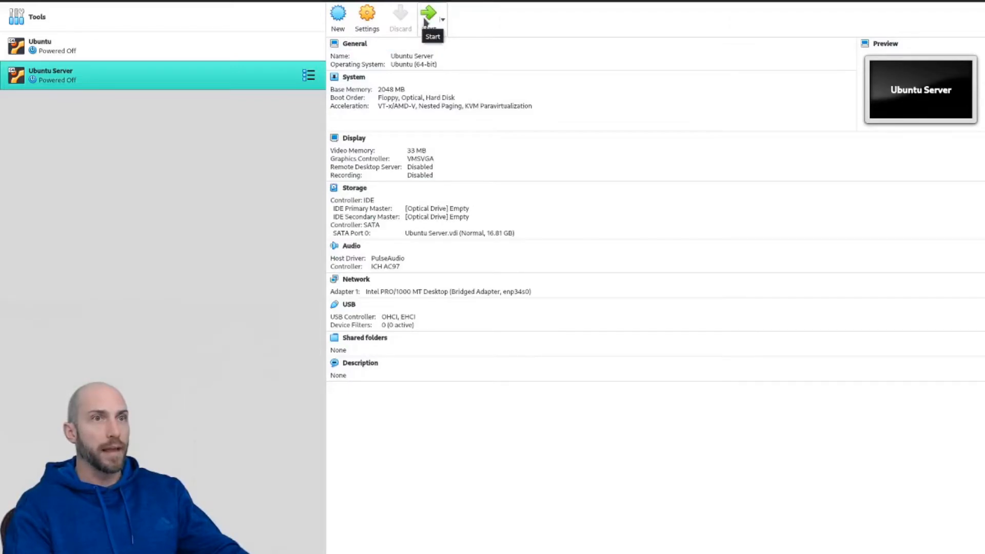
Step: Boot the Ubuntu Server VM and run sudo apt update with the password
{"action": "left_click", "coordinate": [430, 12]}
{"action": "type", "text": "nick"}
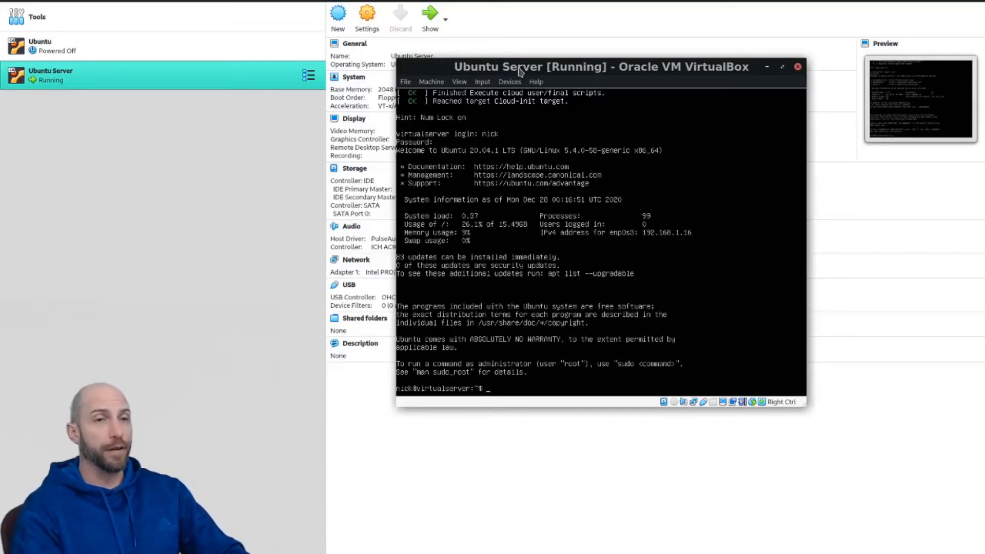
{"action": "type", "text": "sudo"}
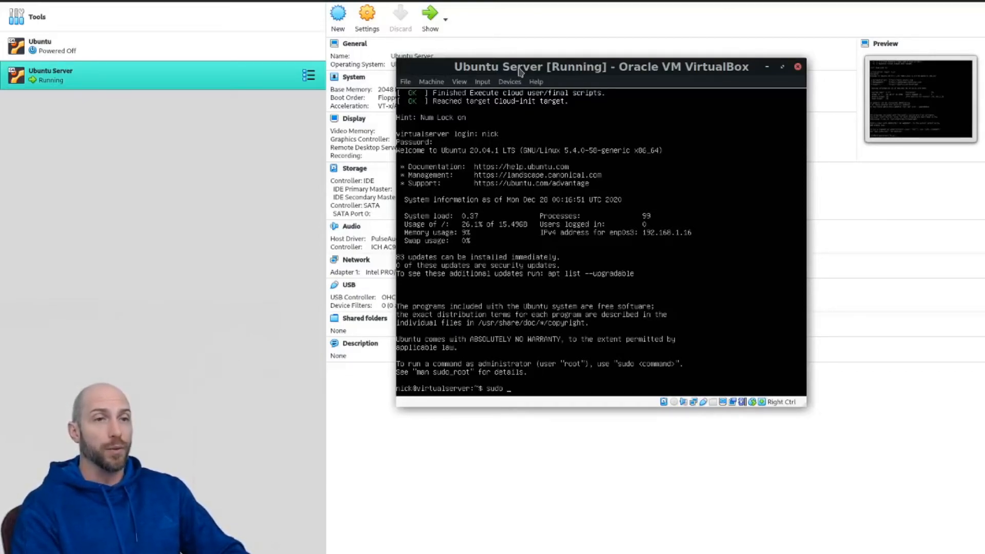
{"action": "type", "text": "apt update"}
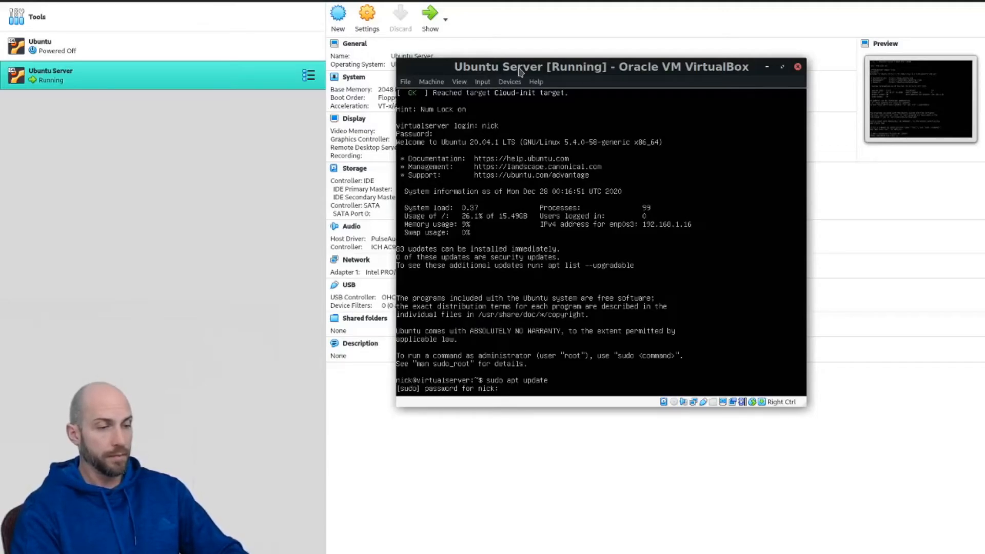
{"action": "key", "text": "enter"}
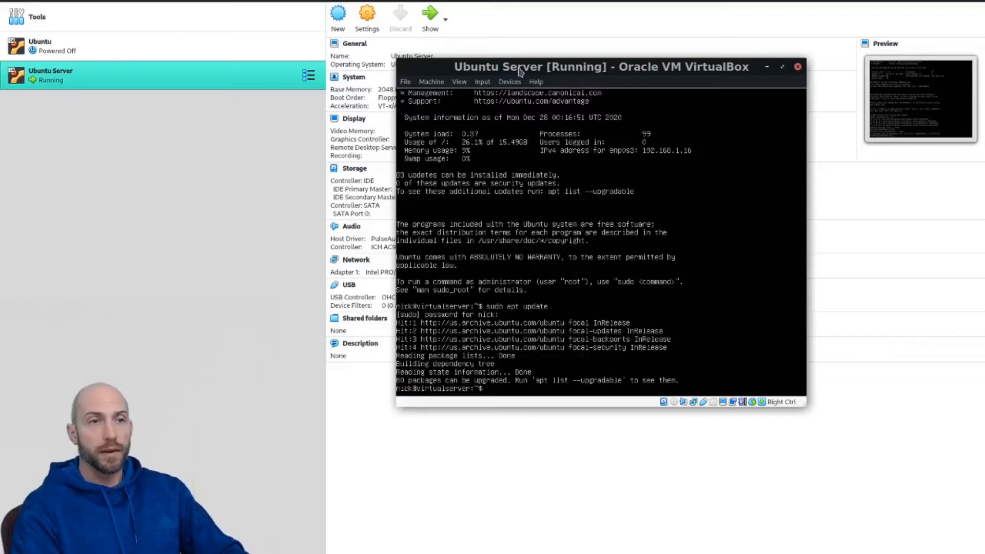
Step: Run sudo apt upgrade and answer Y to upgrade the packages
{"action": "type", "text": "s"}
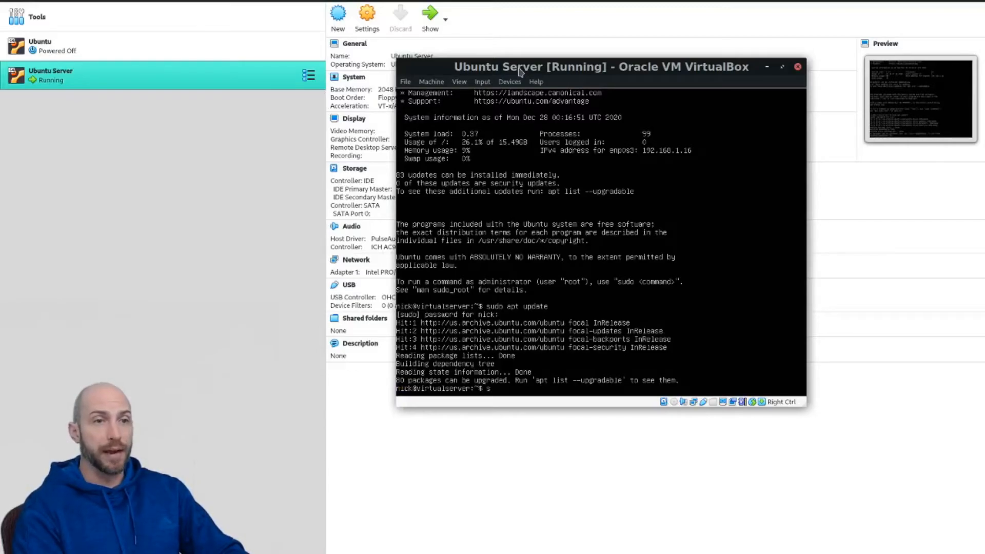
{"action": "type", "text": "sudo apt upgr"}
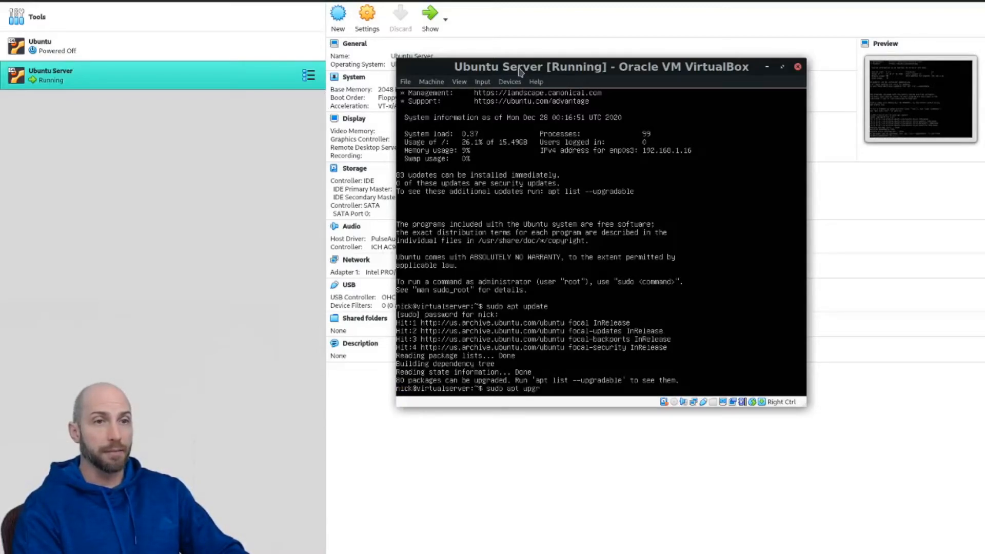
{"action": "key", "text": "Return"}
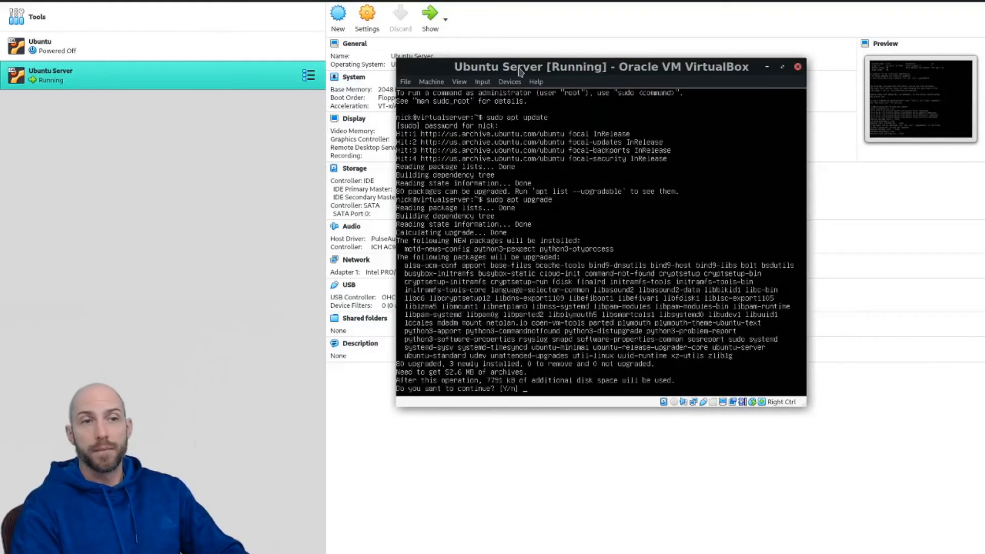
{"action": "type", "text": "Y"}
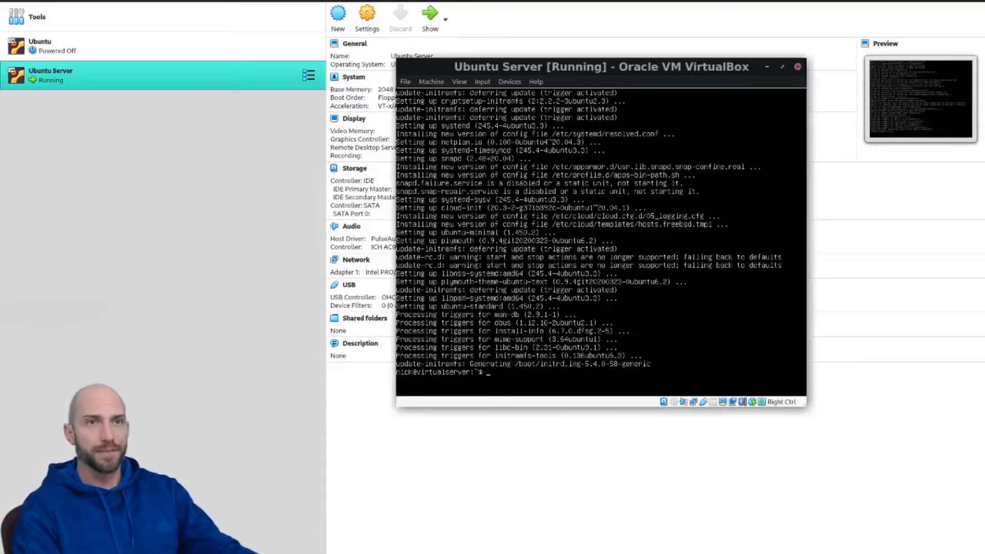
Step: Install net-tools with apt and run ifconfig to show the server's interfaces and IP
{"action": "type", "text": "sudo apt"}
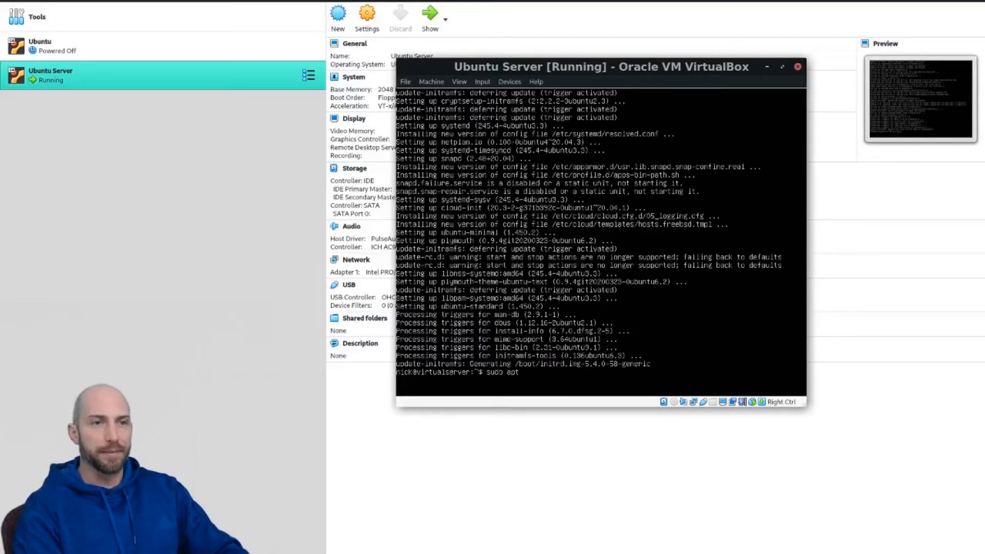
{"action": "type", "text": "install net-tools"}
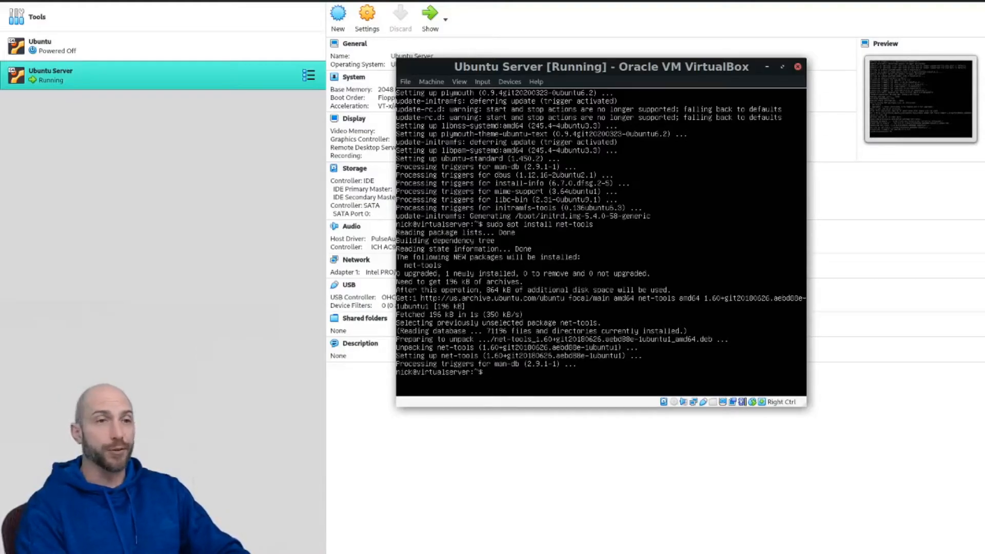
{"action": "type", "text": "if"}
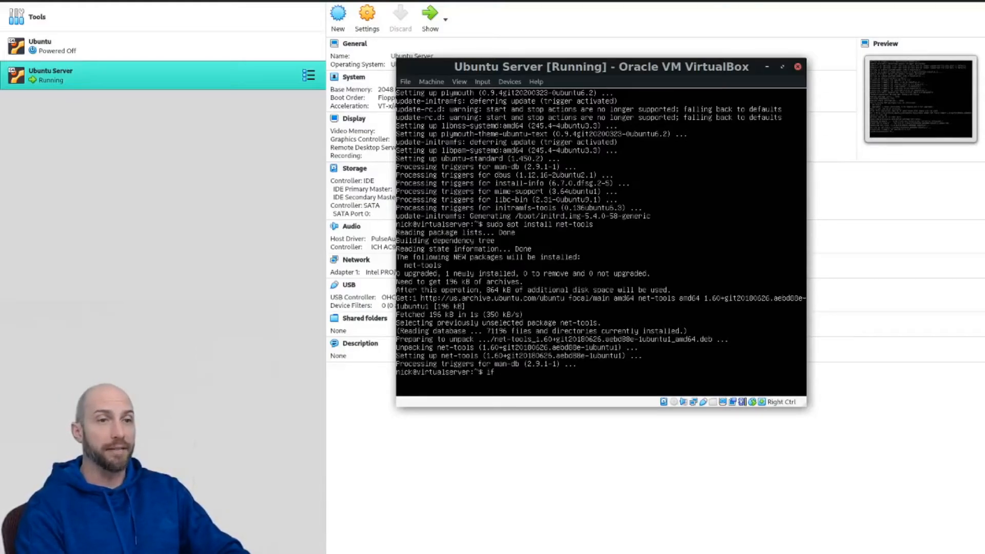
{"action": "type", "text": "config"}
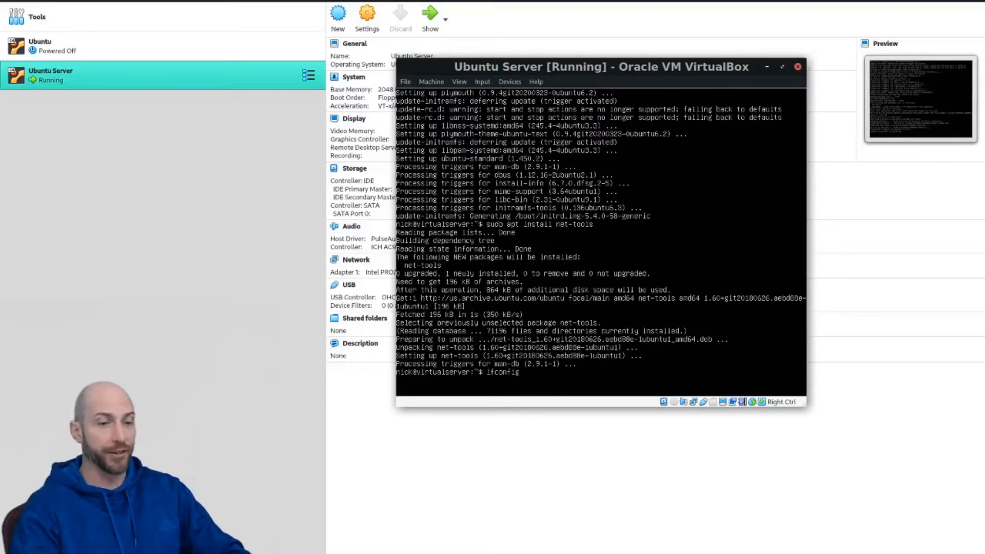
{"action": "key", "text": "Return"}
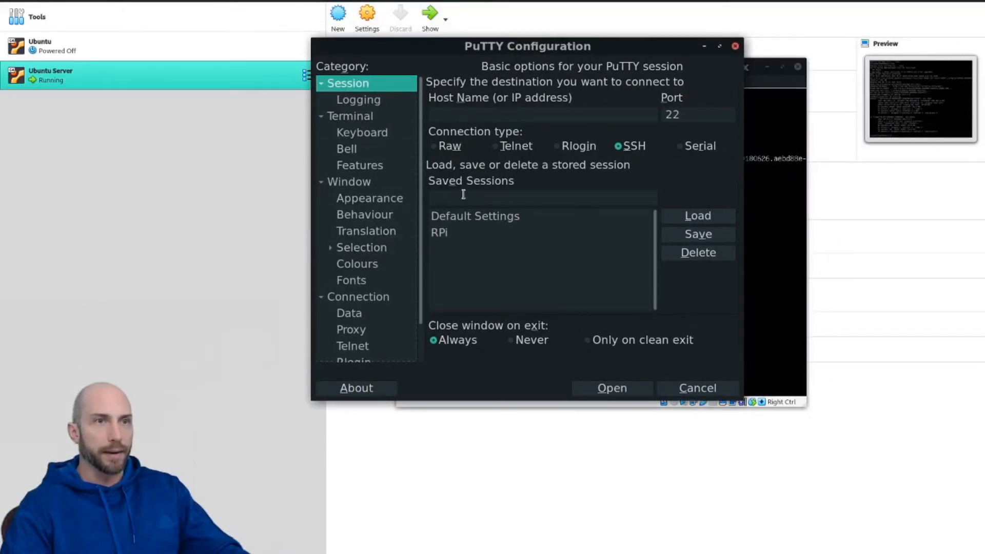
Step: Enter host 192.168.1.16 in PuTTY and name the saved session VirtualServer
{"action": "type", "text": "192.168."}
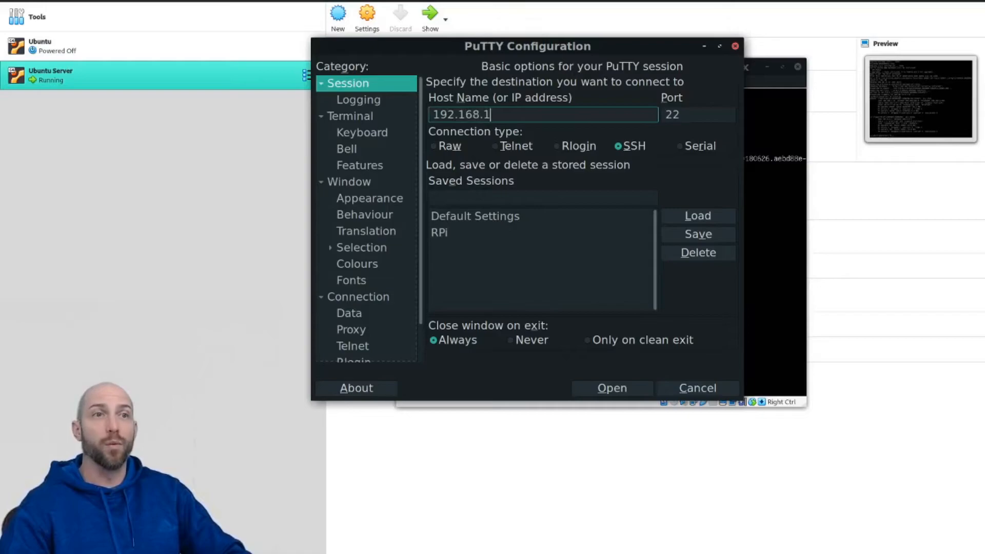
{"action": "type", "text": "16"}
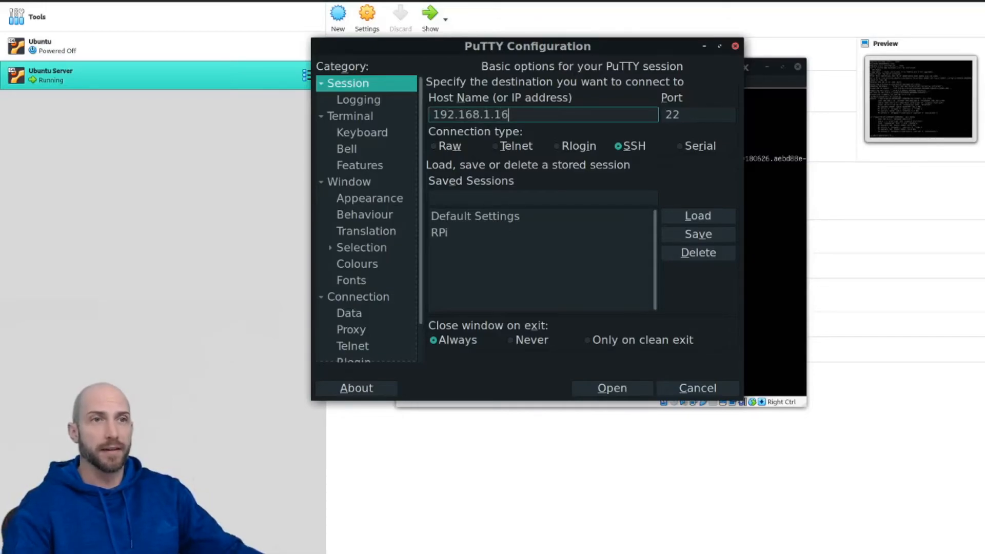
{"action": "left_click", "coordinate": [542, 197]}
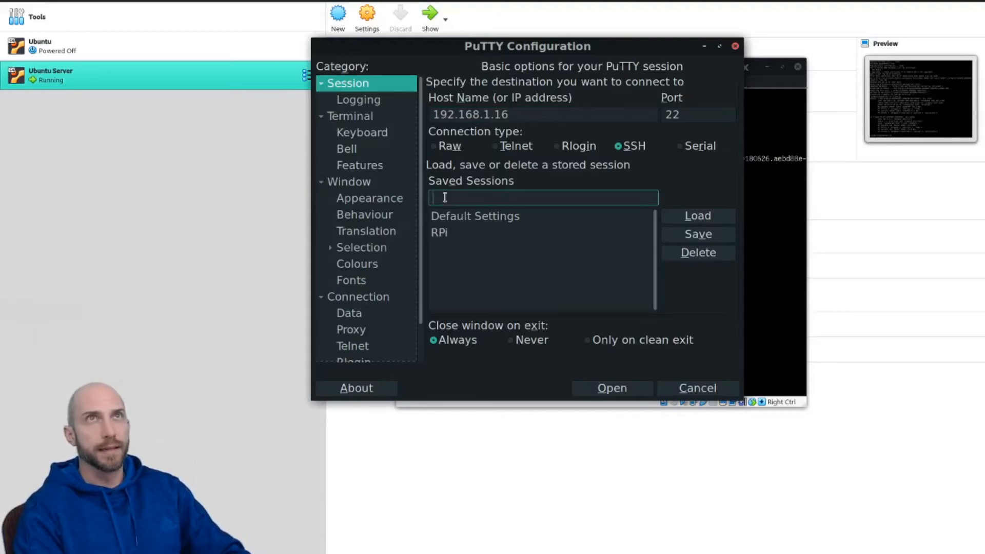
{"action": "type", "text": "VirtualServer"}
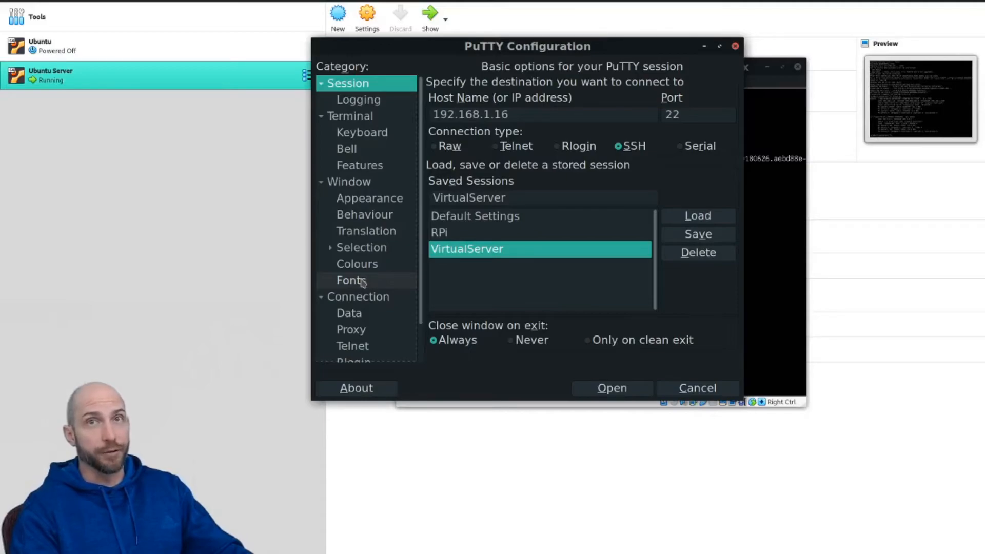
Step: Set the terminal font to DejaVu Sans Mono at size 16 under Window > Fonts
{"action": "left_click", "coordinate": [351, 281]}
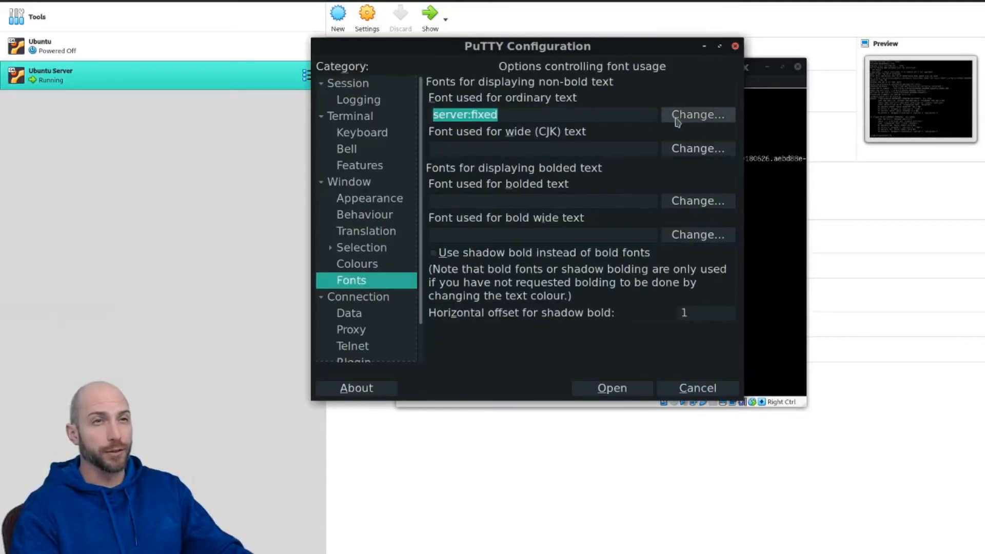
{"action": "mouse_move", "coordinate": [681, 121]}
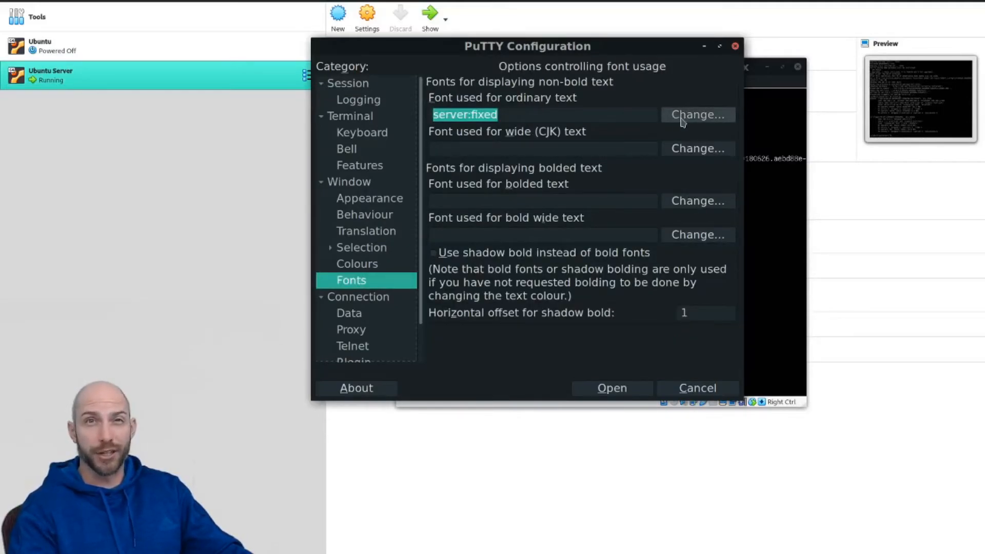
{"action": "left_click", "coordinate": [697, 114]}
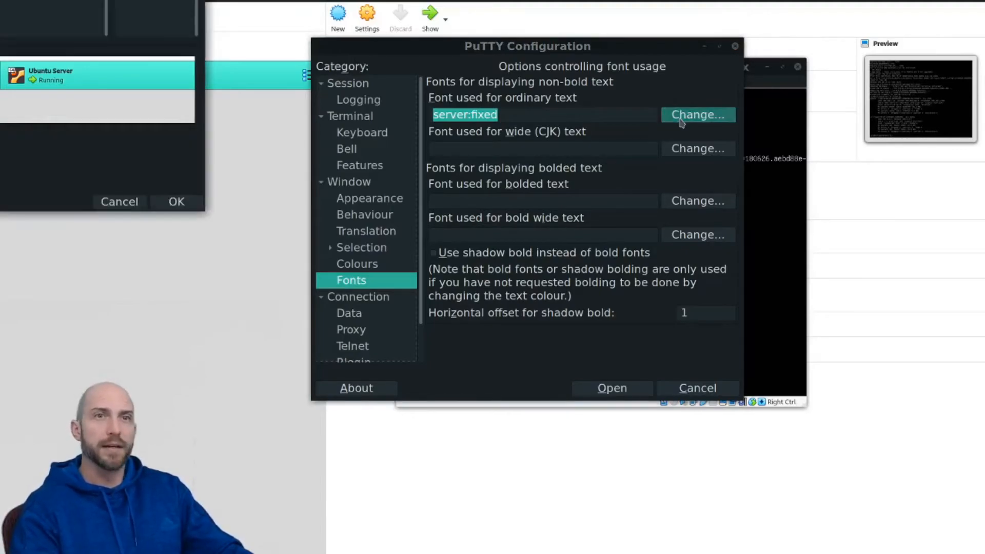
{"action": "left_click", "coordinate": [697, 114]}
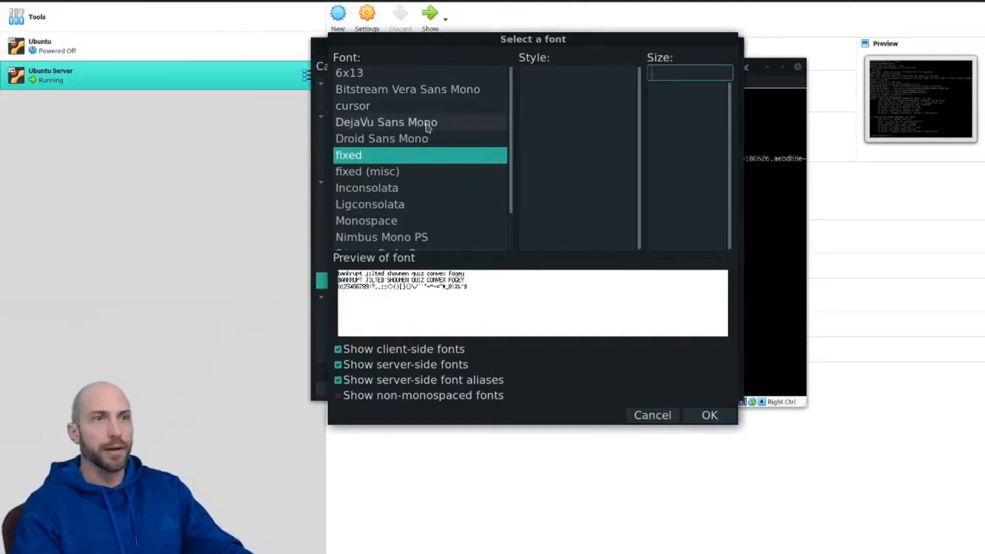
{"action": "left_click", "coordinate": [386, 122]}
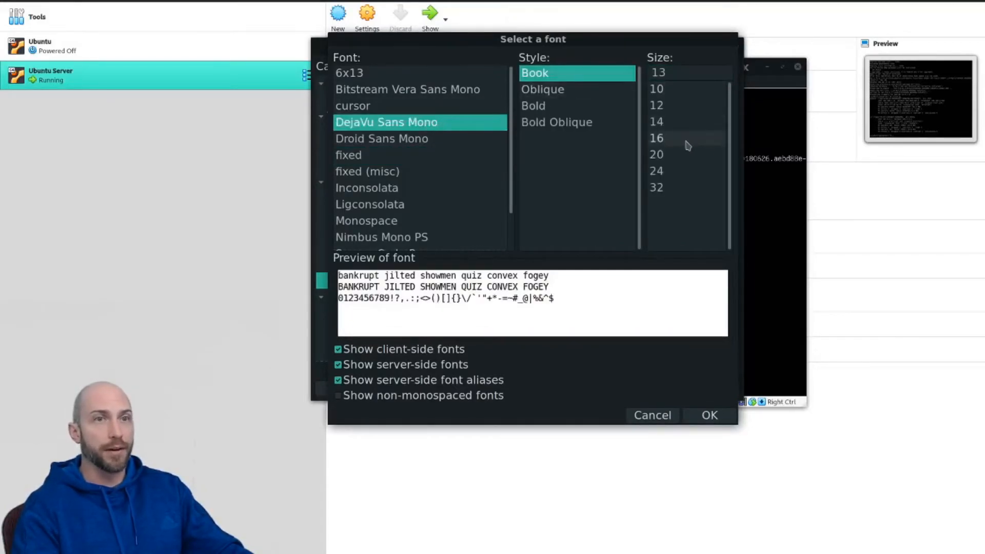
{"action": "left_click", "coordinate": [656, 137]}
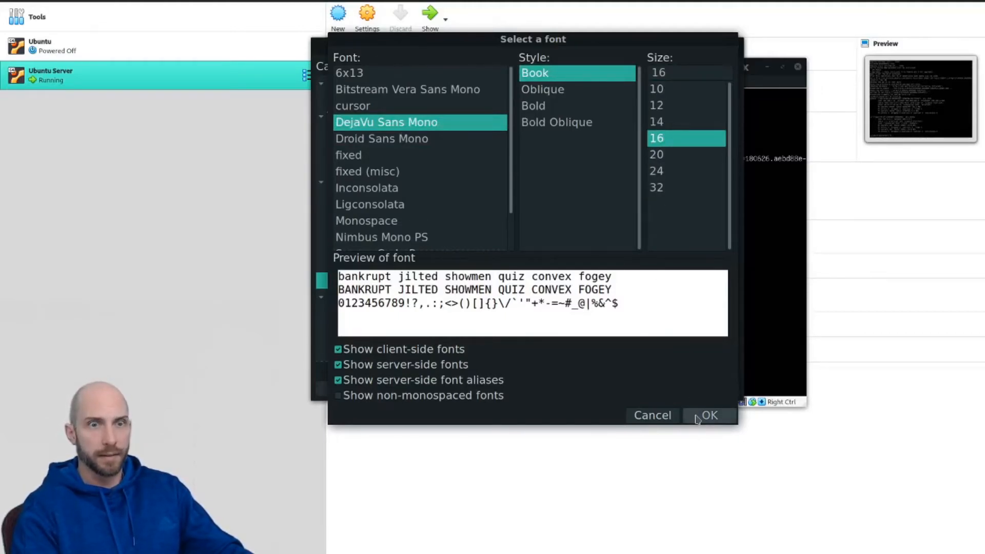
{"action": "left_click", "coordinate": [709, 415]}
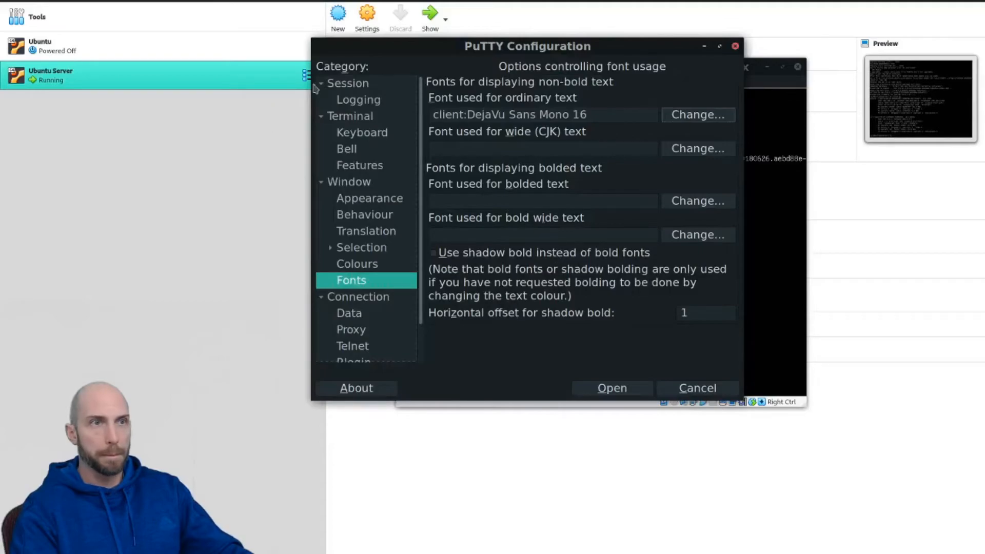
Step: Return to the Session page and save the settings to the VirtualServer session
{"action": "left_click", "coordinate": [348, 83]}
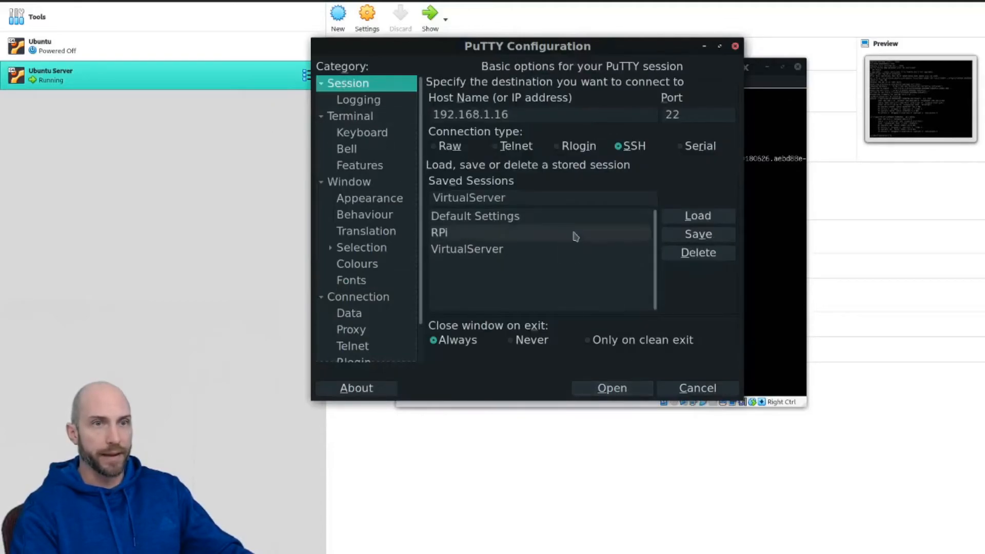
{"action": "left_click", "coordinate": [467, 249]}
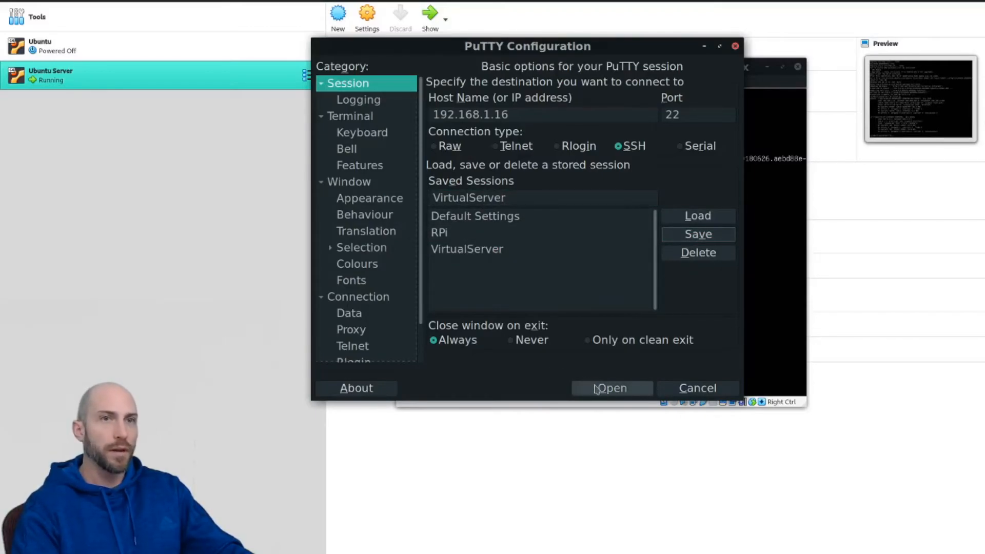
Step: Connect over SSH to 192.168.1.16 and accept the server's host key
{"action": "left_click", "coordinate": [609, 388]}
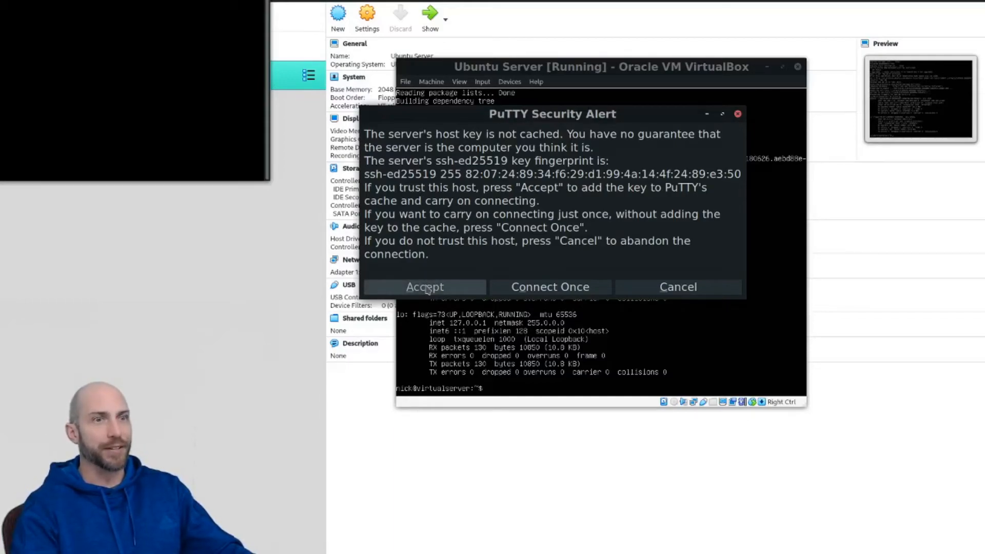
{"action": "left_click", "coordinate": [424, 287]}
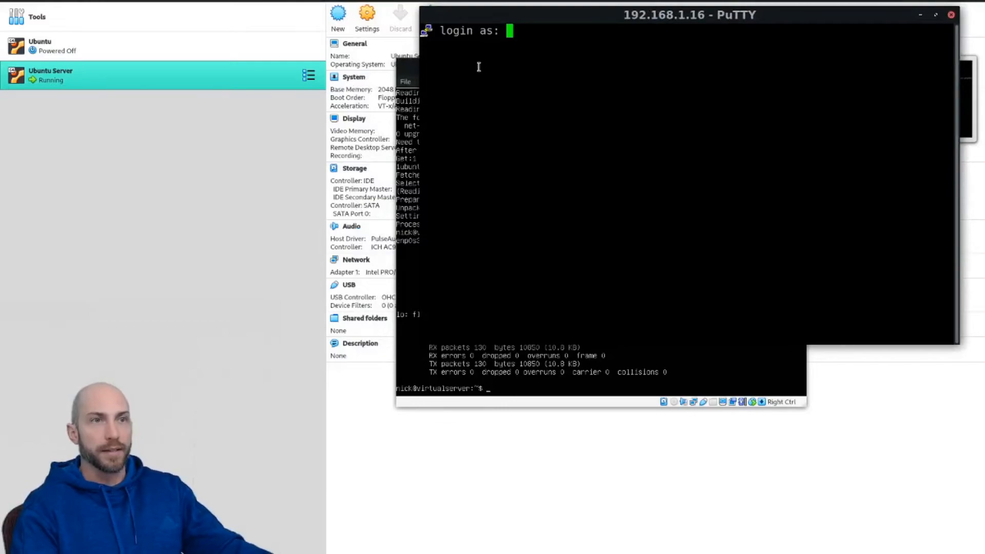
{"action": "mouse_move", "coordinate": [450, 98]}
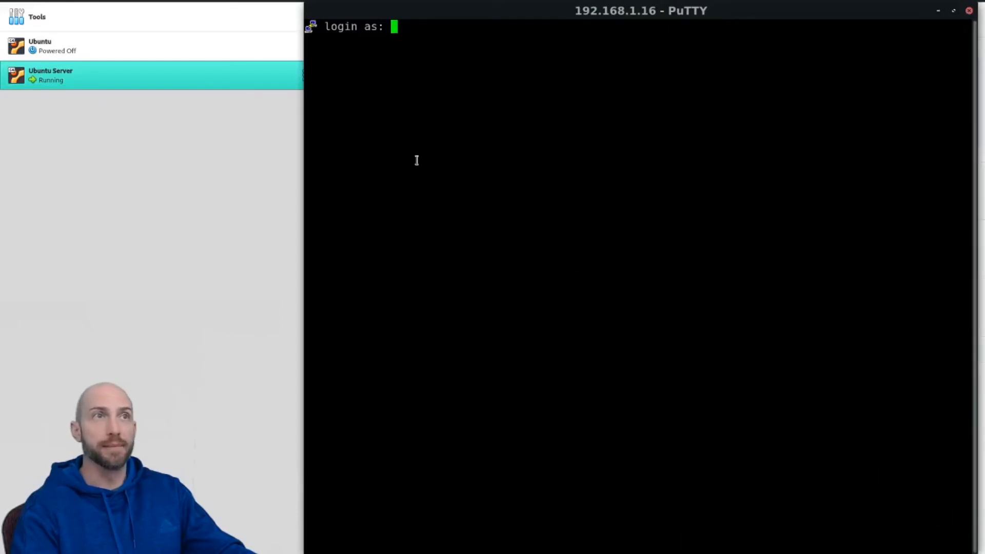
{"action": "mouse_move", "coordinate": [304, 197]}
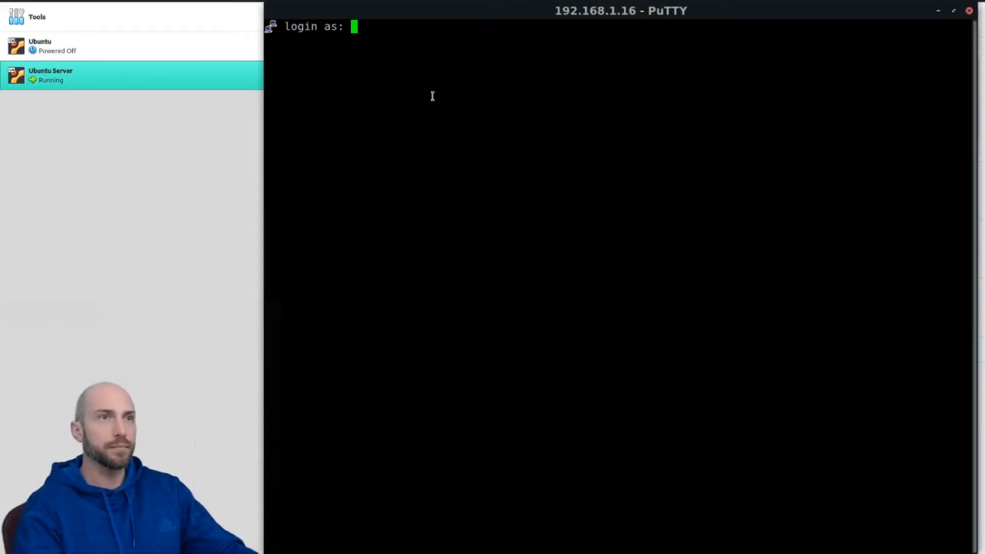
Step: Log in to the server as user nick at the 'login as:' prompt
{"action": "type", "text": "nick"}
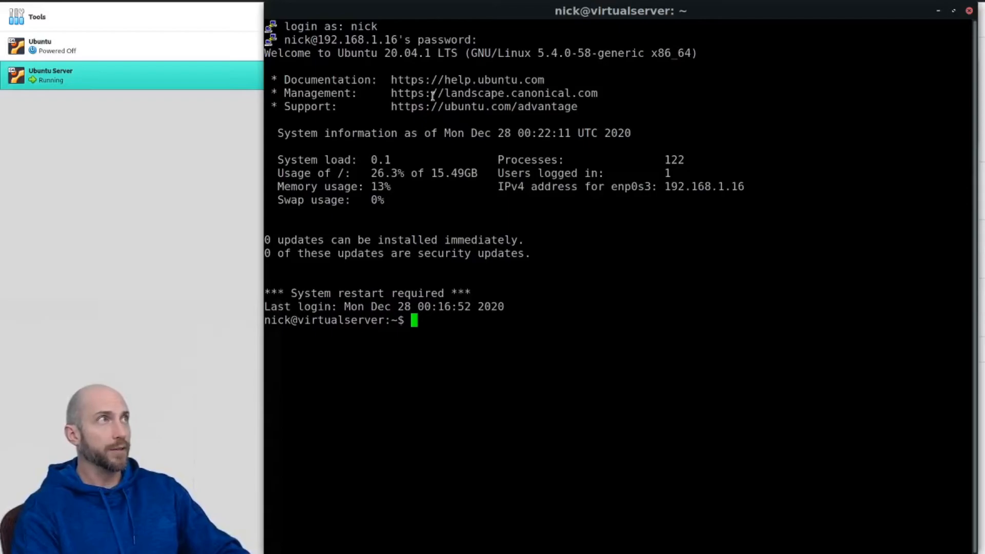
Step: List the ufw application profiles, rerunning with 'sudo !!' for root rights
{"action": "type", "text": "ufw"}
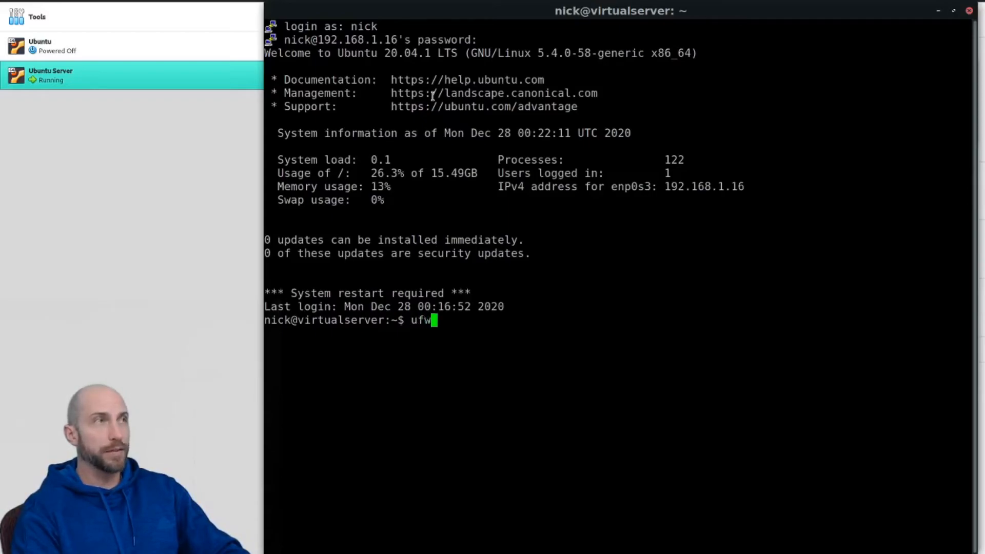
{"action": "type", "text": "app list"}
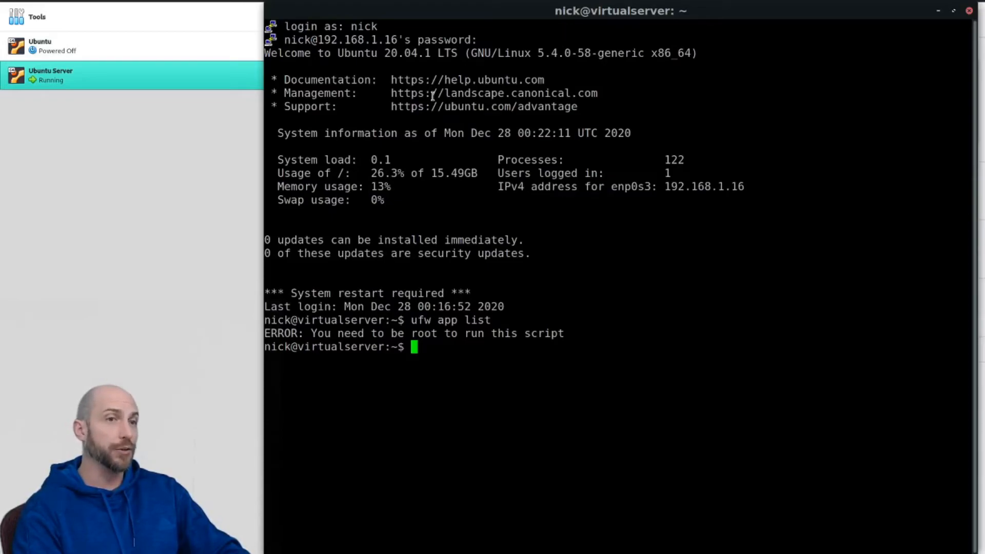
{"action": "type", "text": "s"}
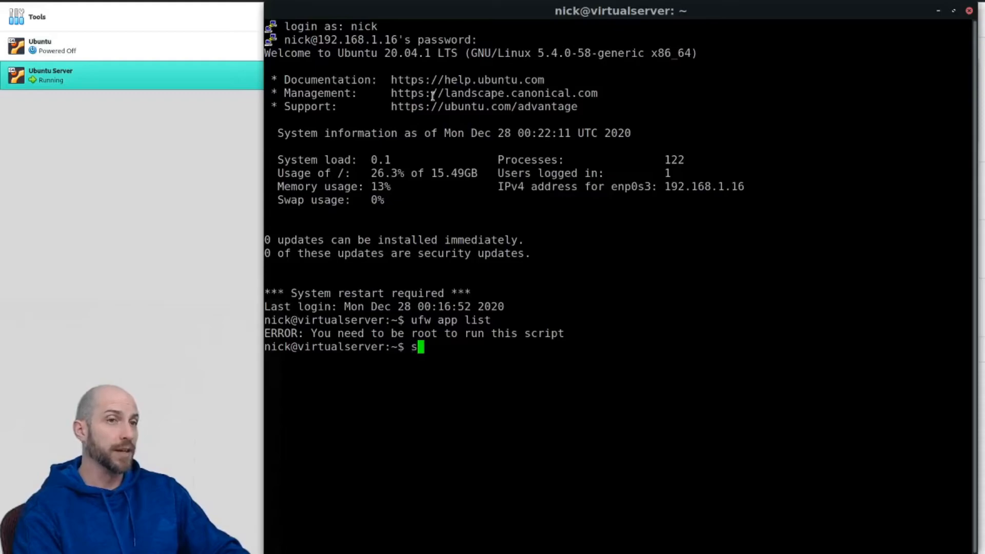
{"action": "type", "text": "udo"}
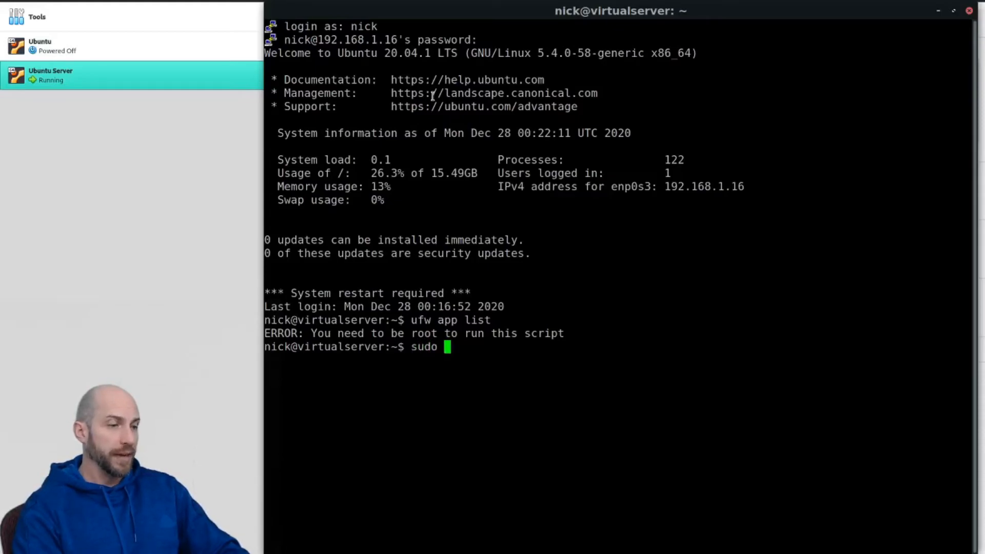
{"action": "type", "text": "!!"}
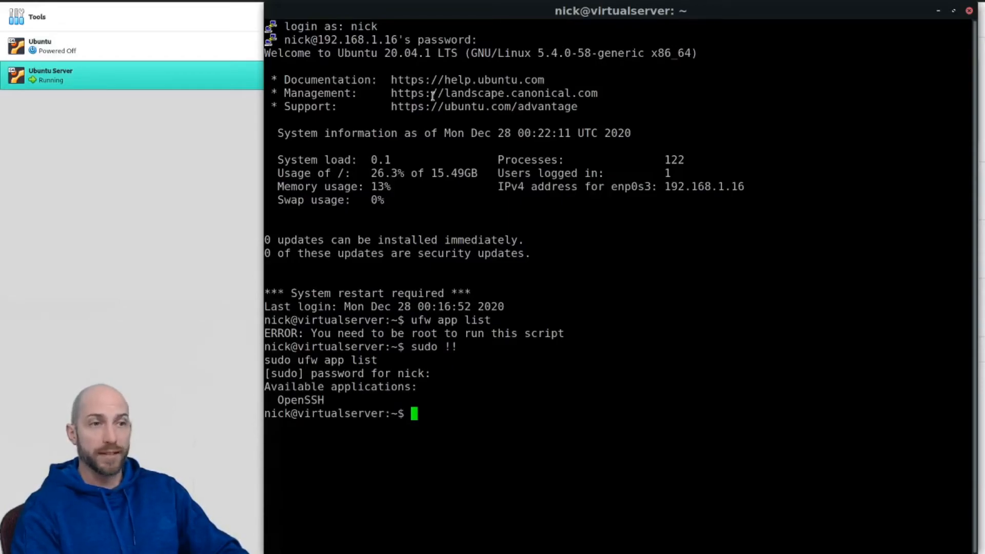
Step: Add a firewall rule with 'sudo ufw allow OpenSSH'
{"action": "type", "text": "sudo"}
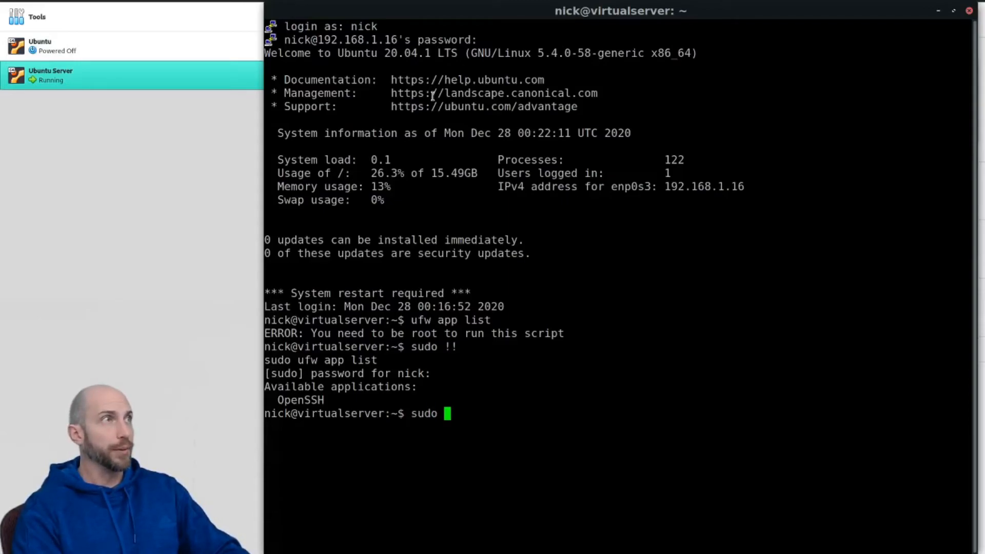
{"action": "type", "text": "ufw allow"}
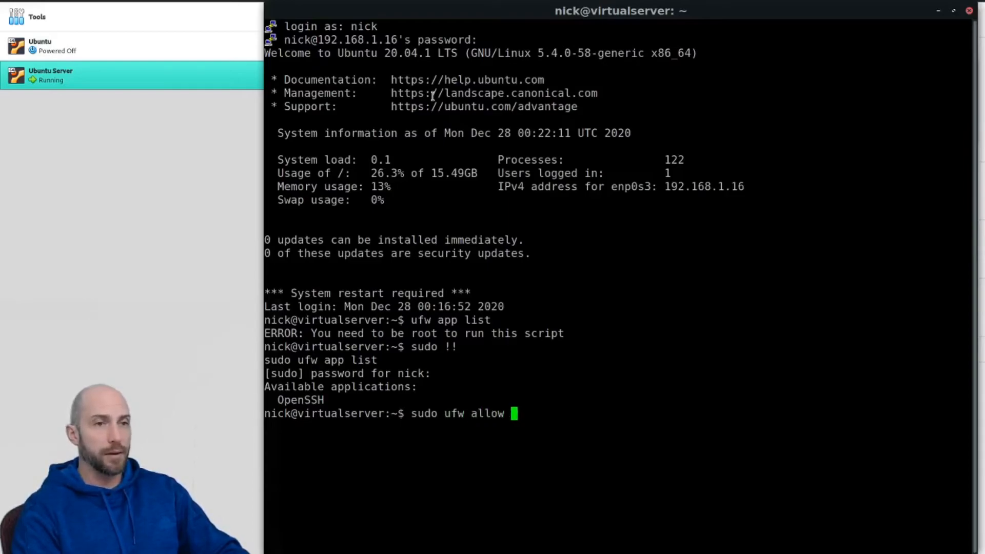
{"action": "type", "text": "OpenSSH"}
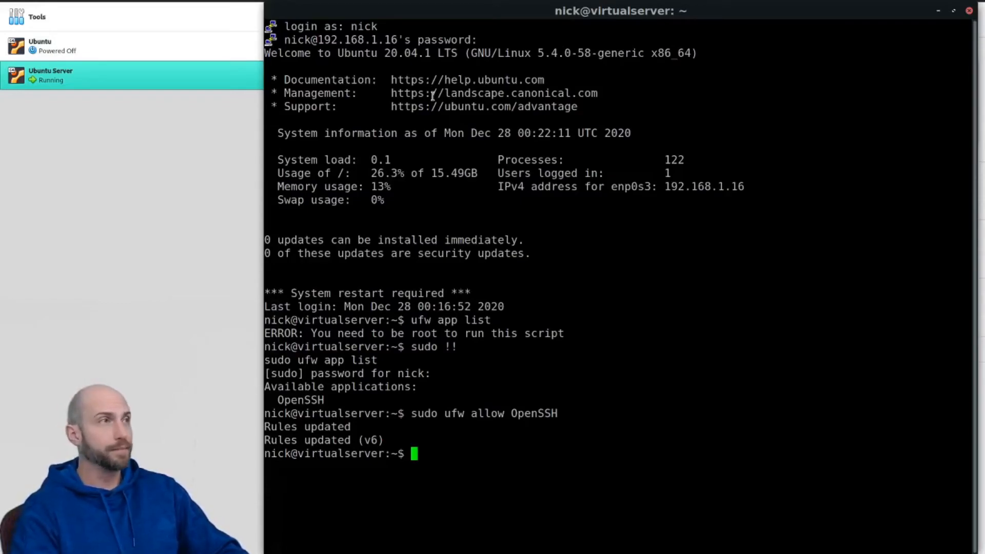
Step: Enable ufw via 'sudo !!', answer y to the prompt, and clear the terminal
{"action": "type", "text": "u"}
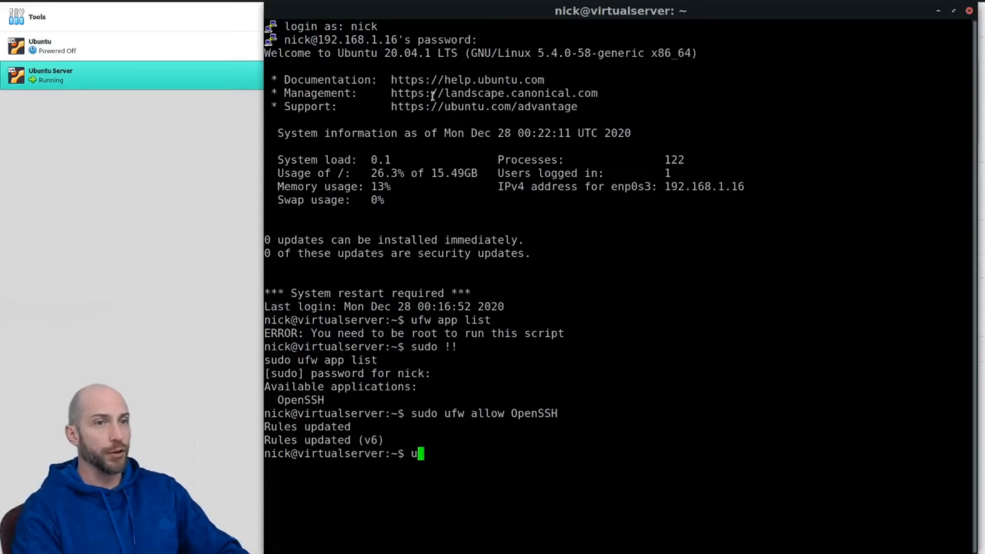
{"action": "type", "text": "fw enable"}
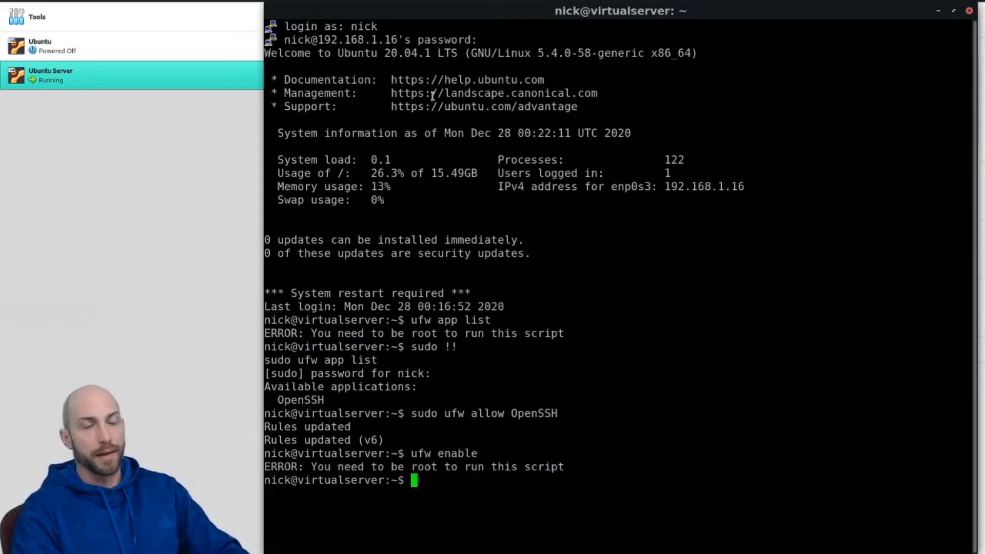
{"action": "type", "text": "sudo !!"}
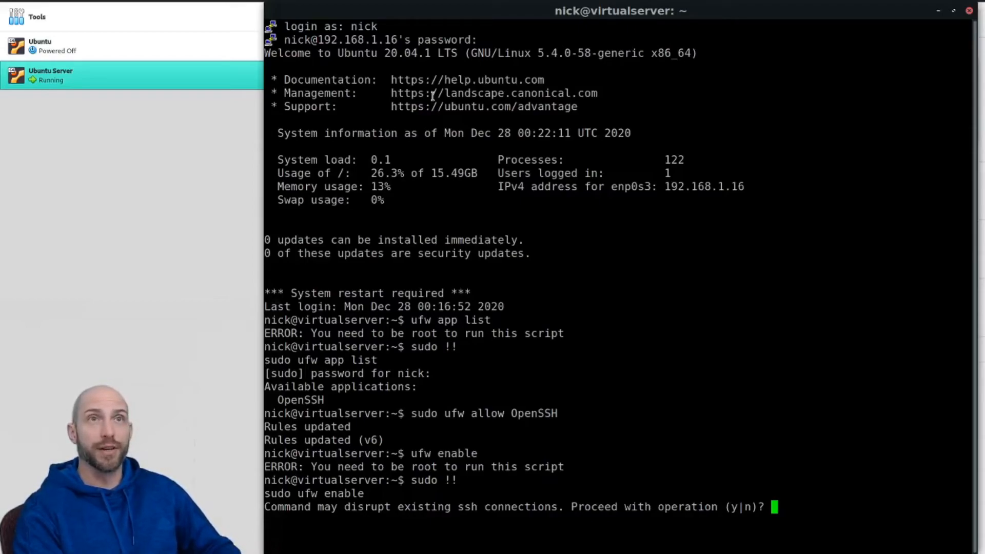
{"action": "type", "text": "y"}
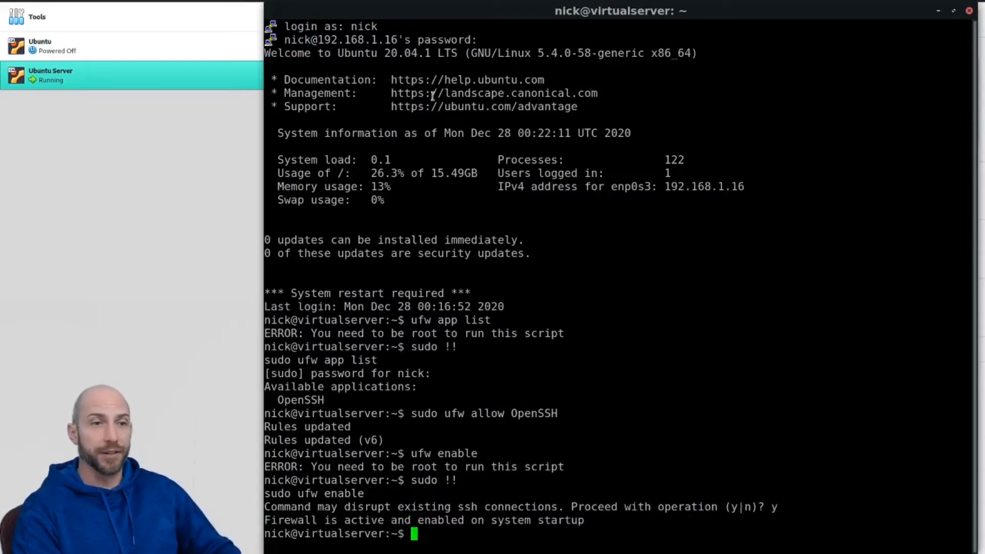
{"action": "type", "text": "clea"}
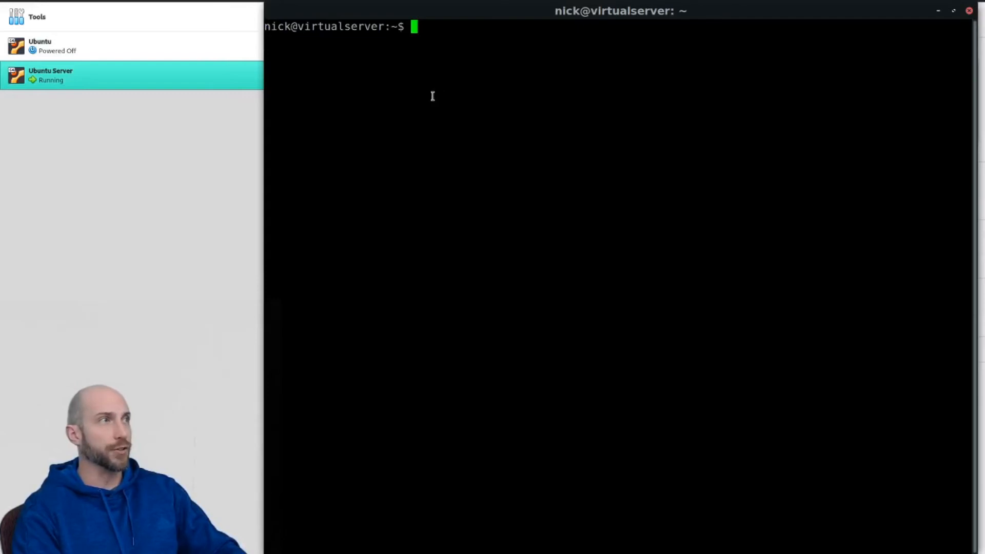
Step: Rerun 'ufw status' with 'sudo !!', showing ufw active with OpenSSH allowed over IPv4 and IPv6
{"action": "type", "text": "ufw statu"}
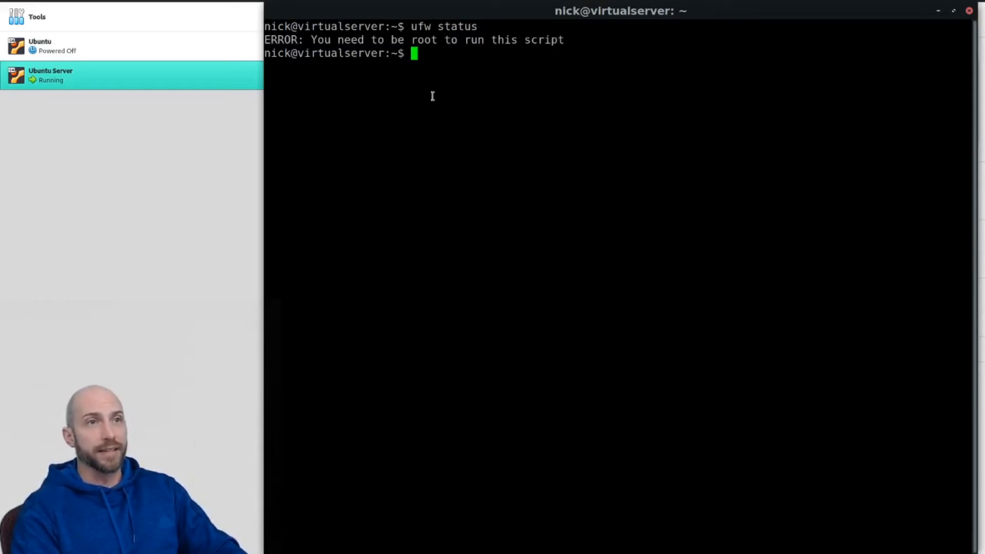
{"action": "type", "text": "sudo"}
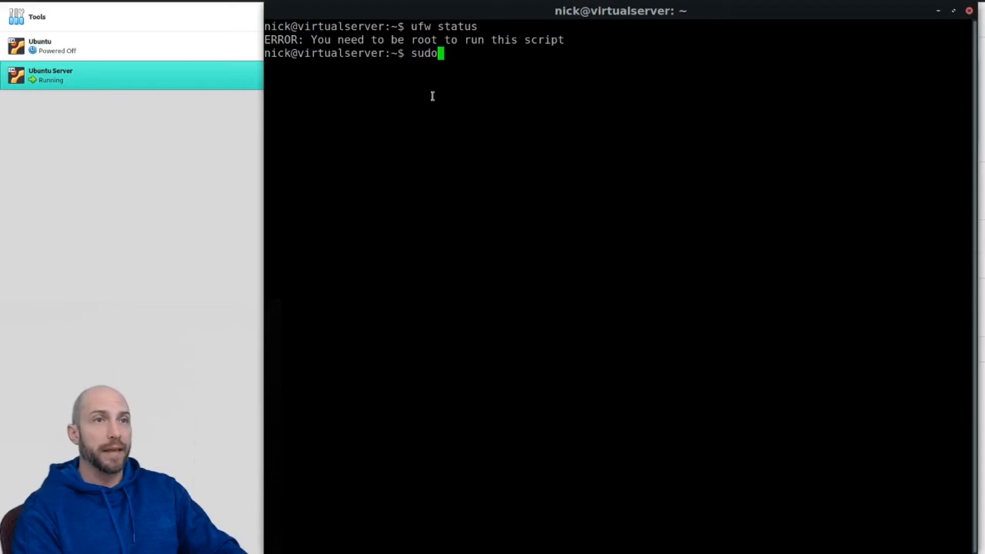
{"action": "type", "text": "!!"}
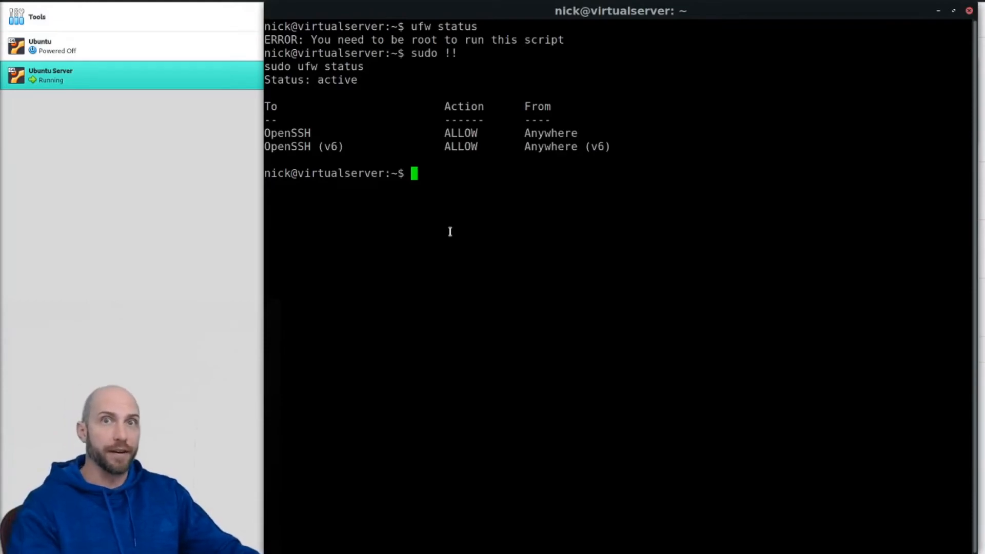
{"action": "mouse_move", "coordinate": [564, 354]}
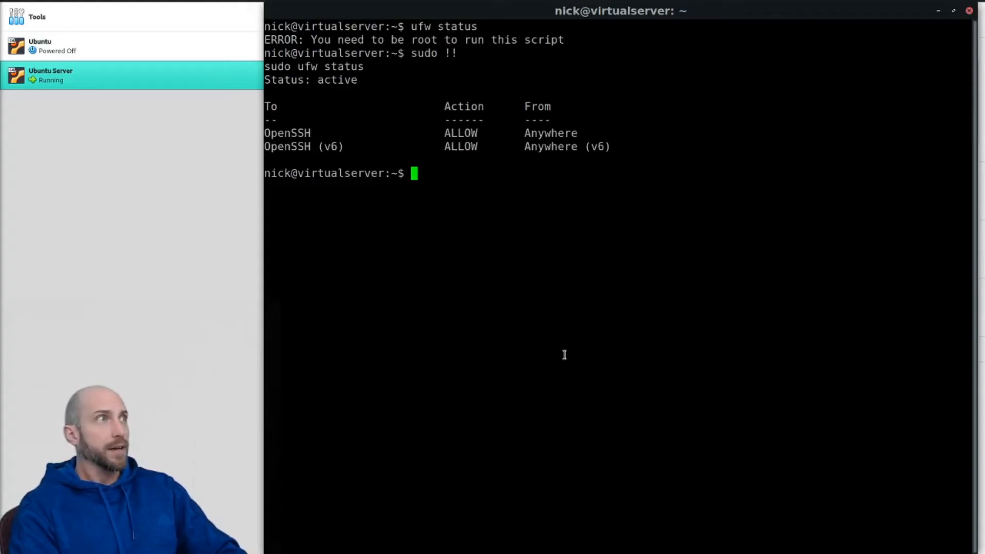
Step: Install nginx 1.18.0 with 'sudo apt install nginx', confirming 'y' for its 17 packages
{"action": "type", "text": "sudo"}
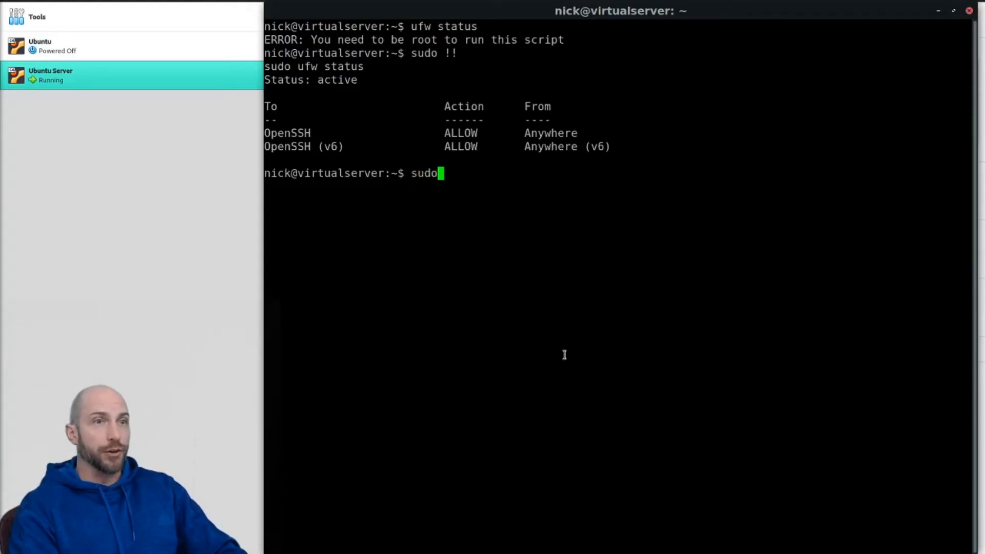
{"action": "type", "text": "apt install"}
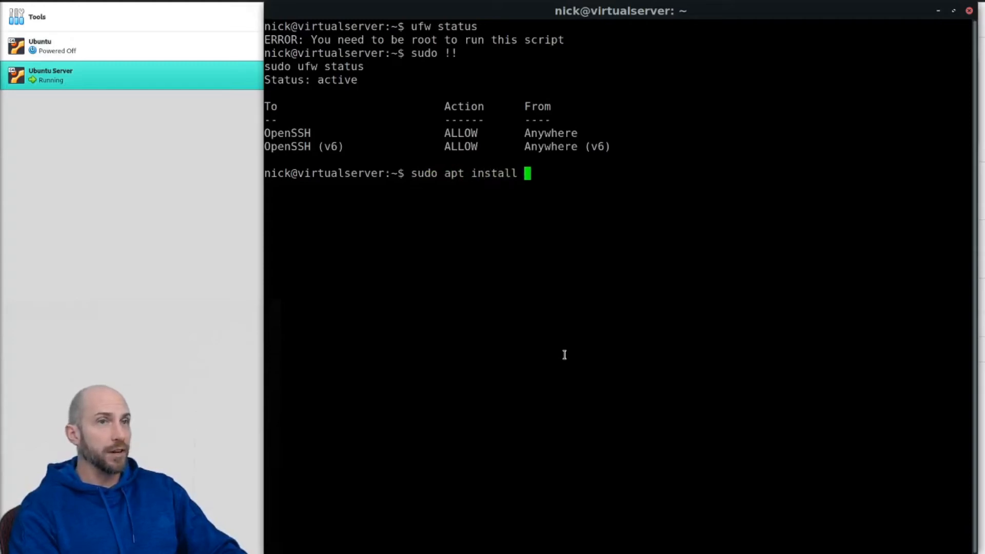
{"action": "type", "text": "nginx"}
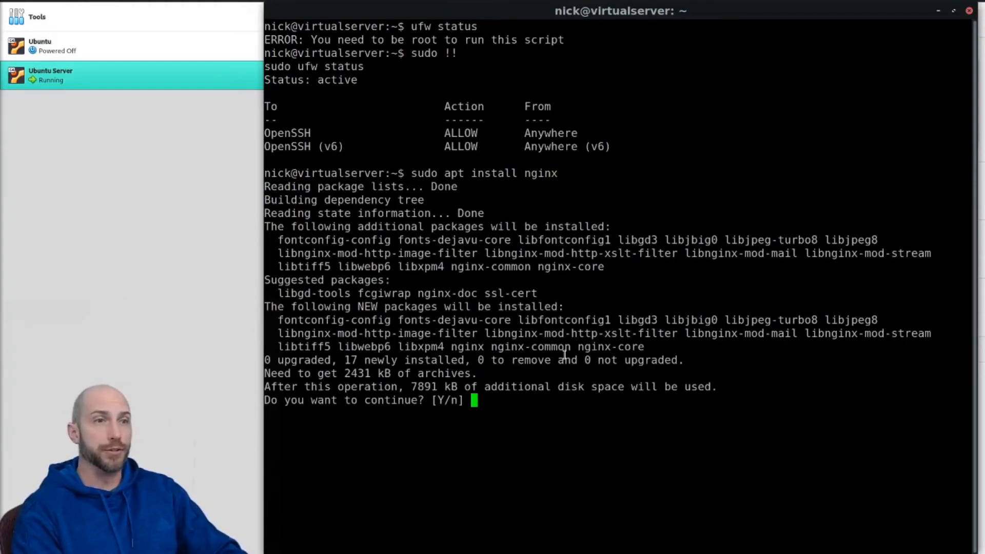
{"action": "type", "text": "y"}
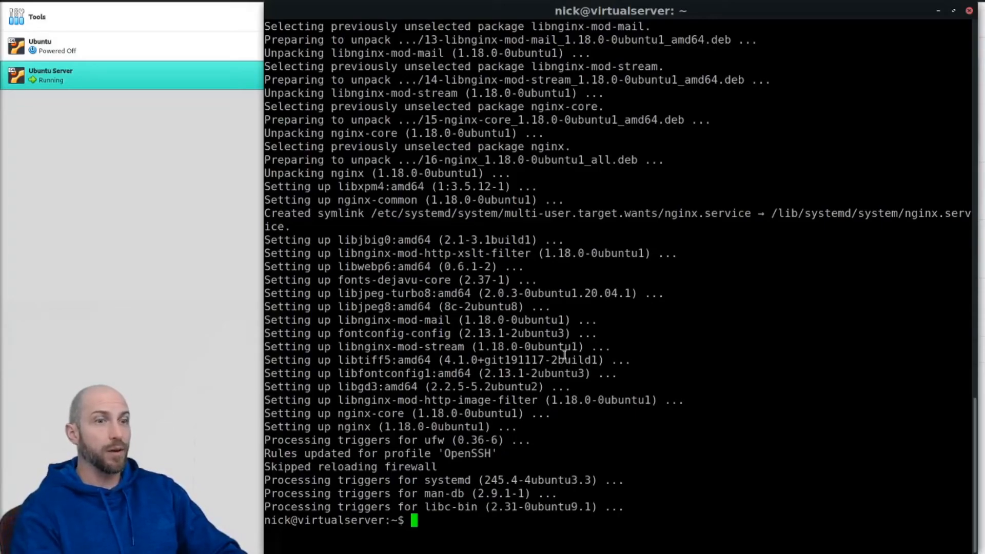
Step: List the ufw application profiles with 'sudo ufw app list'
{"action": "type", "text": "u"}
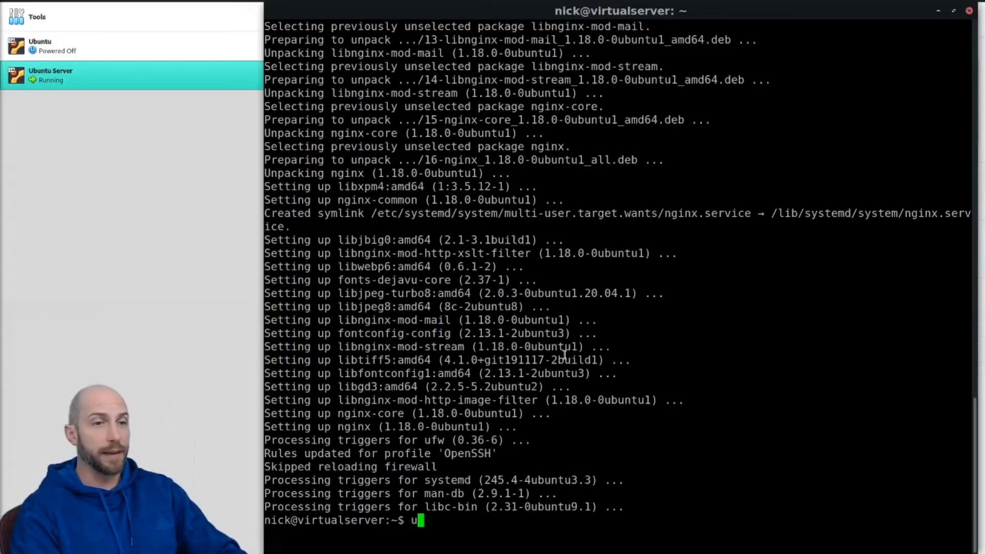
{"action": "type", "text": "fw"}
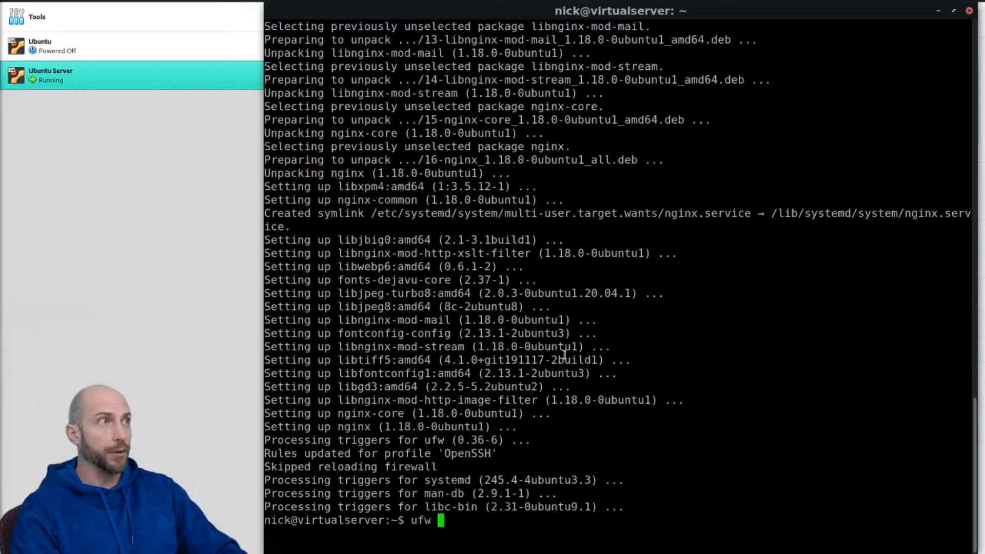
{"action": "type", "text": "sudo u"}
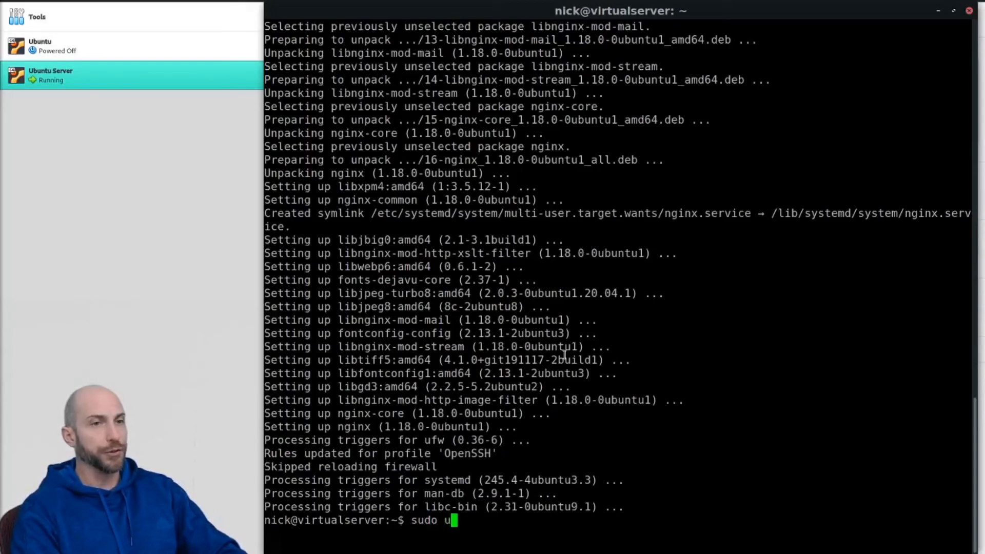
{"action": "type", "text": "fw app list"}
{"action": "type", "text": "sudo"}
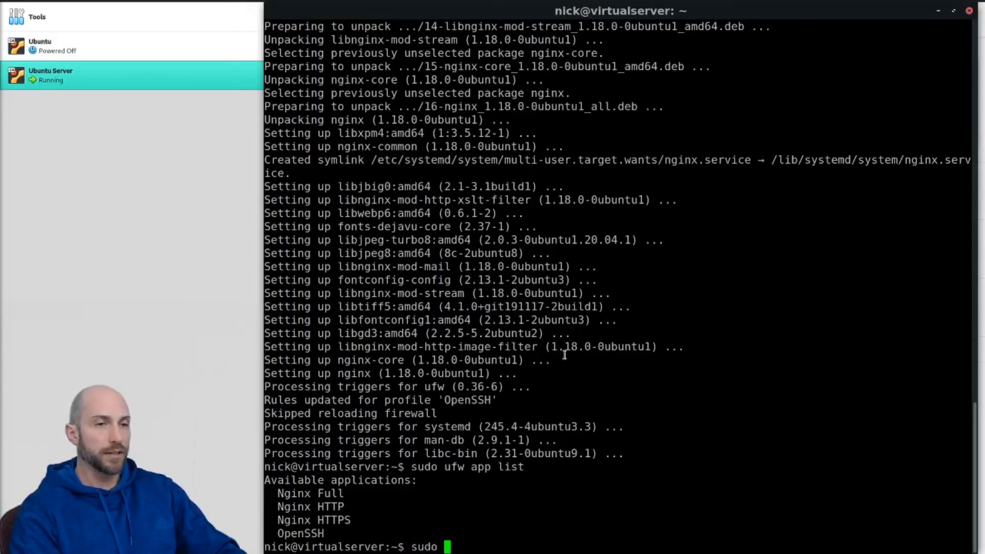
Step: Allow the 'Nginx Full' profile through ufw for IPv4 and IPv6
{"action": "type", "text": "ufw"}
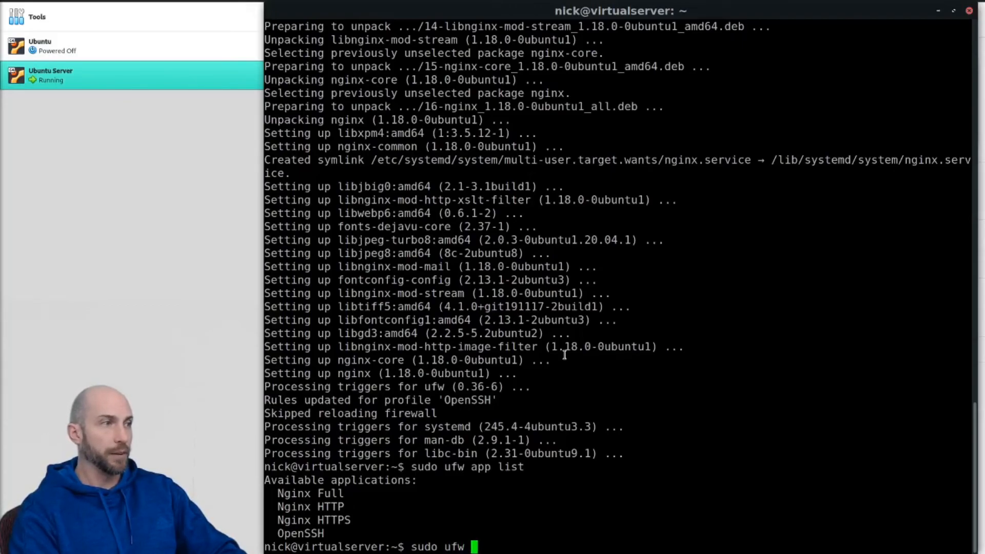
{"action": "type", "text": "allow"}
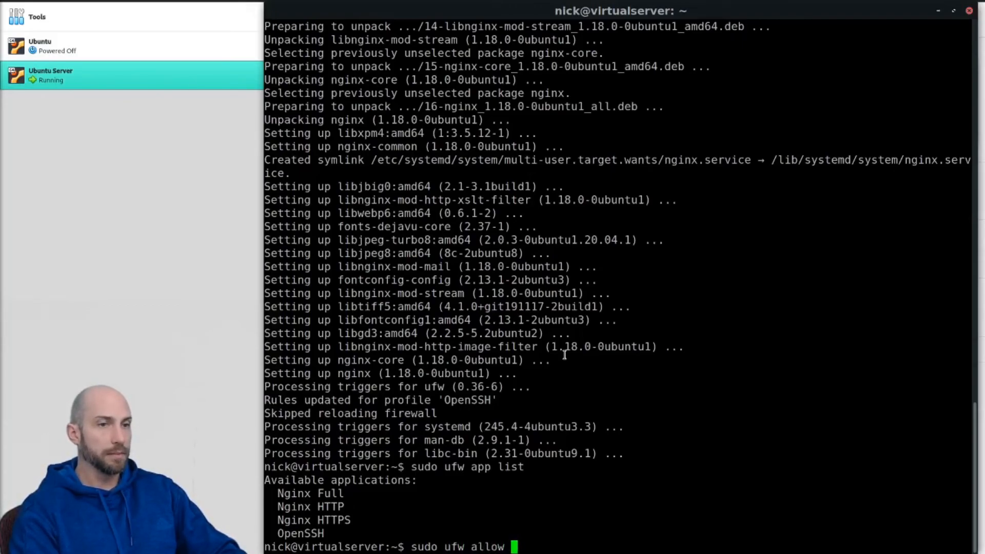
{"action": "type", "text": "'Ngin"}
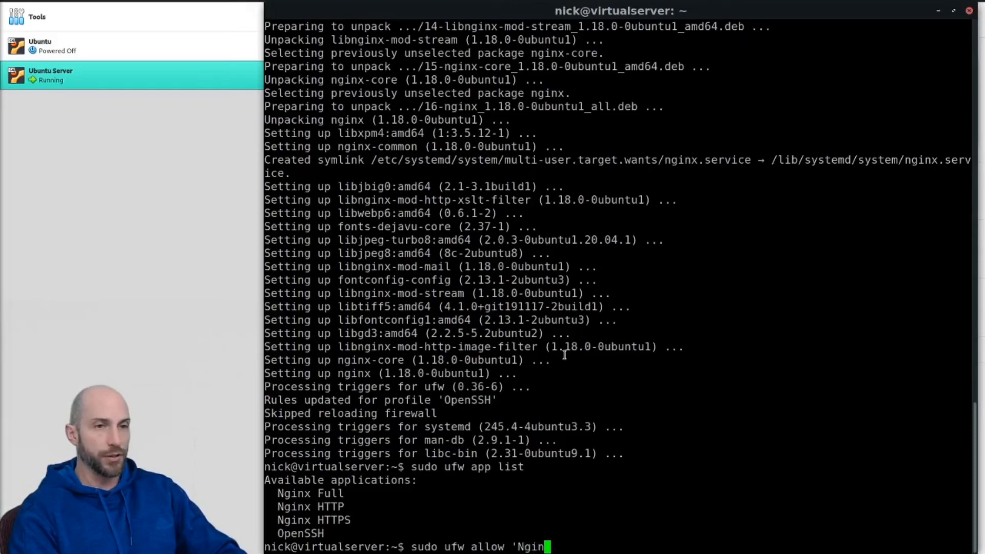
{"action": "type", "text": "Full"}
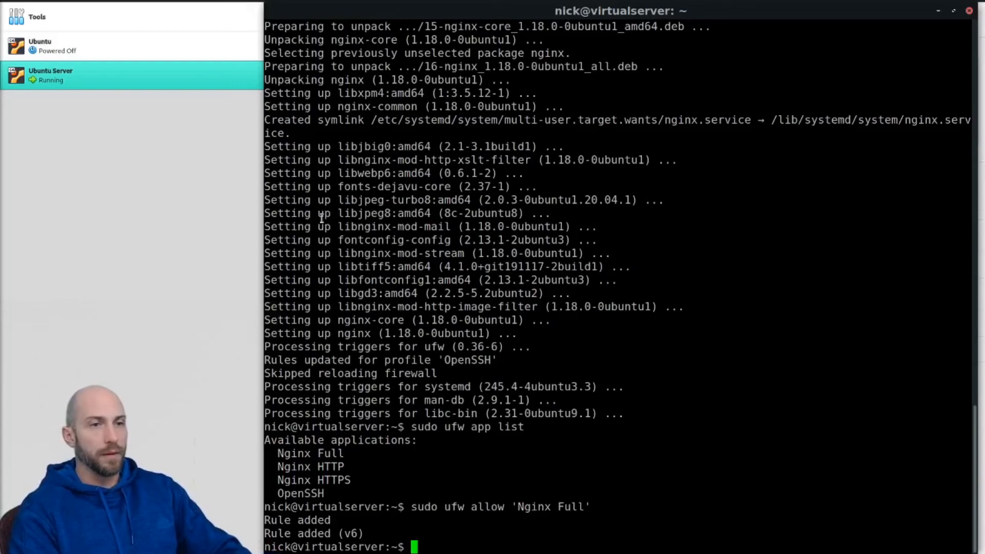
{"action": "type", "text": "sudo apt install nginx"}
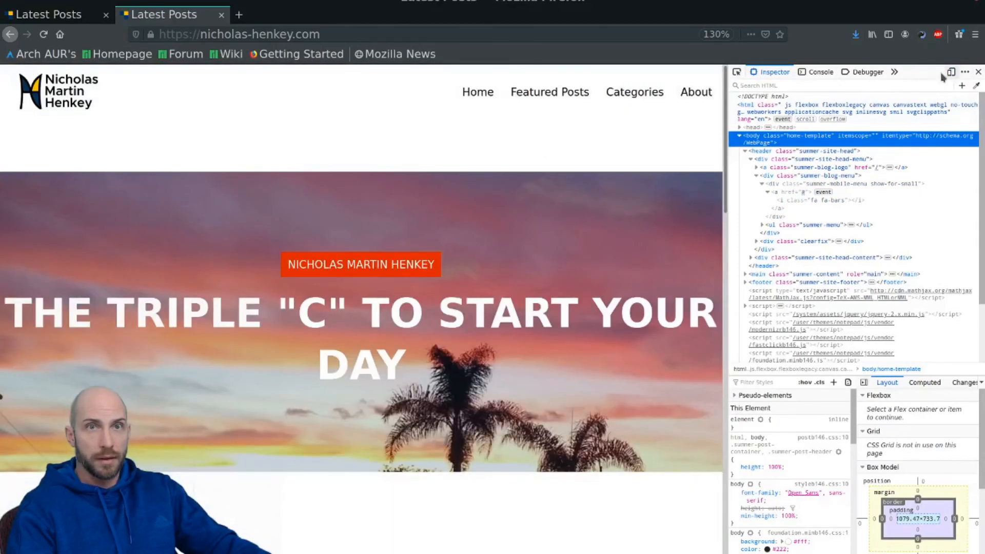
Step: Load the 'Welcome to nginx' page from 192.168.1.16 in the address bar, with dev tools closed
{"action": "left_click", "coordinate": [979, 72]}
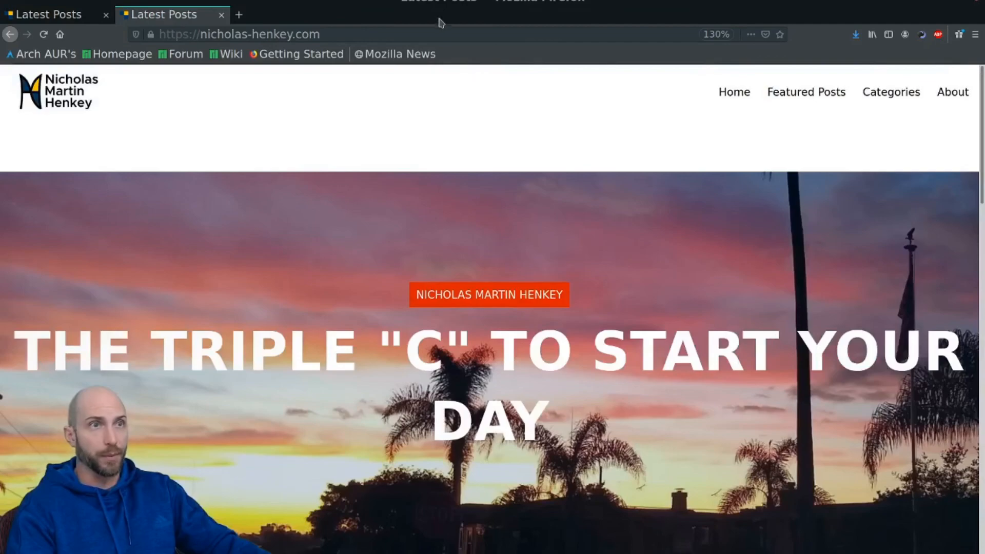
{"action": "left_click", "coordinate": [252, 34]}
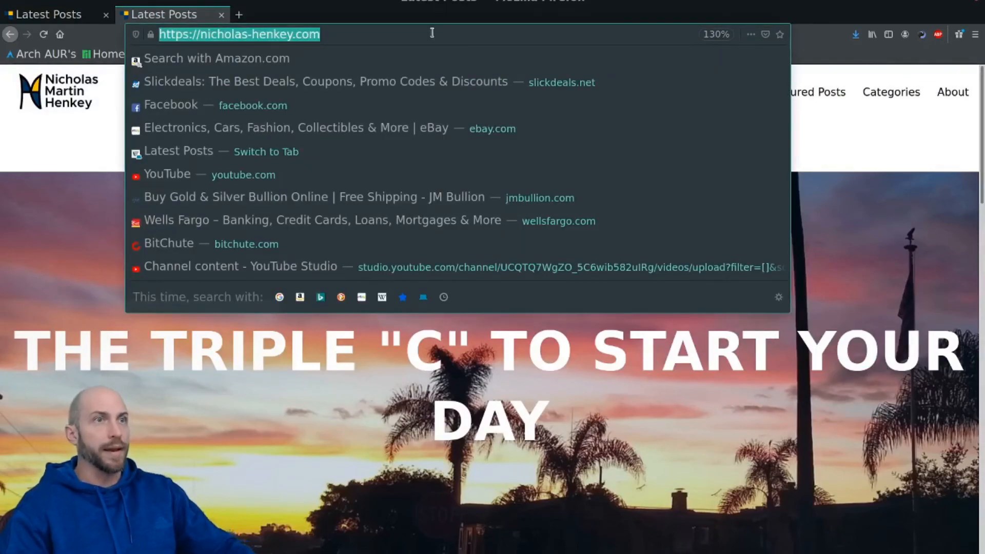
{"action": "type", "text": "192.168.1.14/"}
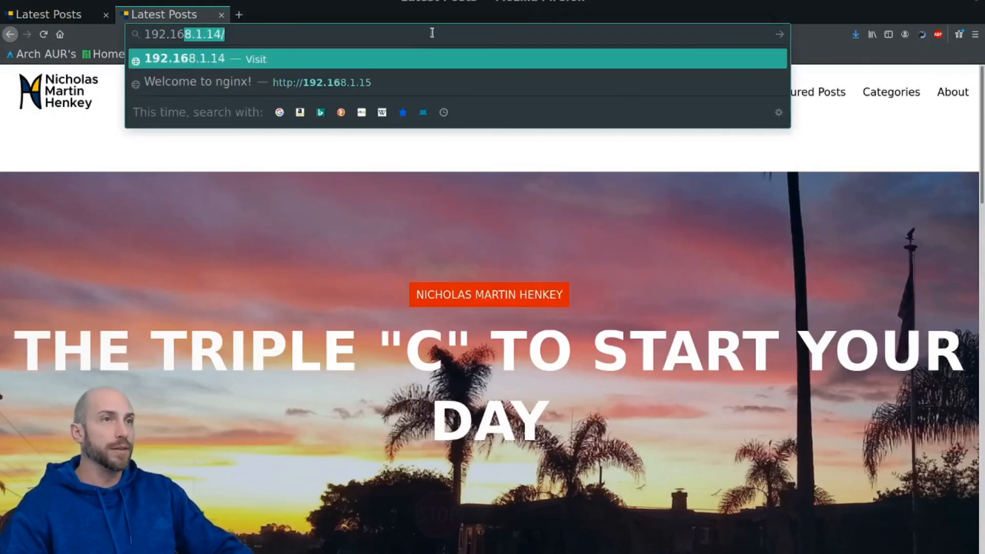
{"action": "type", "text": "192.168.1.16"}
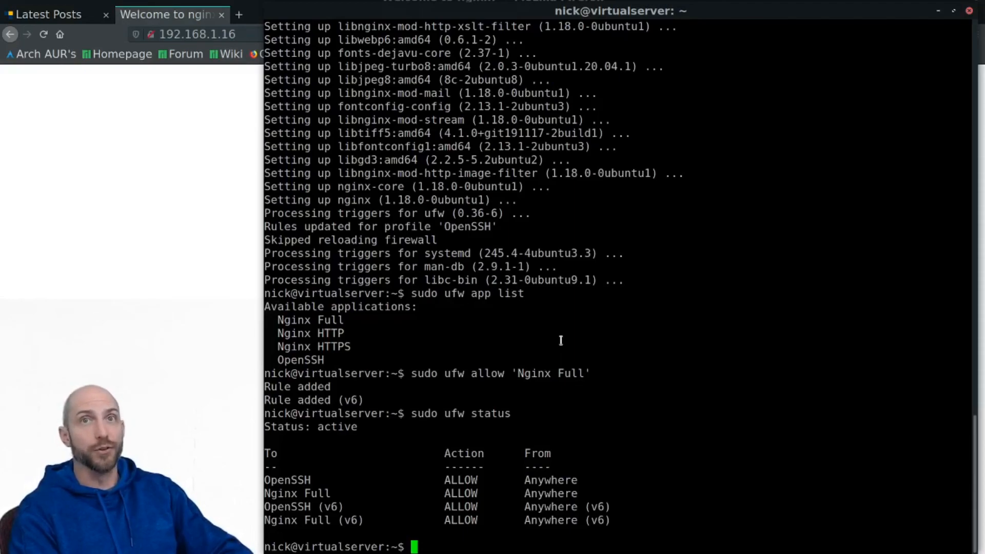
Step: Change to /var/www/html and list it, revealing index.nginx-debian.html, then begin 'sudo nano index...'
{"action": "type", "text": "cd"}
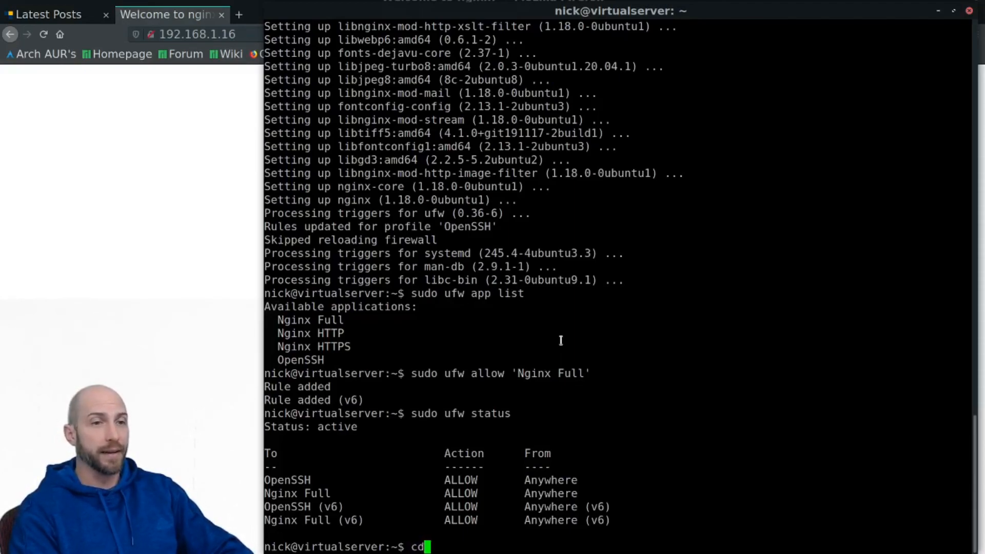
{"action": "type", "text": "/var/"}
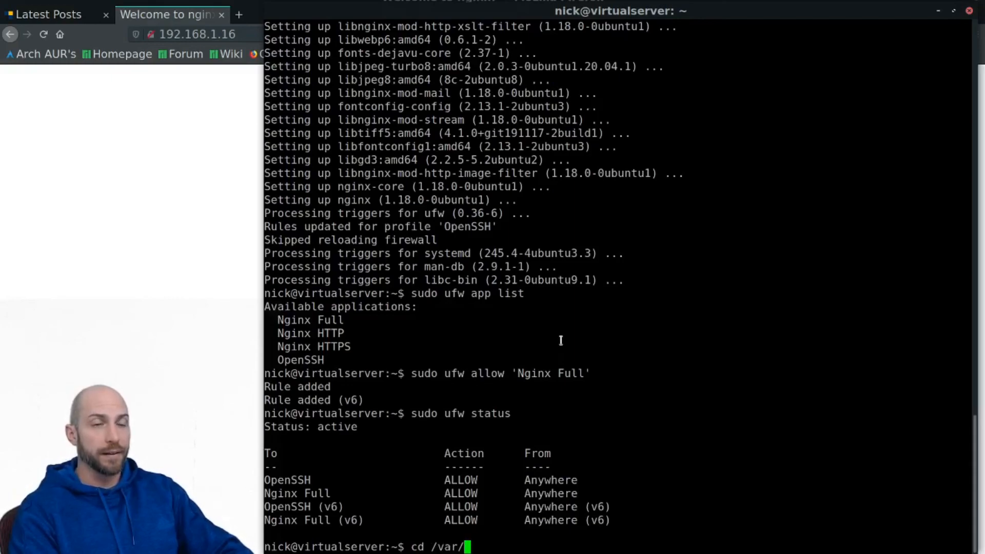
{"action": "type", "text": "www/html/"}
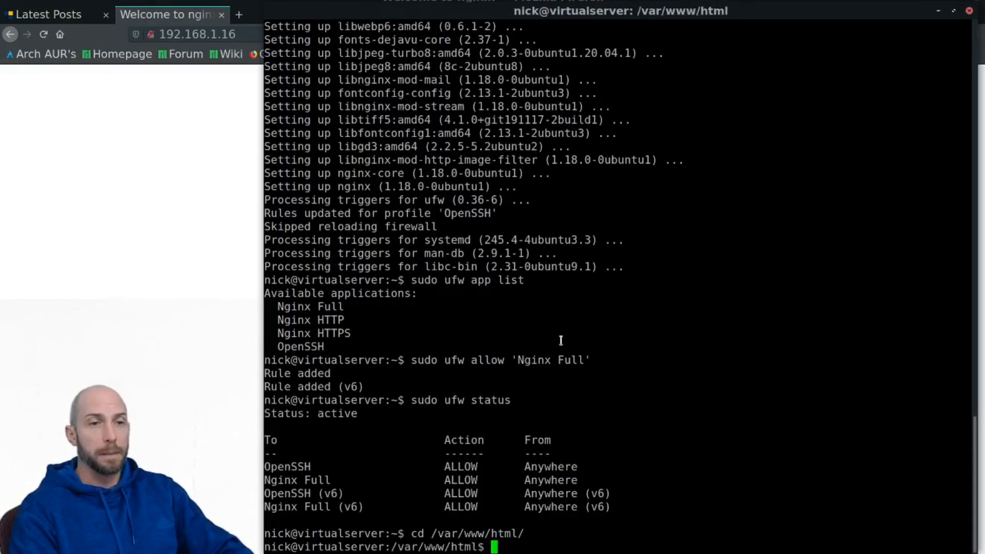
{"action": "type", "text": "ls"}
{"action": "type", "text": "sudo nan"}
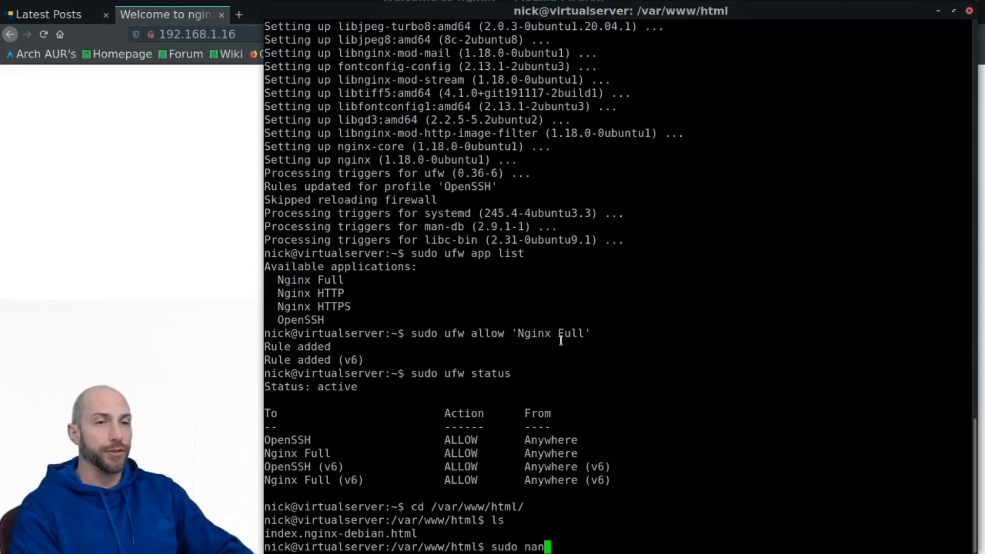
{"action": "type", "text": "o"}
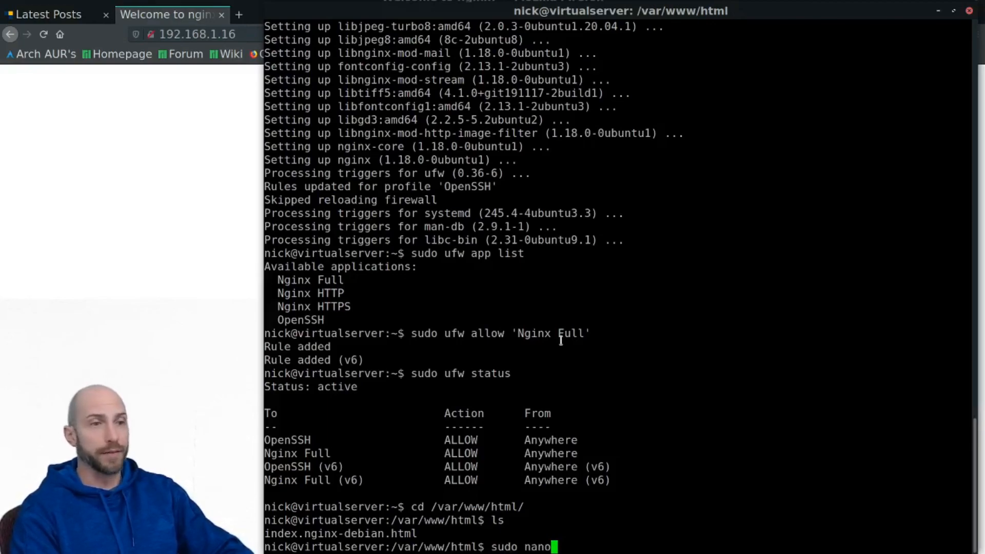
{"action": "type", "text": "in"}
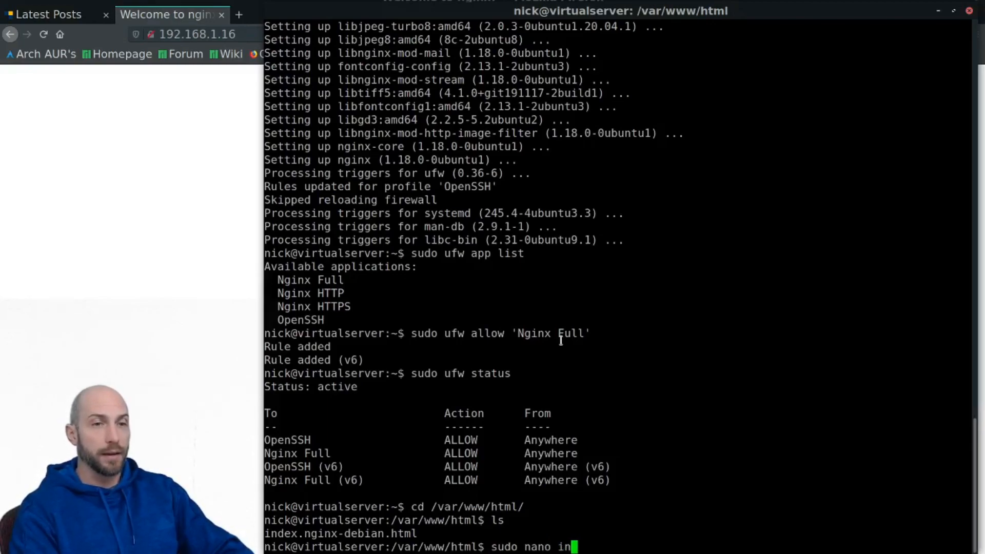